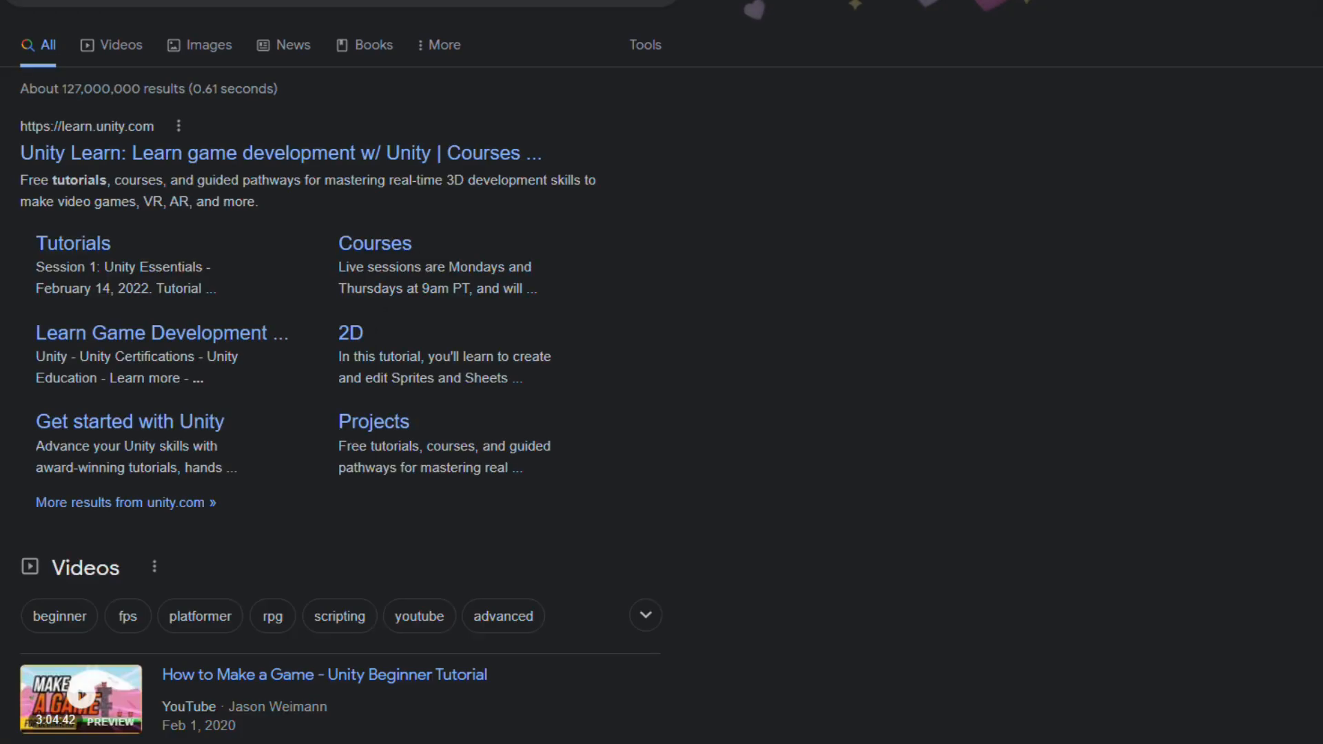
Step: Start the 'How to Make a Game - Unity Beginner Tutorial' video from the Google results
{"action": "scroll", "scroll_direction": "down", "scroll_amount": 3}
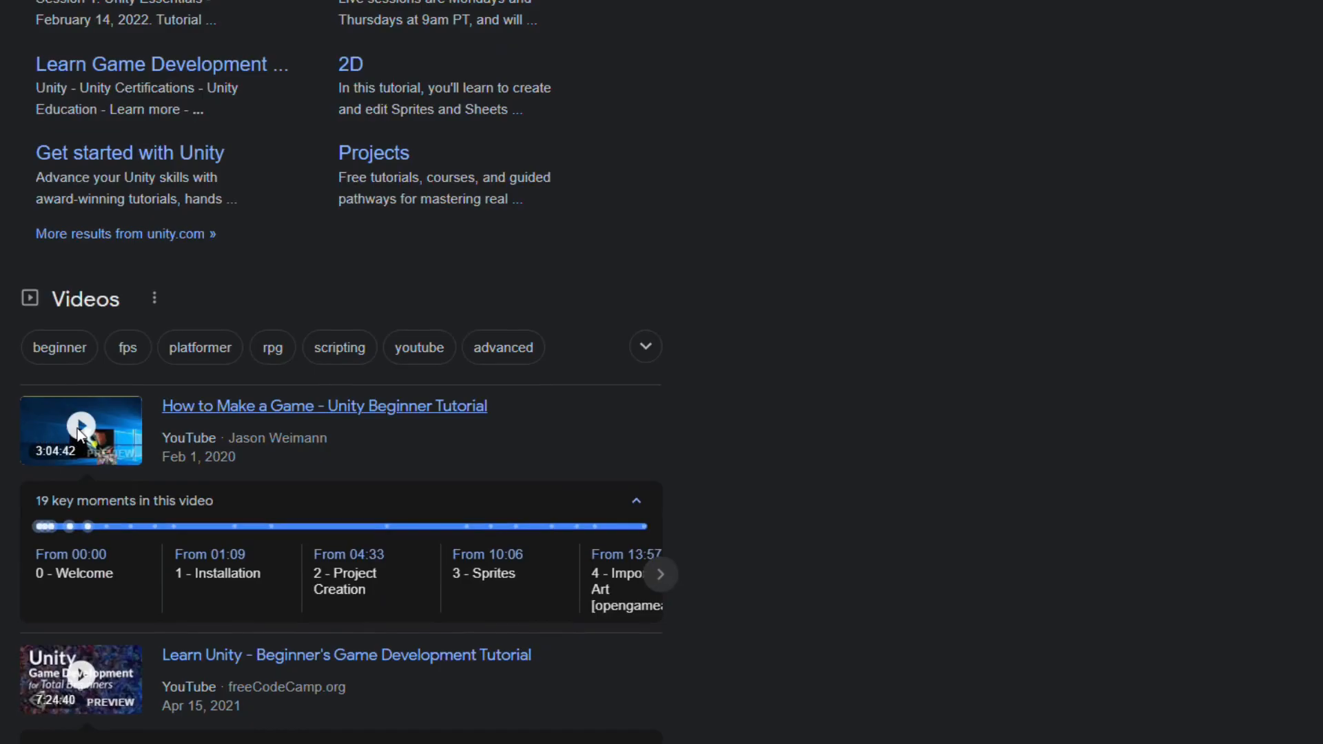
{"action": "left_click", "coordinate": [81, 430]}
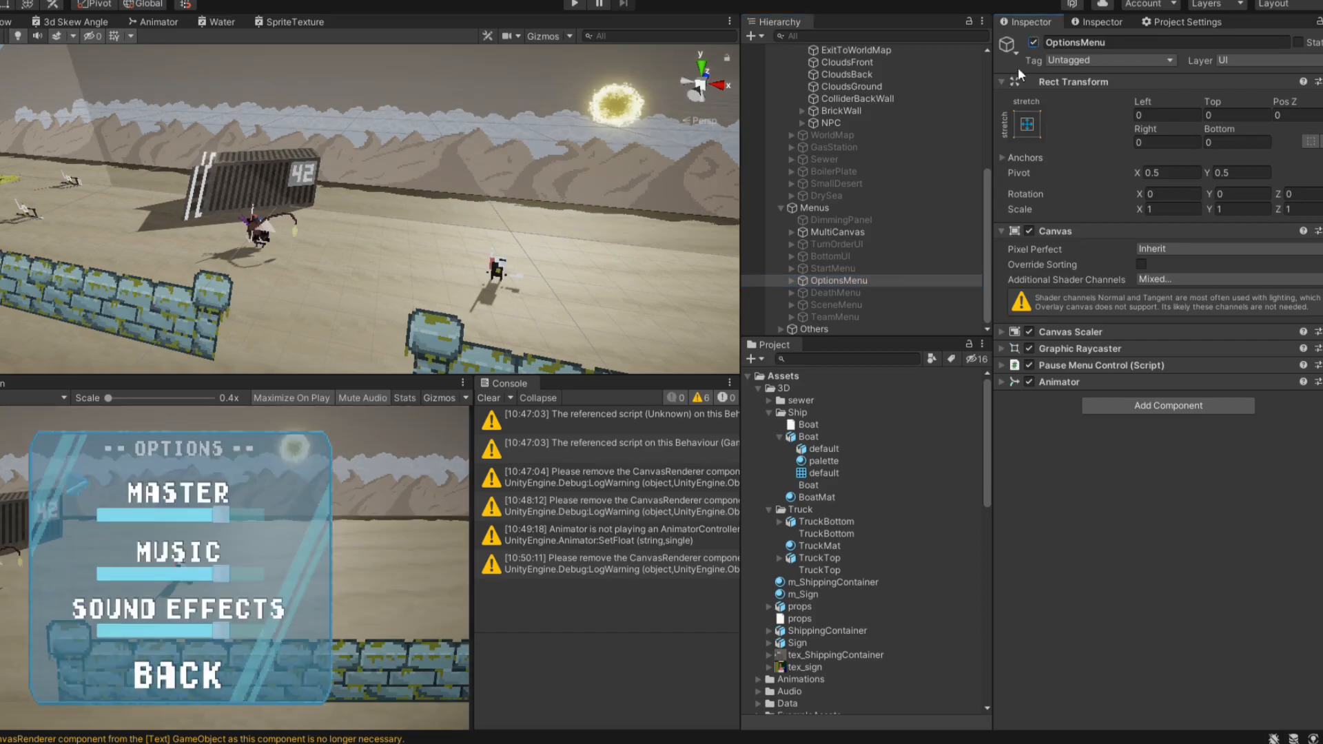
Step: Inspect OptionsMenu's GlassPanel, DimmingPanel and TitleOptions objects in the Hierarchy
{"action": "left_click", "coordinate": [838, 279]}
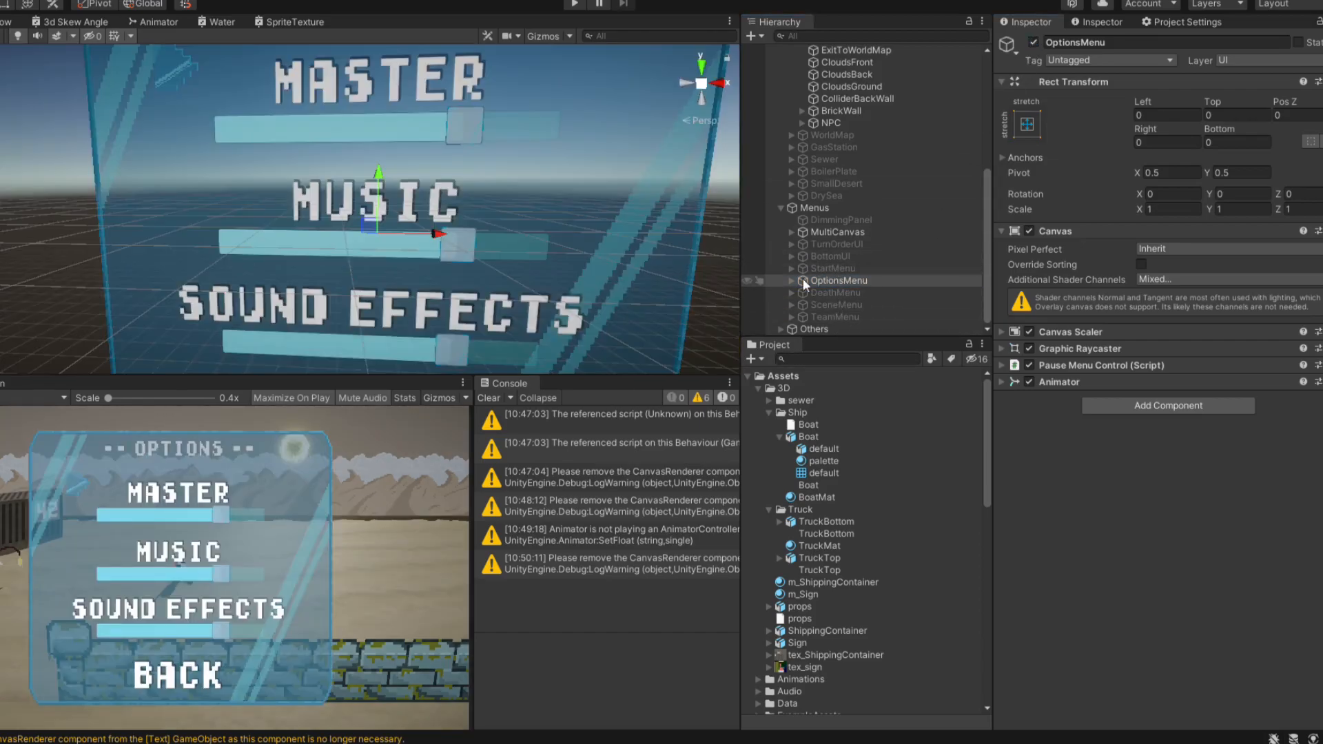
{"action": "left_click", "coordinate": [842, 292]}
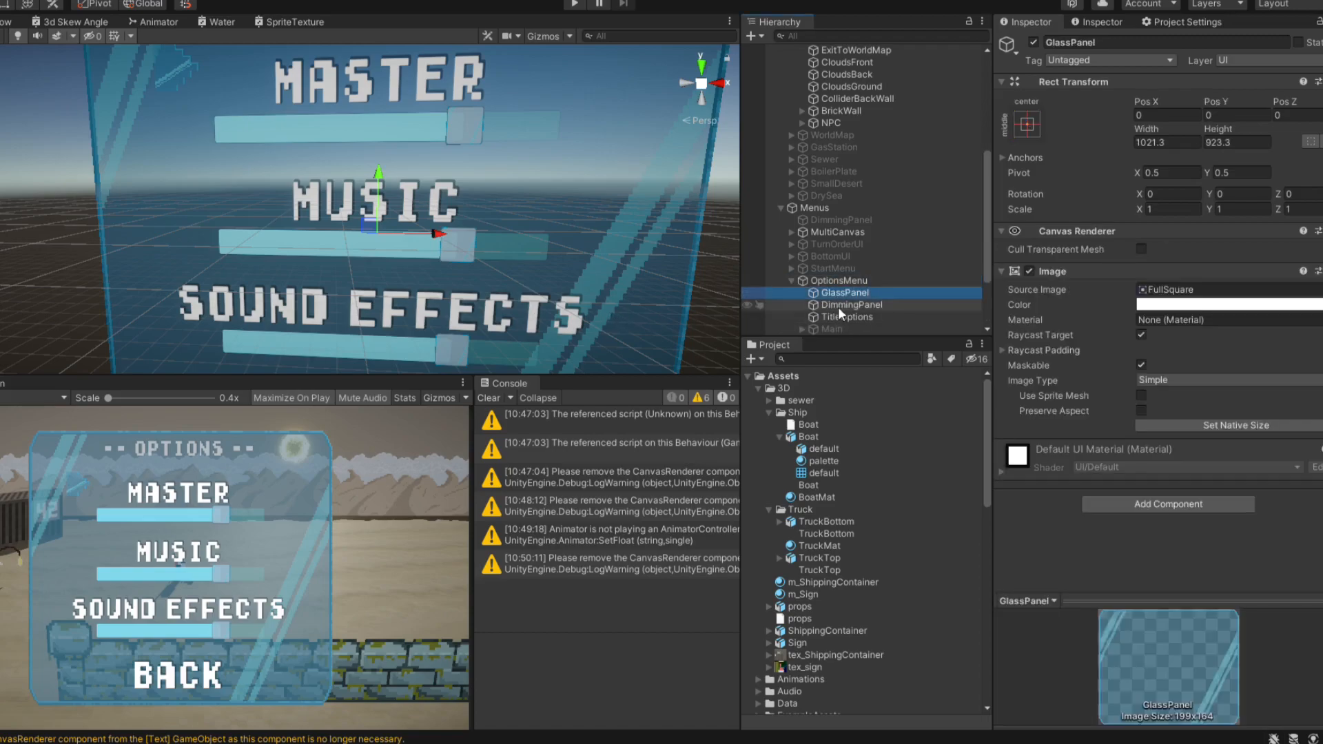
{"action": "left_click", "coordinate": [852, 305]}
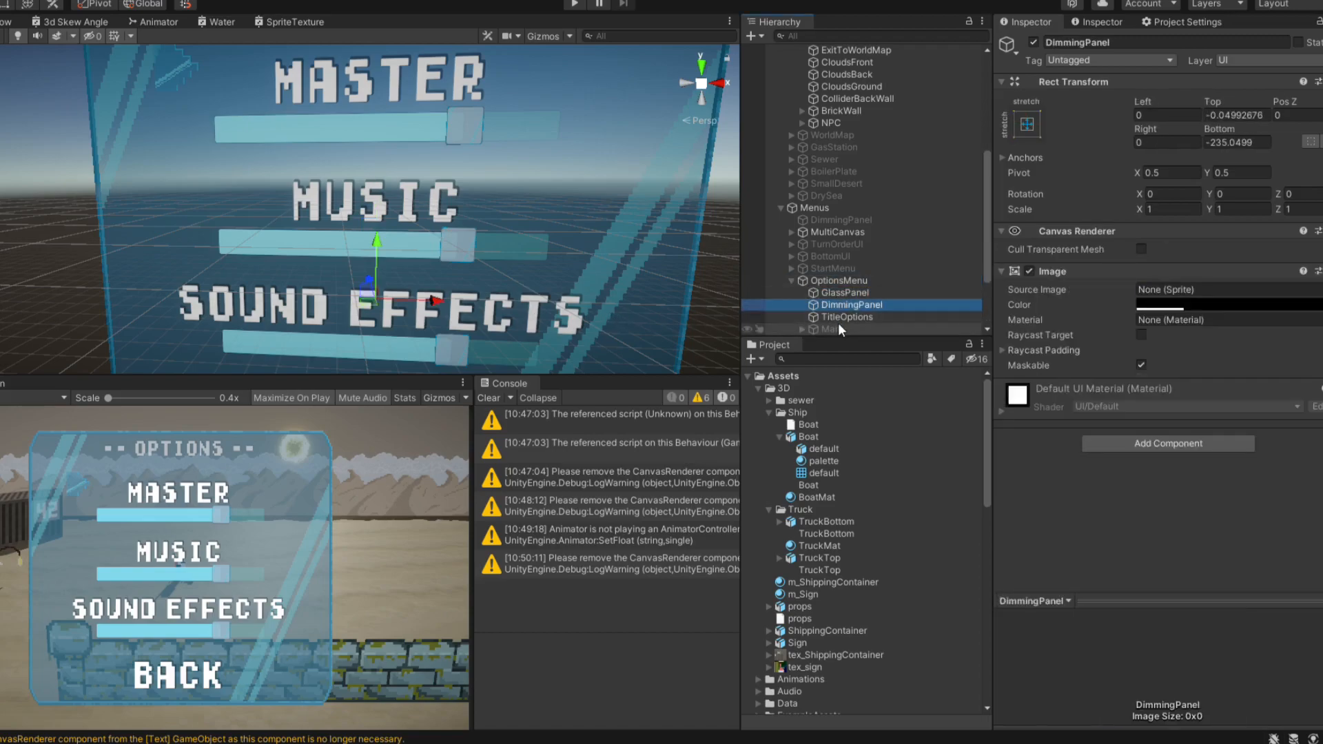
{"action": "left_click", "coordinate": [848, 317]}
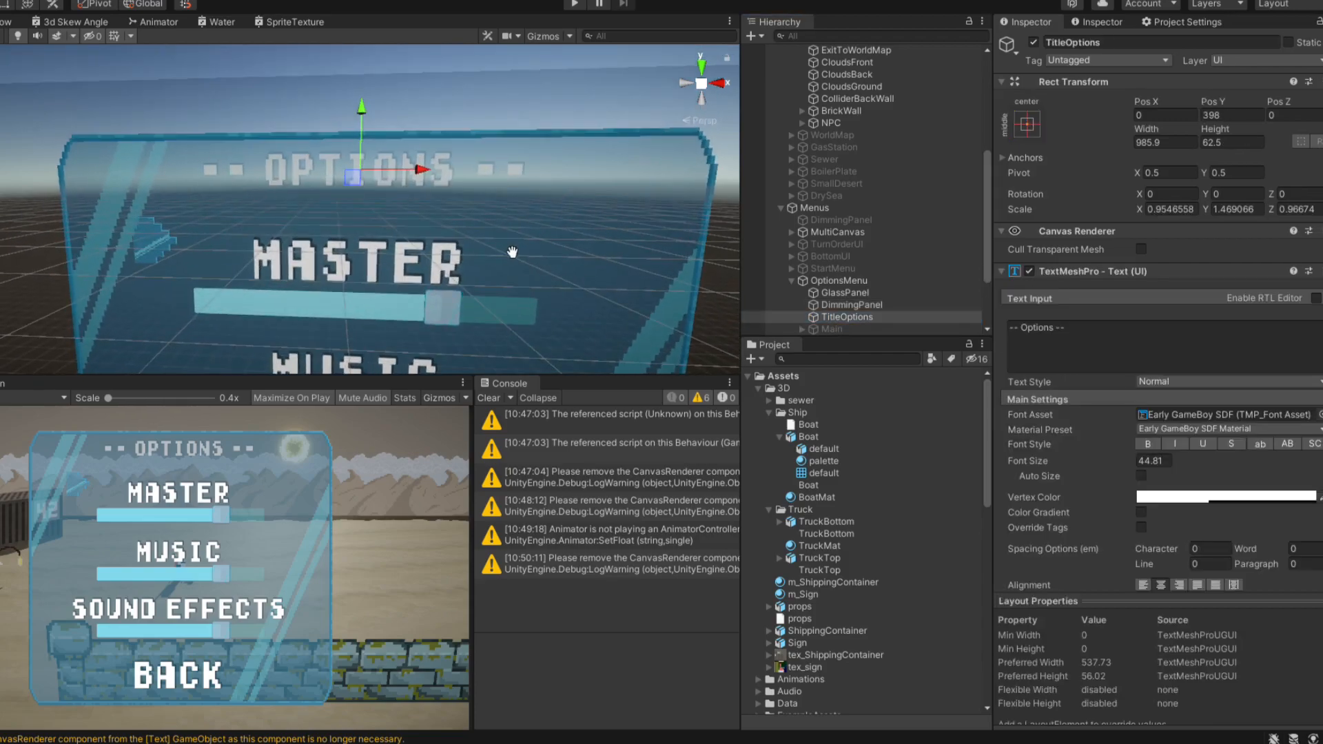
Step: Set the Options title text's anchor Min X to 0.16 in its Rect Transform
{"action": "left_click_drag", "start_coordinate": [361, 174], "coordinate": [456, 174]}
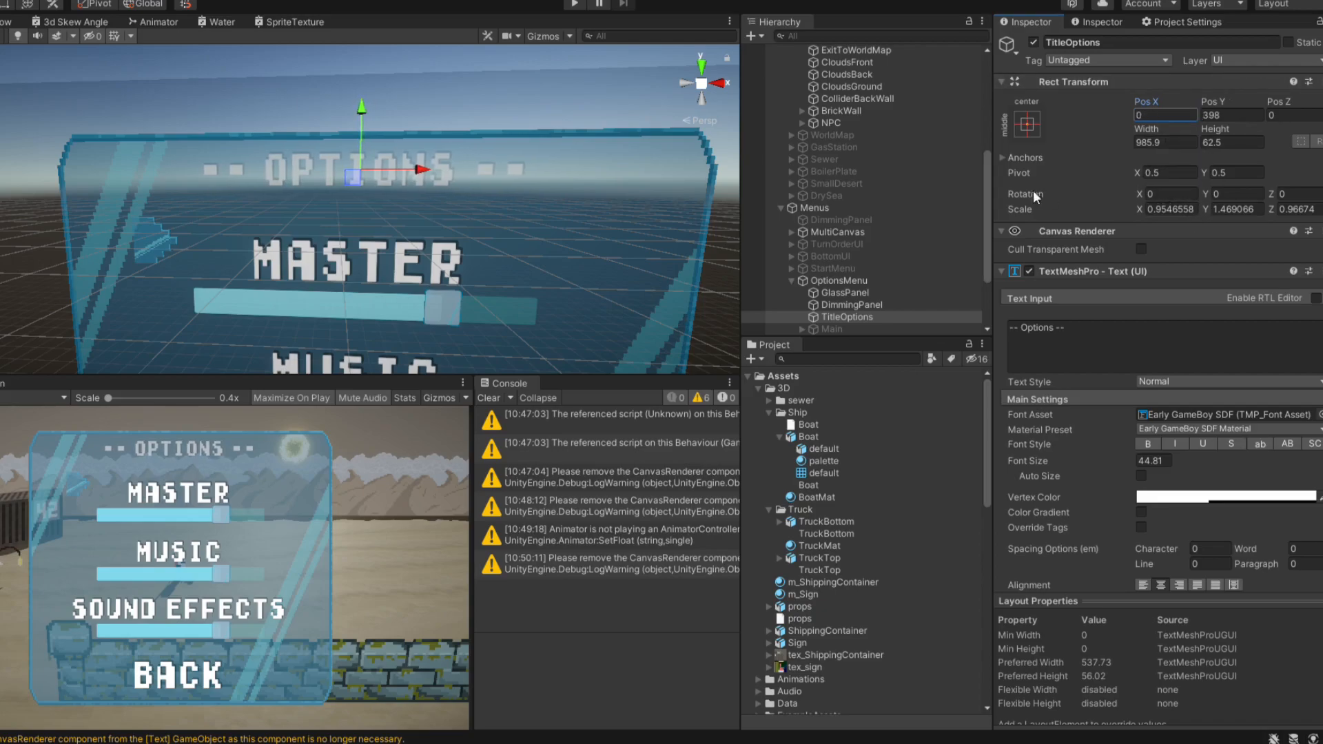
{"action": "left_click", "coordinate": [1022, 172]}
{"action": "type", "text": "1"}
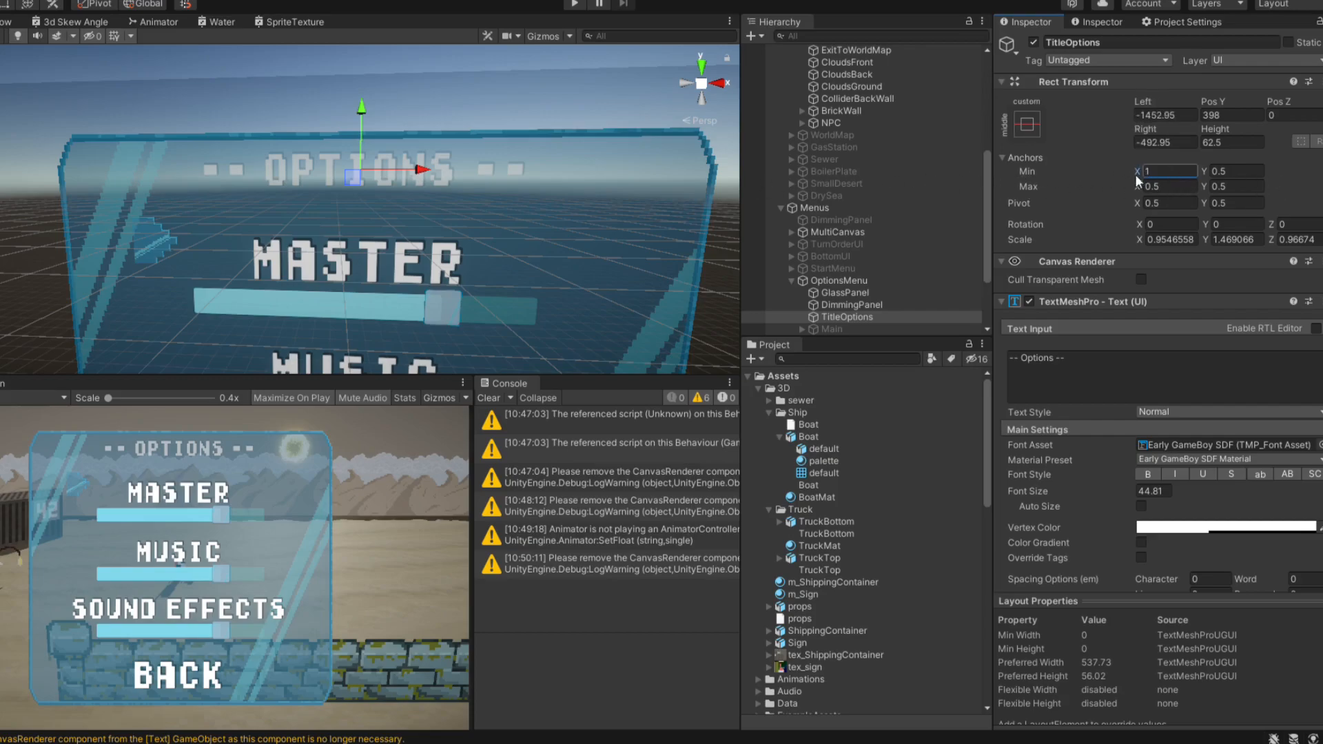
{"action": "type", "text": "0.16"}
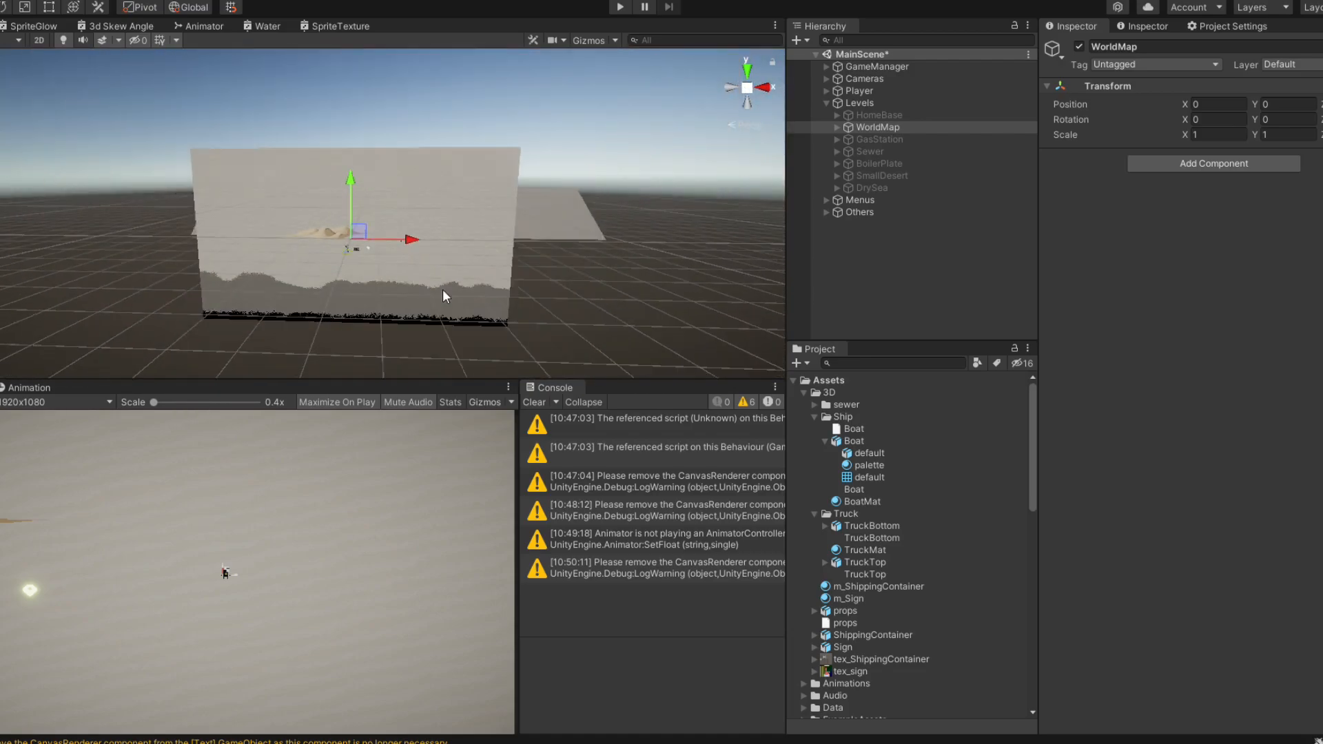
Step: Move the Scene view into the WorldMap and select its Player2D object
{"action": "left_click_drag", "start_coordinate": [445, 296], "coordinate": [416, 309]}
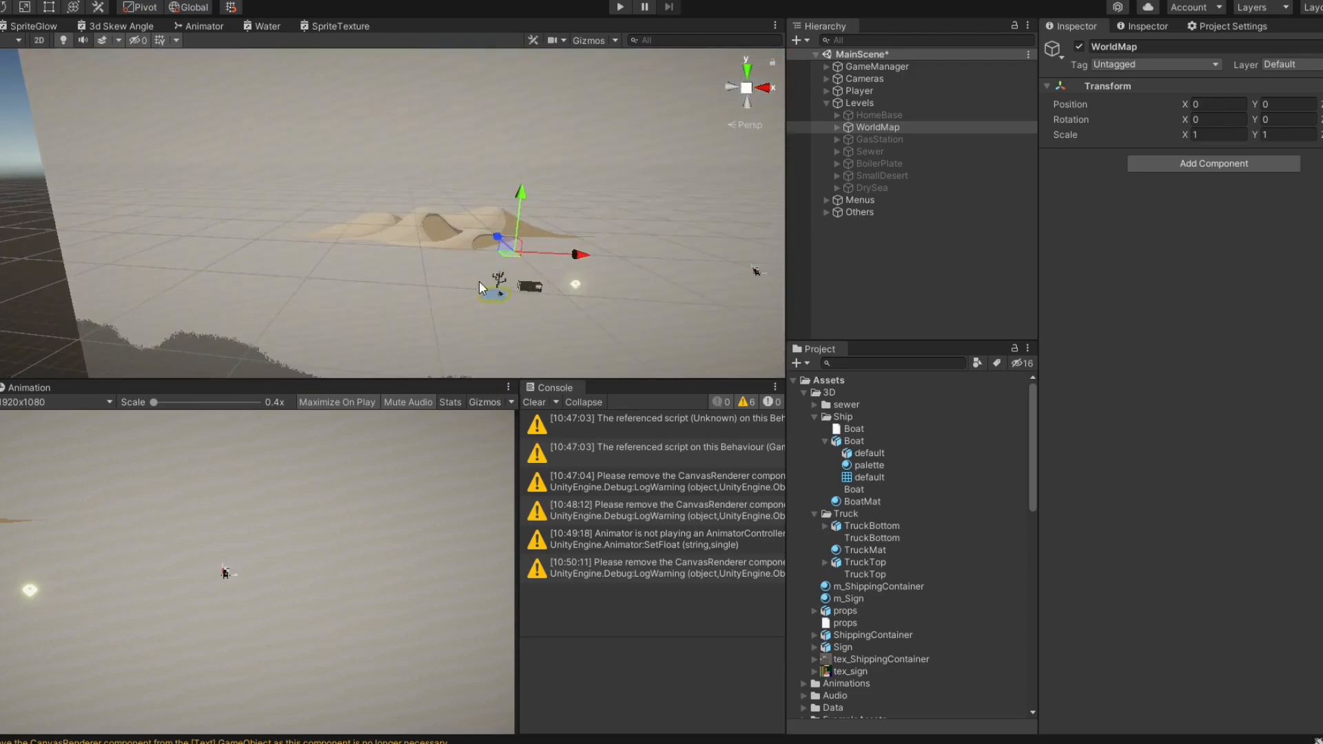
{"action": "left_click", "coordinate": [856, 91]}
{"action": "type", "text": "po"}
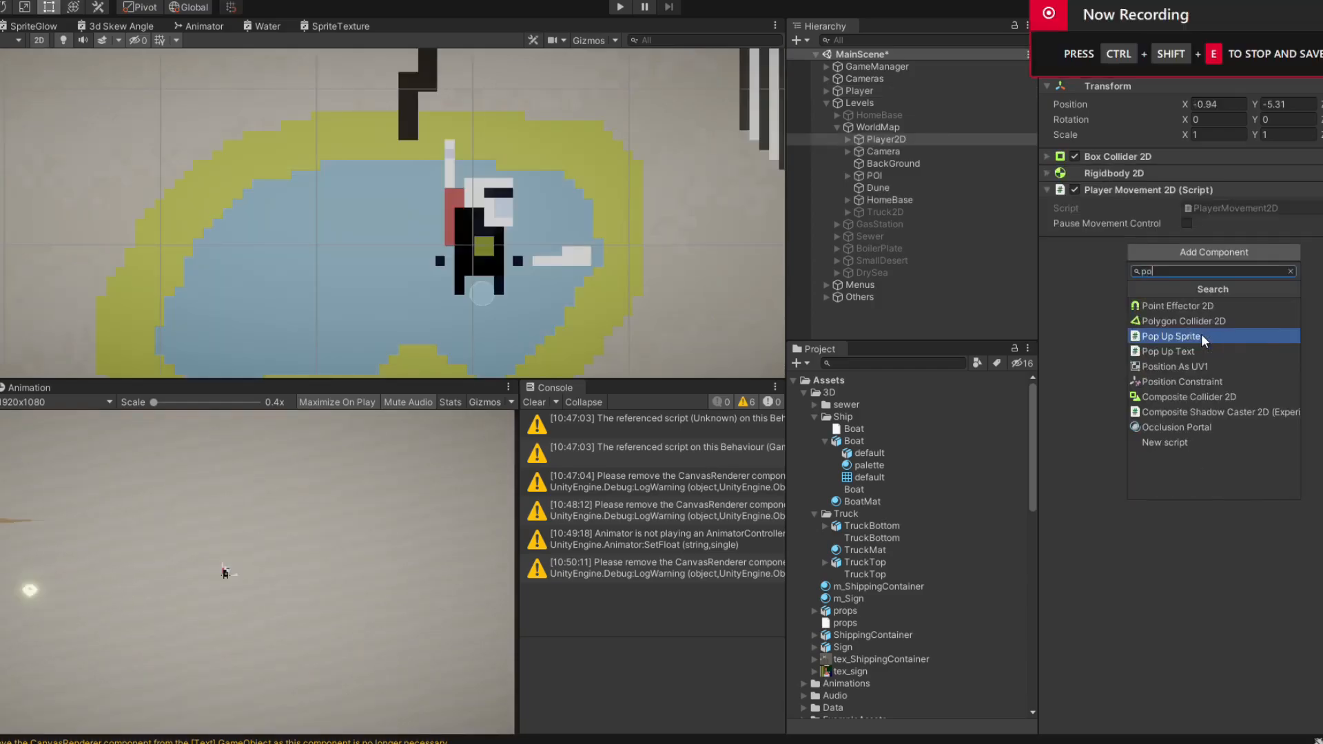
Step: Add a Polygon Collider 2D to Player2D and edit its shape, then edit the Dune's collider outline
{"action": "left_click", "coordinate": [1186, 321]}
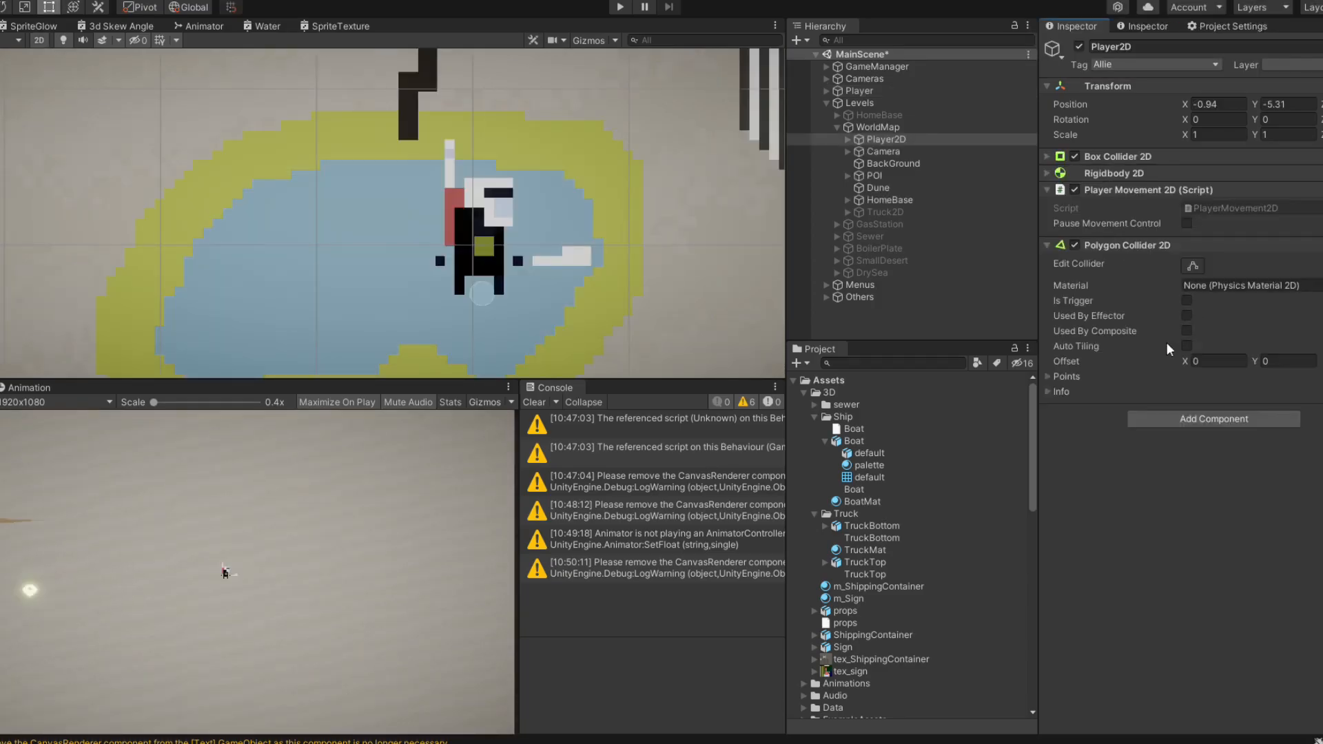
{"action": "left_click", "coordinate": [1193, 266]}
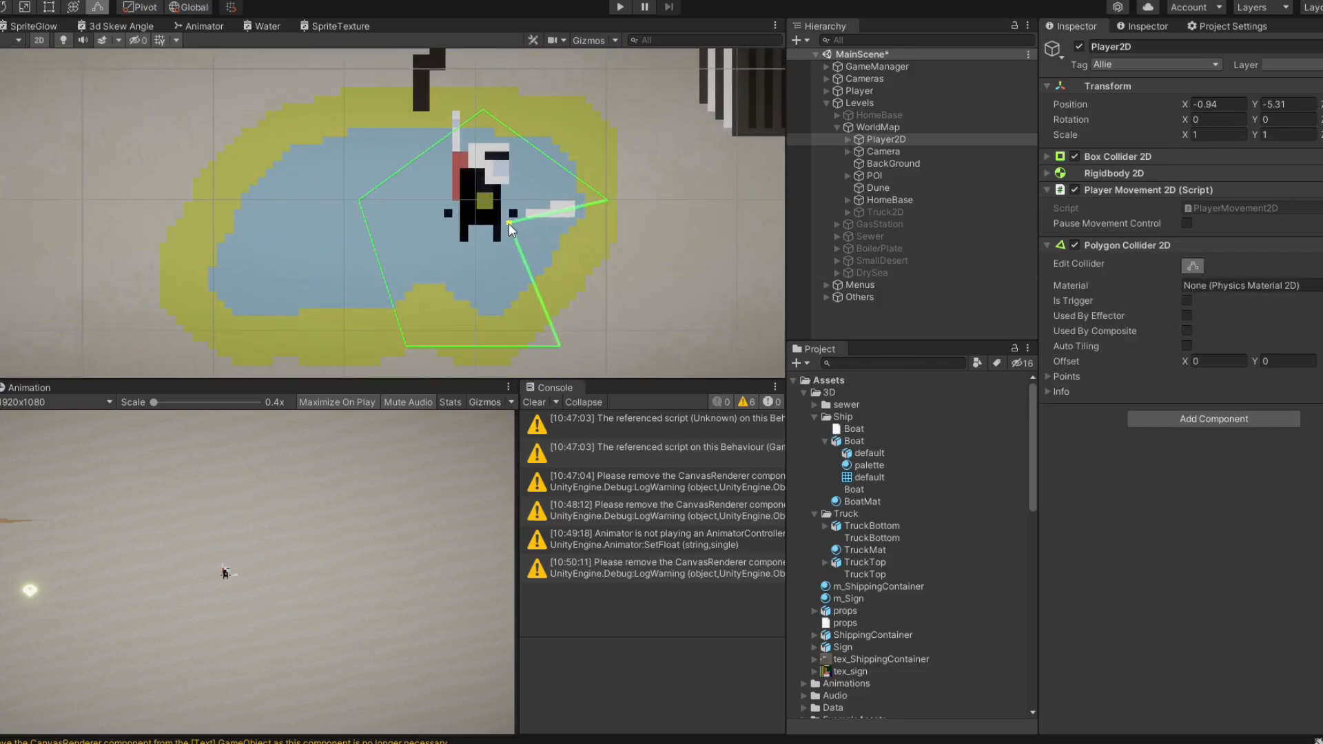
{"action": "left_click", "coordinate": [878, 188]}
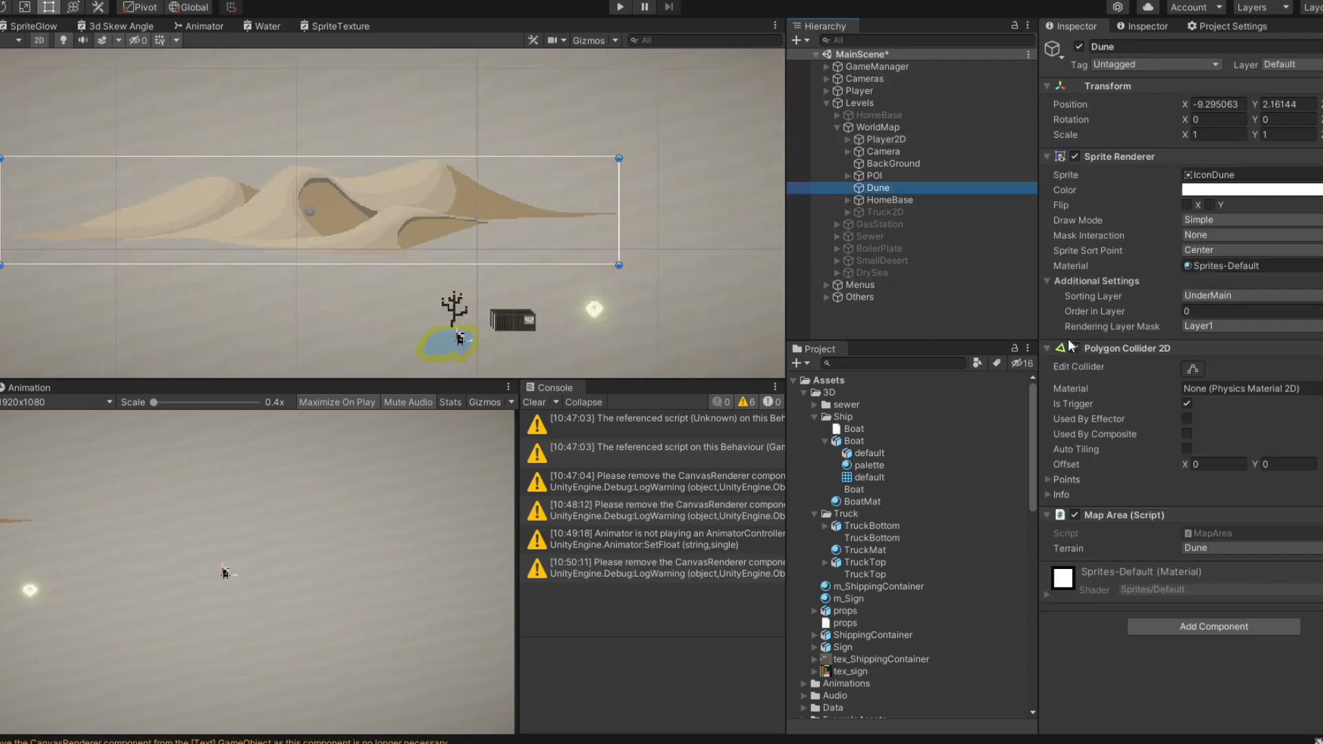
{"action": "left_click", "coordinate": [1193, 368]}
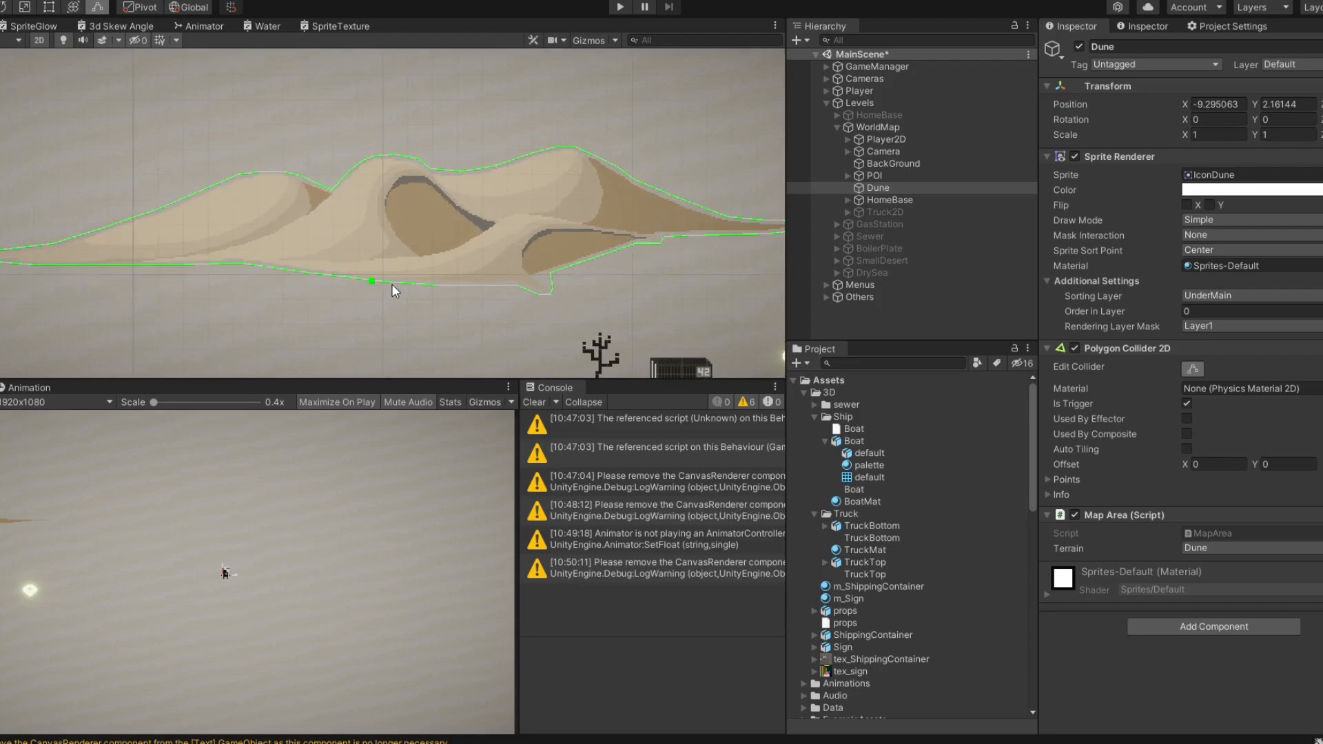
Step: Compare the components on Player2D and the 3D Player object
{"action": "left_click", "coordinate": [865, 140]}
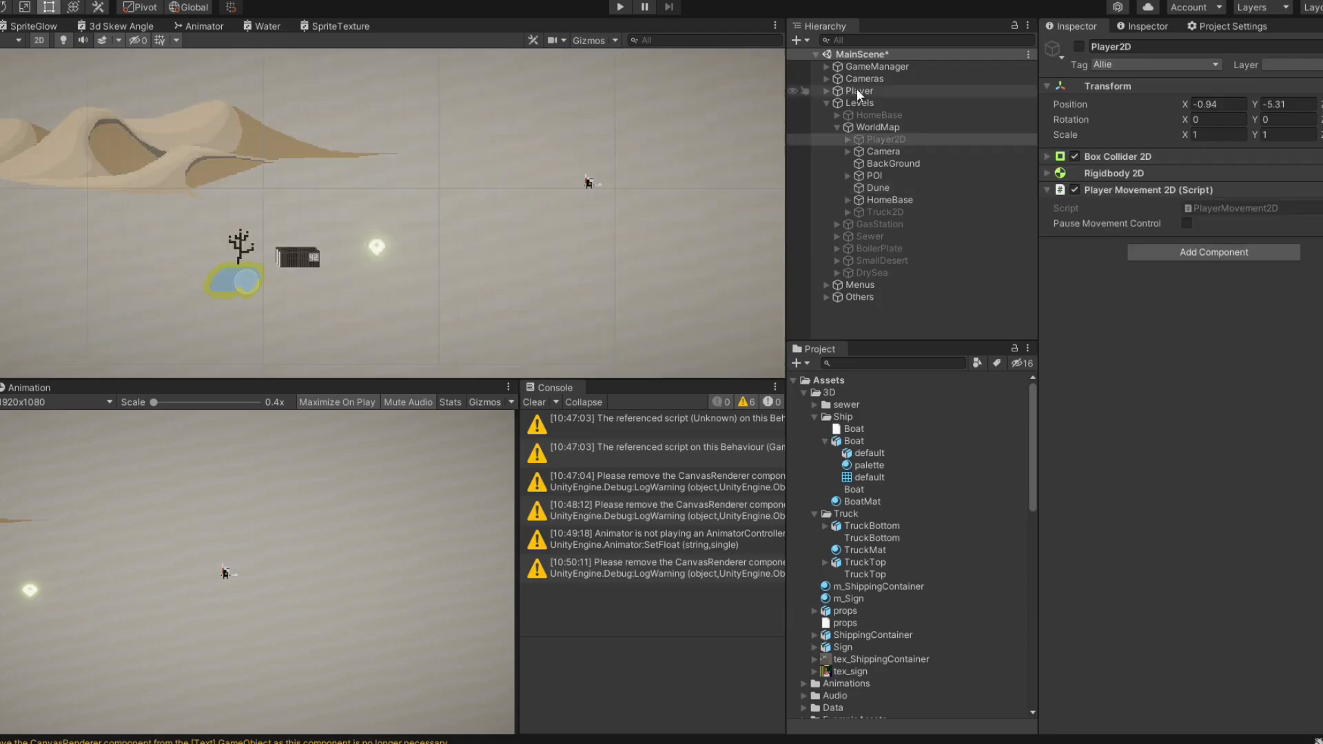
{"action": "left_click", "coordinate": [859, 91]}
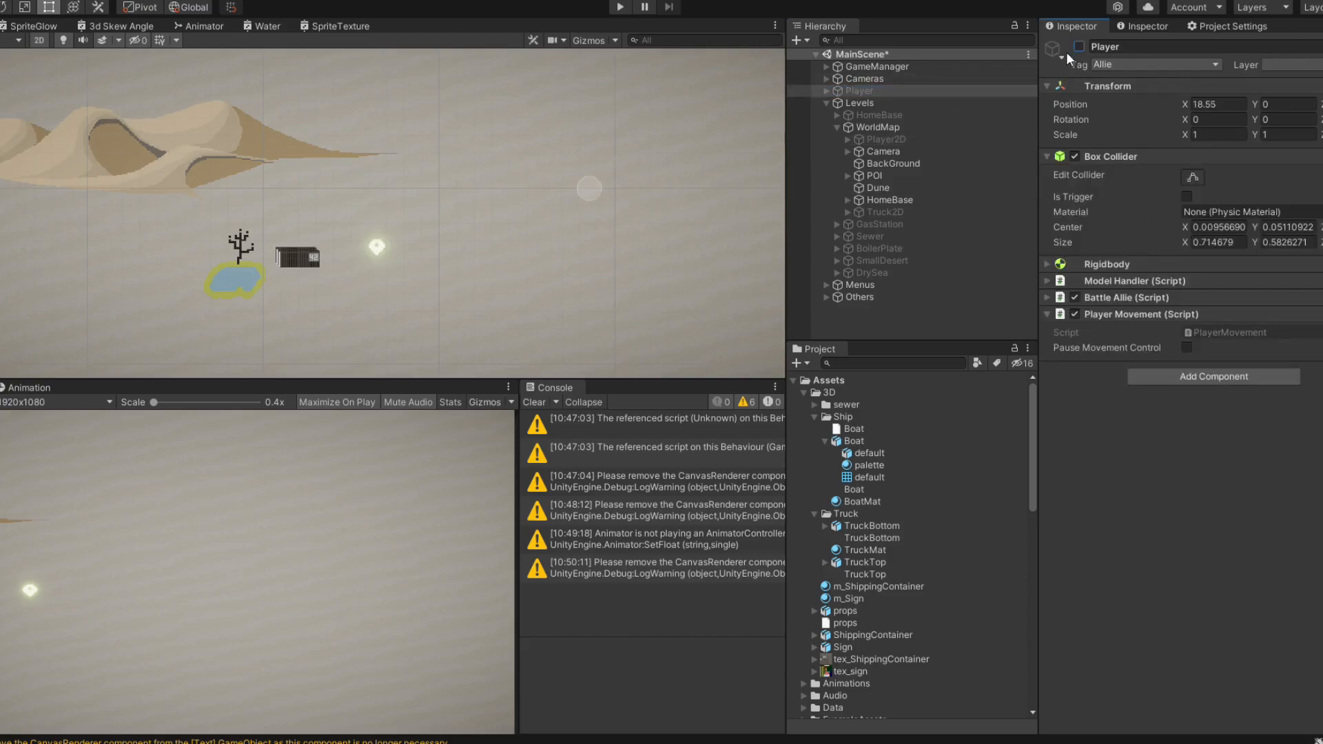
{"action": "left_click", "coordinate": [872, 139]}
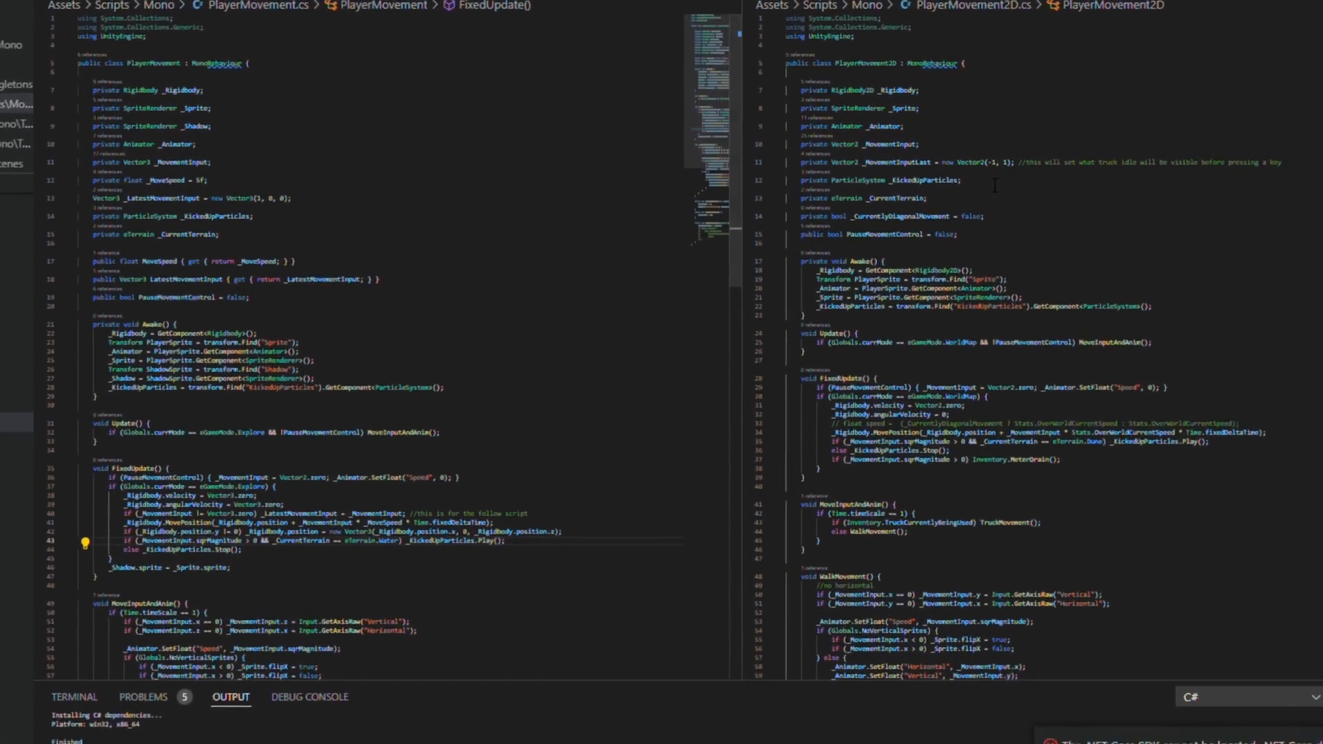
Step: Scroll through the PlayerMovement and PlayerMovement2D scripts side by side
{"action": "scroll", "scroll_direction": "down", "scroll_amount": 3}
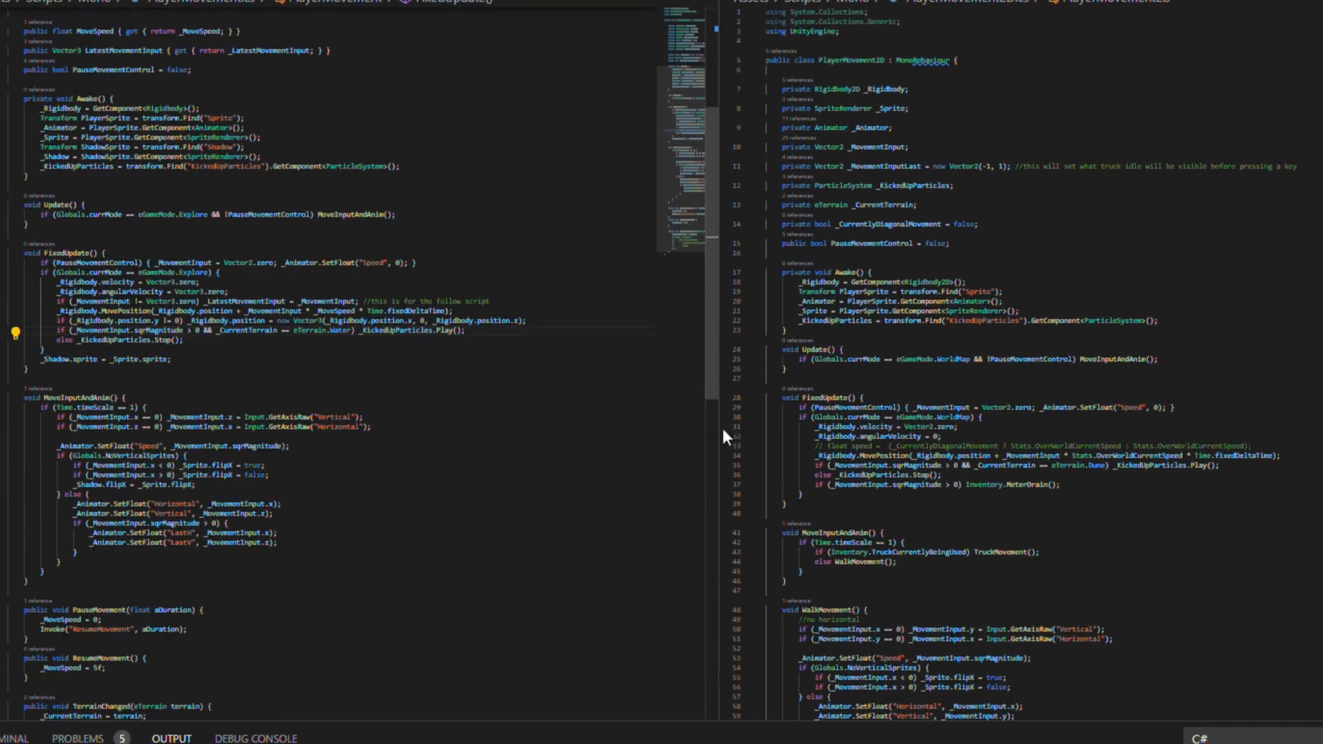
{"action": "scroll", "scroll_direction": "down", "scroll_amount": 3}
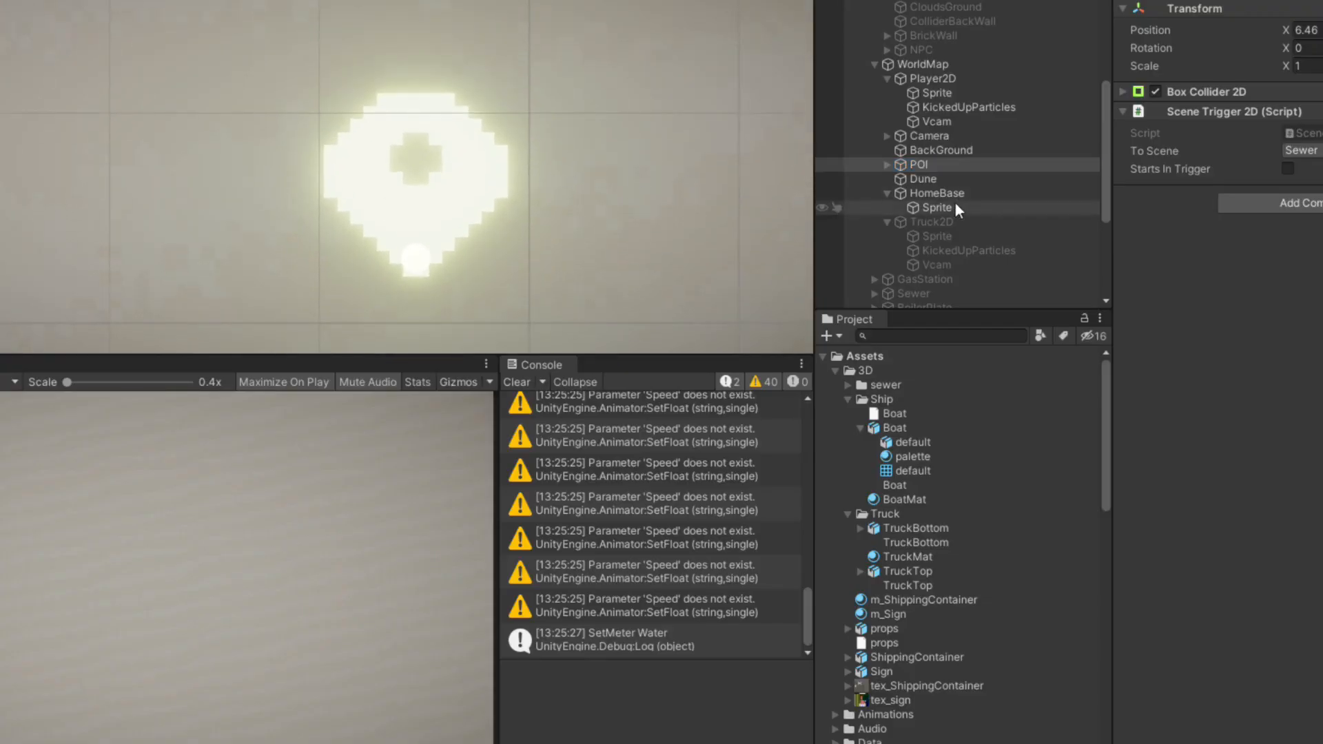
Step: Inspect the POI object and its Box Collider 2D settings
{"action": "left_click", "coordinate": [936, 179]}
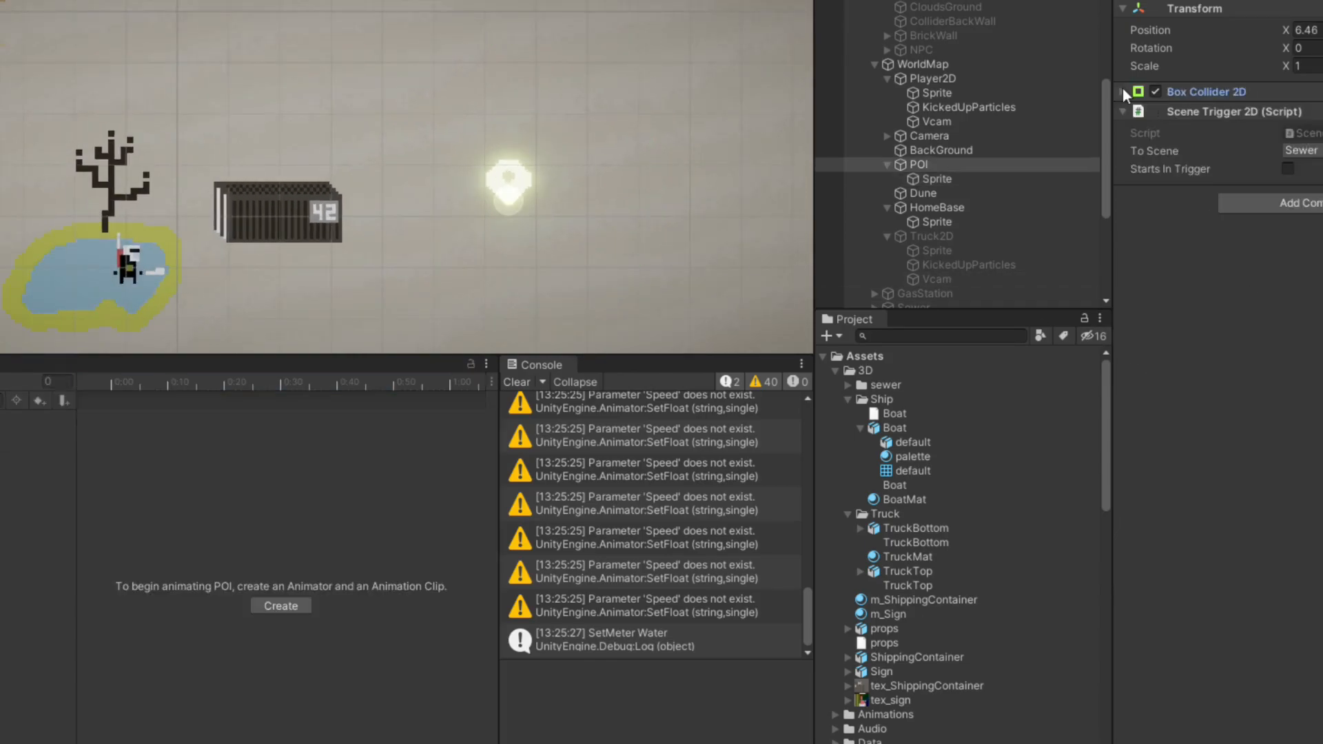
{"action": "left_click", "coordinate": [1125, 91]}
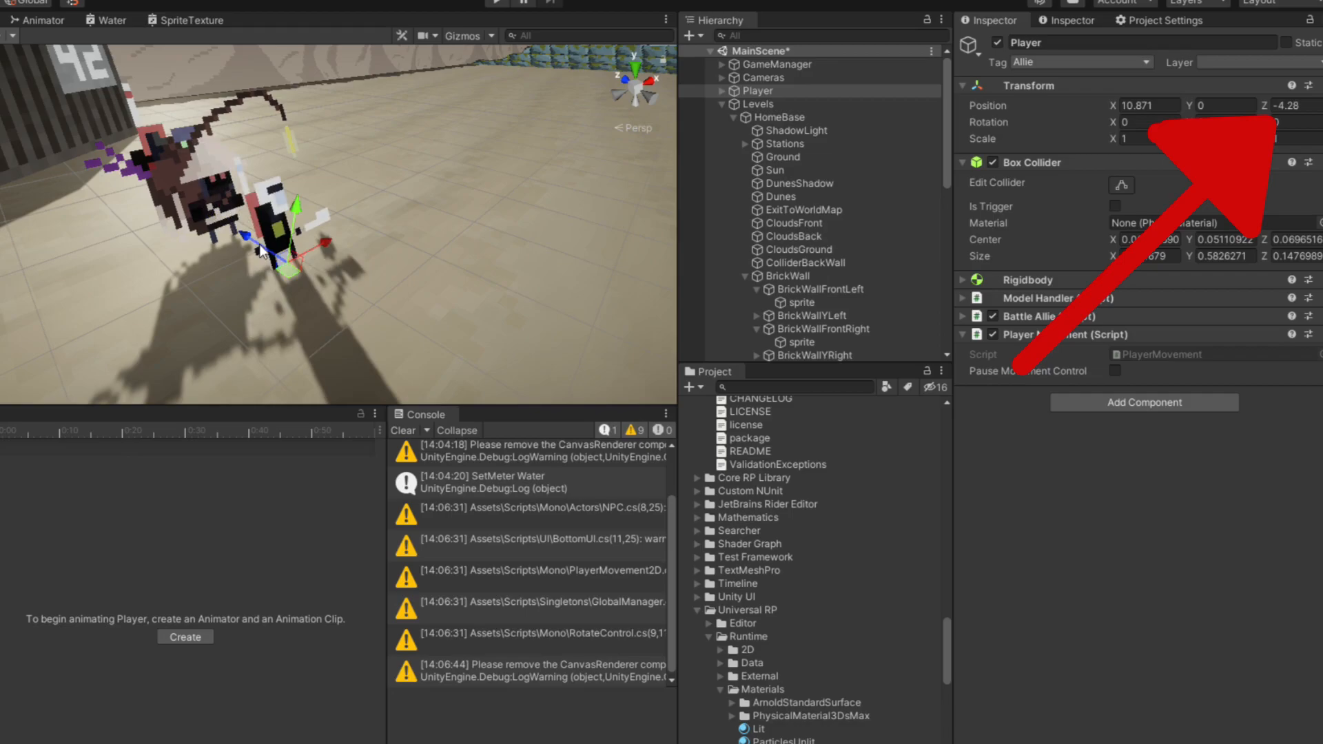
Step: View PlayerAtlas's sprite slices and the custom pivot of PlayerIdle_0
{"action": "left_click", "coordinate": [768, 116]}
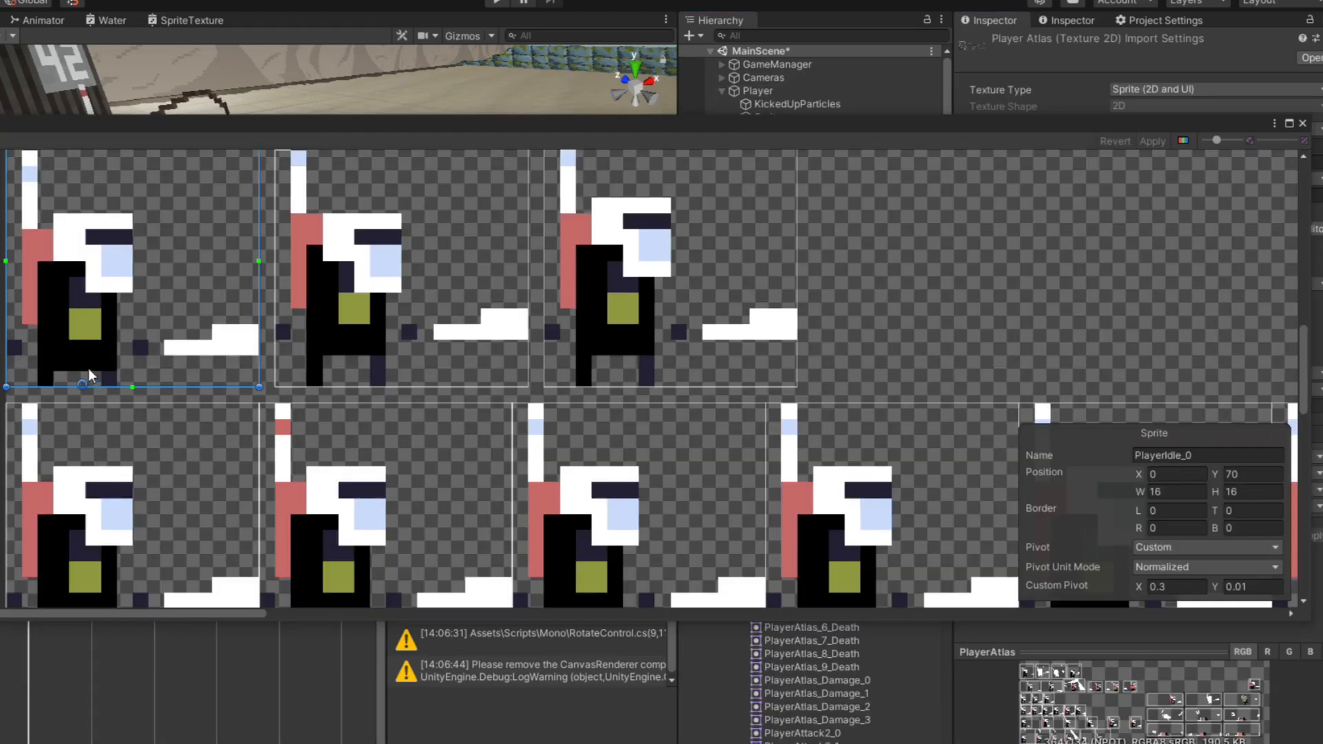
{"action": "left_click", "coordinate": [768, 116]}
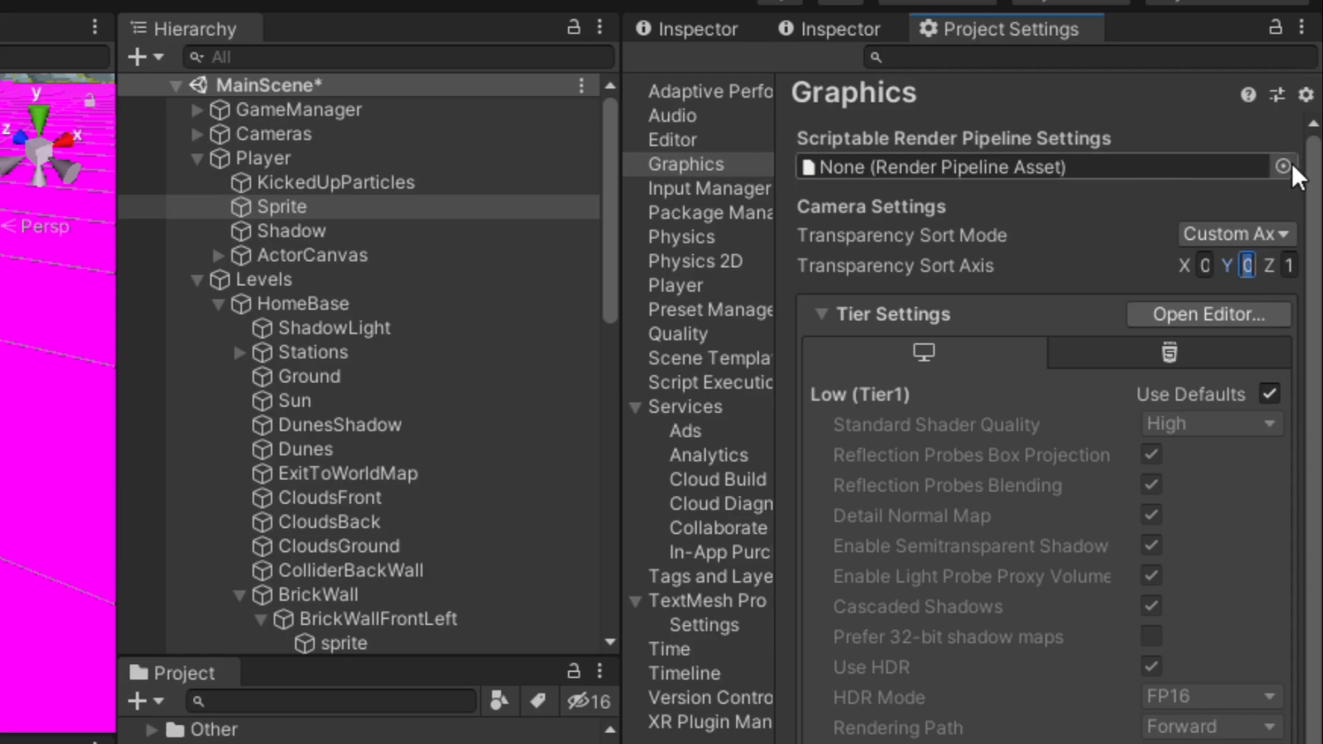
Step: Assign the UniversalRP-HighQuality render pipeline asset, then return the field to None
{"action": "left_click", "coordinate": [1284, 167]}
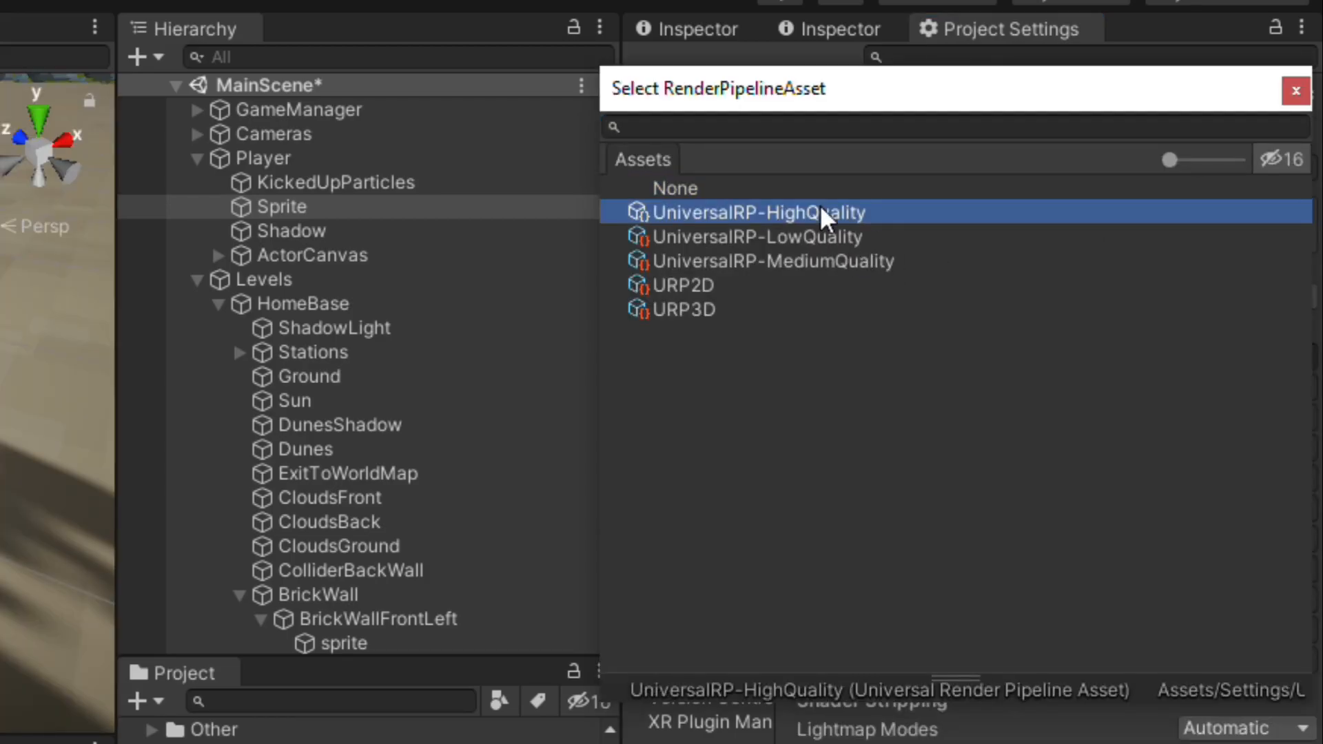
{"action": "double_click", "coordinate": [744, 212]}
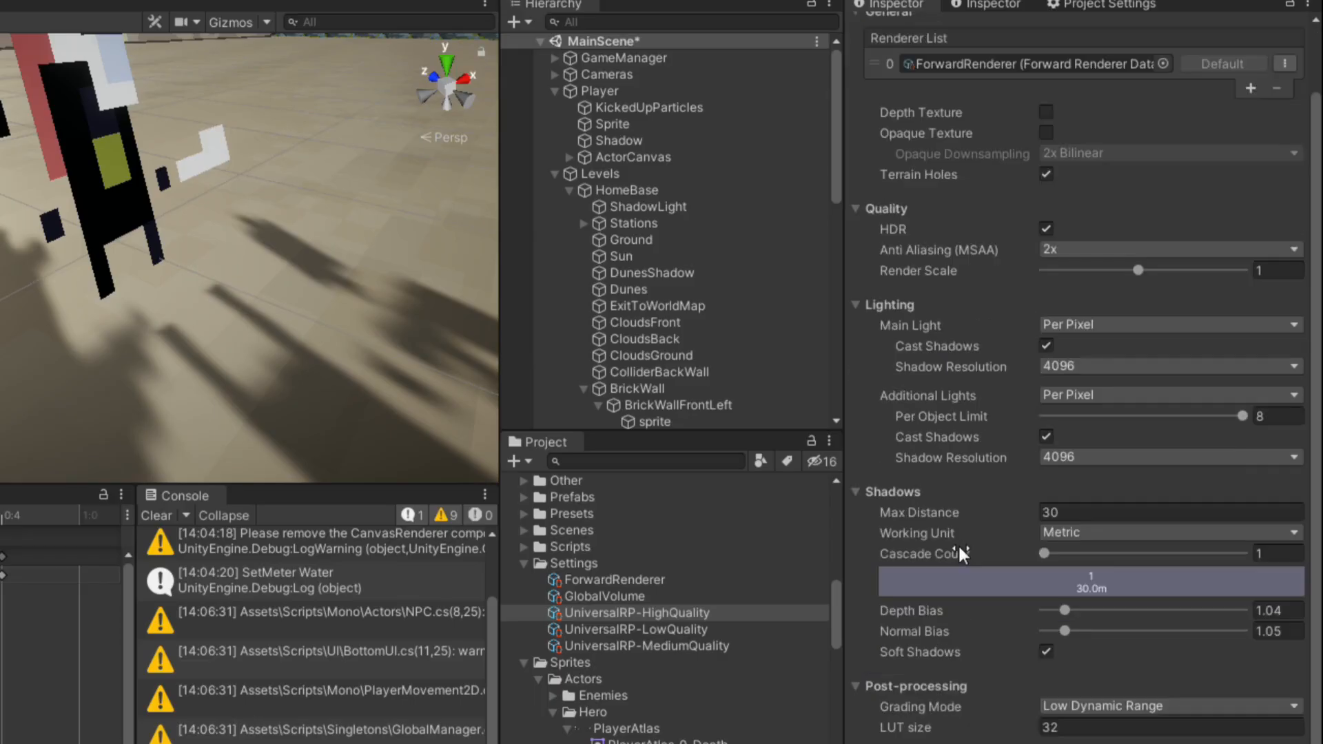
{"action": "mouse_move", "coordinate": [987, 545]}
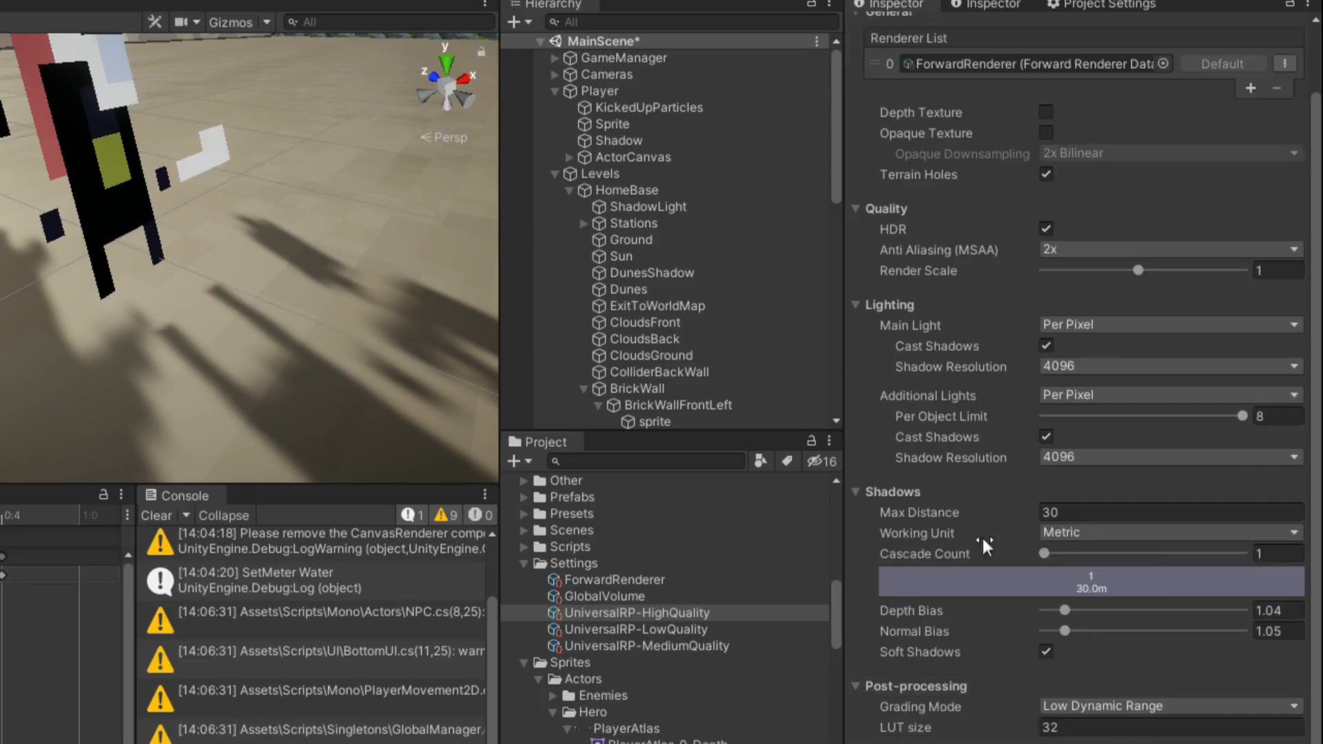
{"action": "left_click", "coordinate": [1164, 63]}
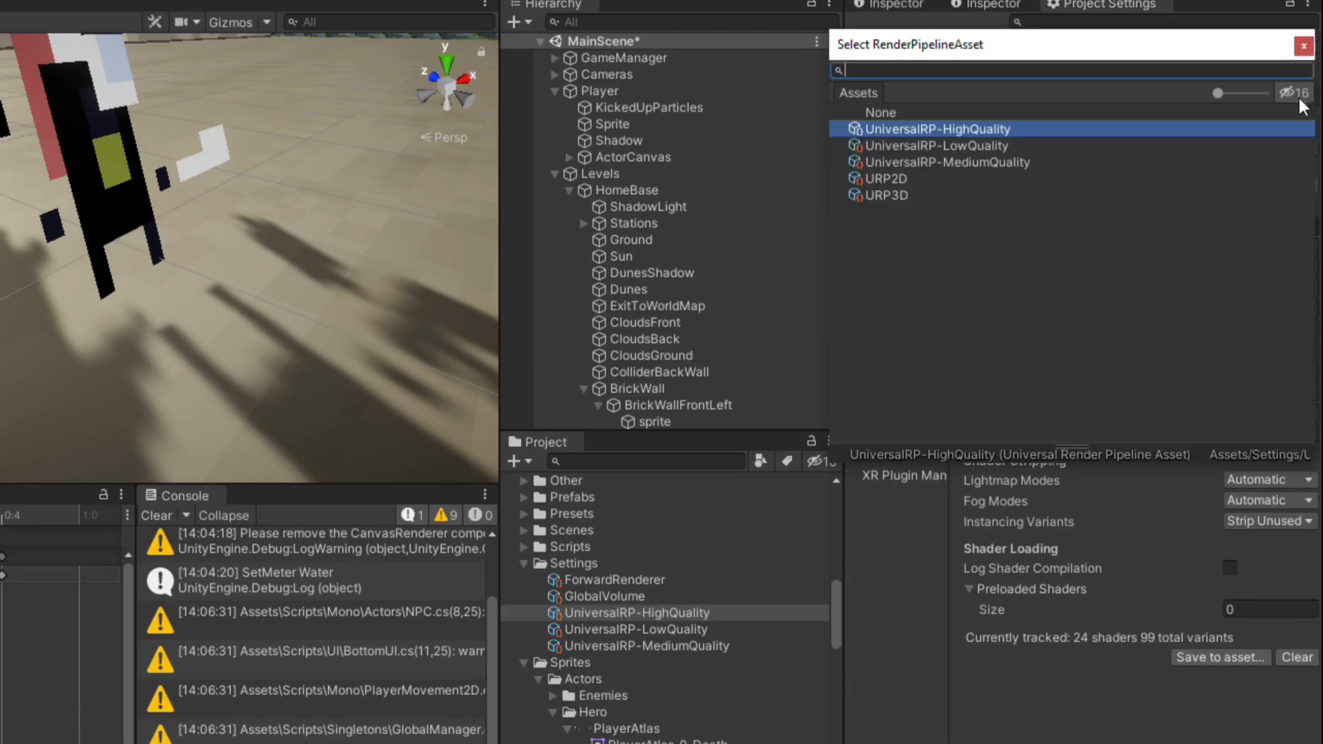
{"action": "left_click", "coordinate": [881, 111]}
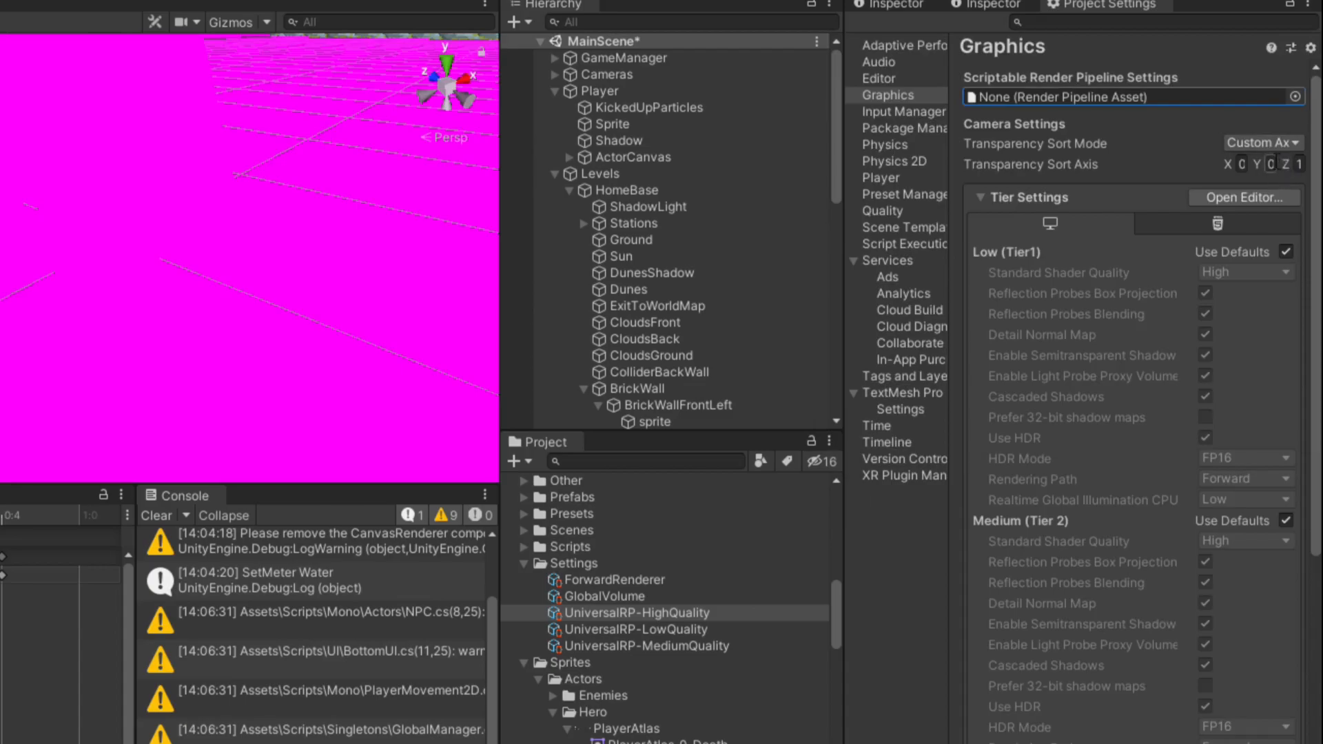
Step: Set the Transparency Sort Axis to Y 1, Z 0
{"action": "left_click", "coordinate": [1268, 164]}
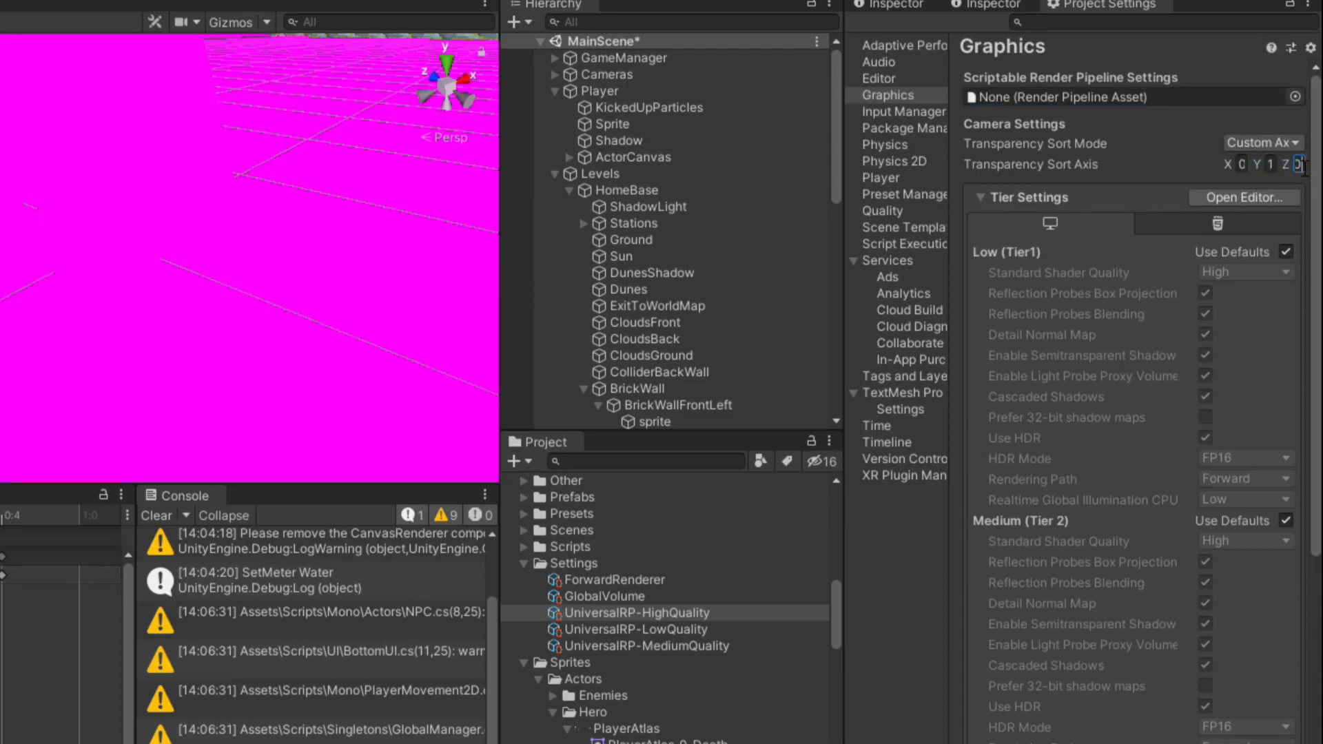
{"action": "left_click", "coordinate": [1311, 96]}
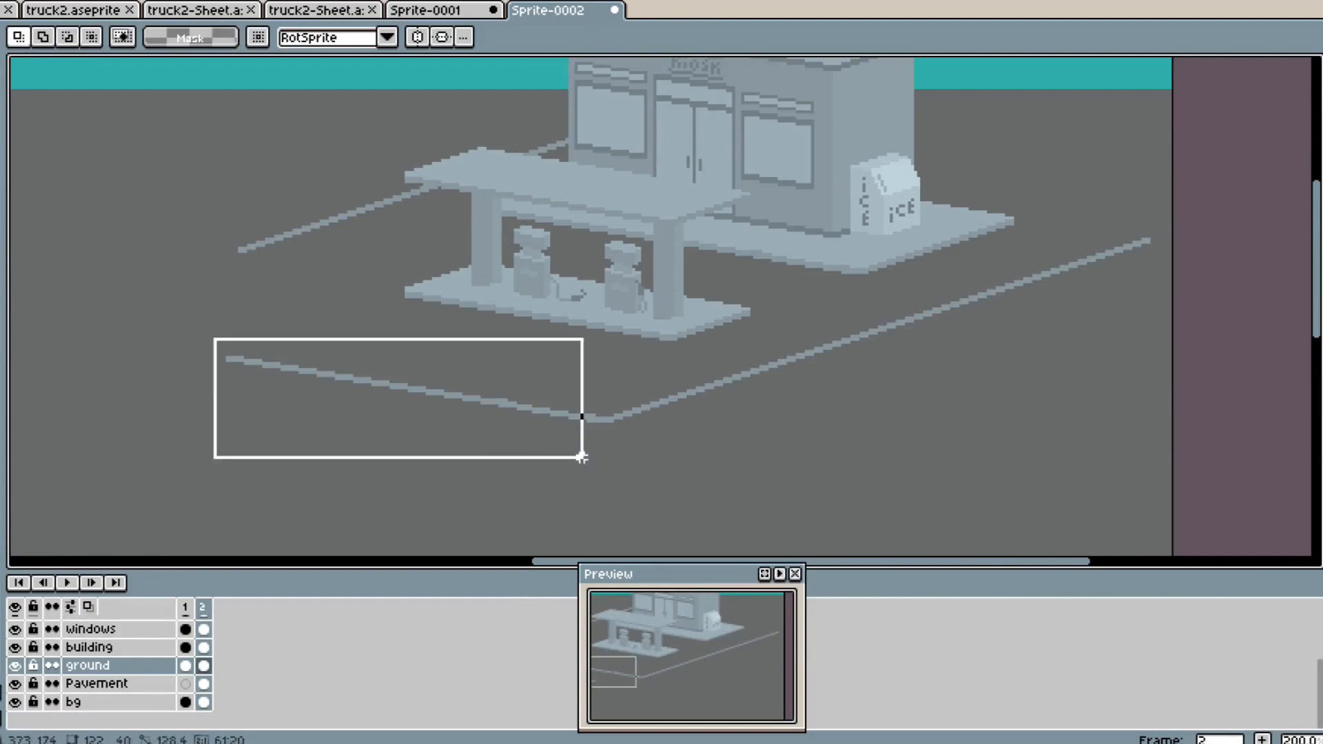
{"action": "right_click", "coordinate": [183, 606]}
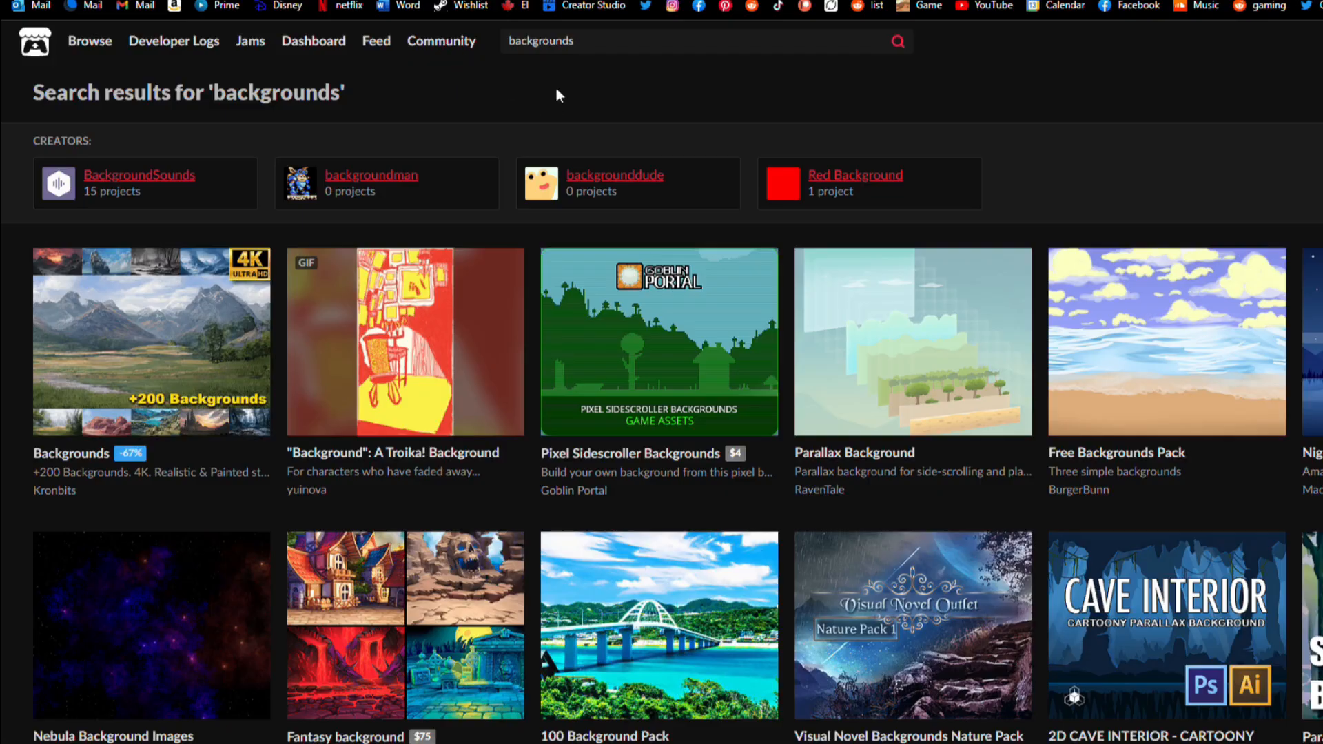
{"action": "mouse_move", "coordinate": [912, 342]}
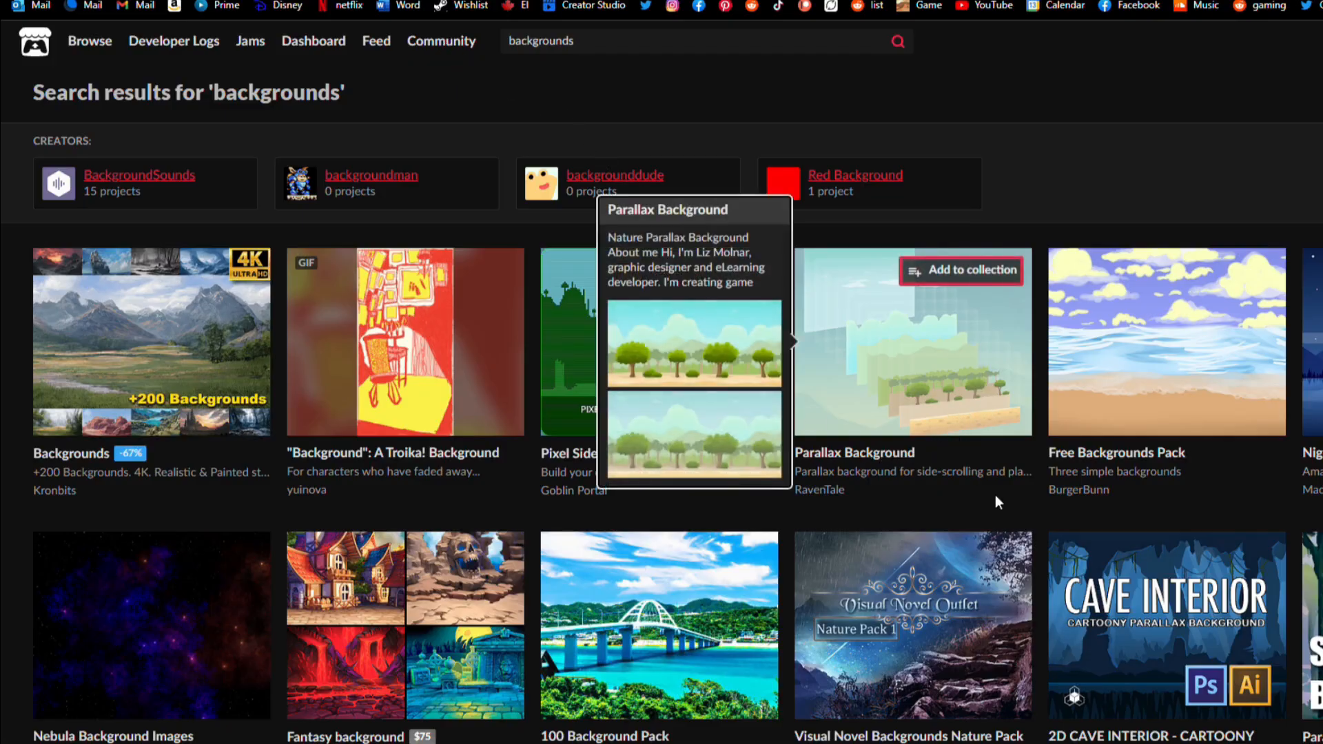
Step: Scroll down the itch.io results grid for 'backgrounds' asset packs
{"action": "scroll", "scroll_direction": "down", "scroll_amount": 3}
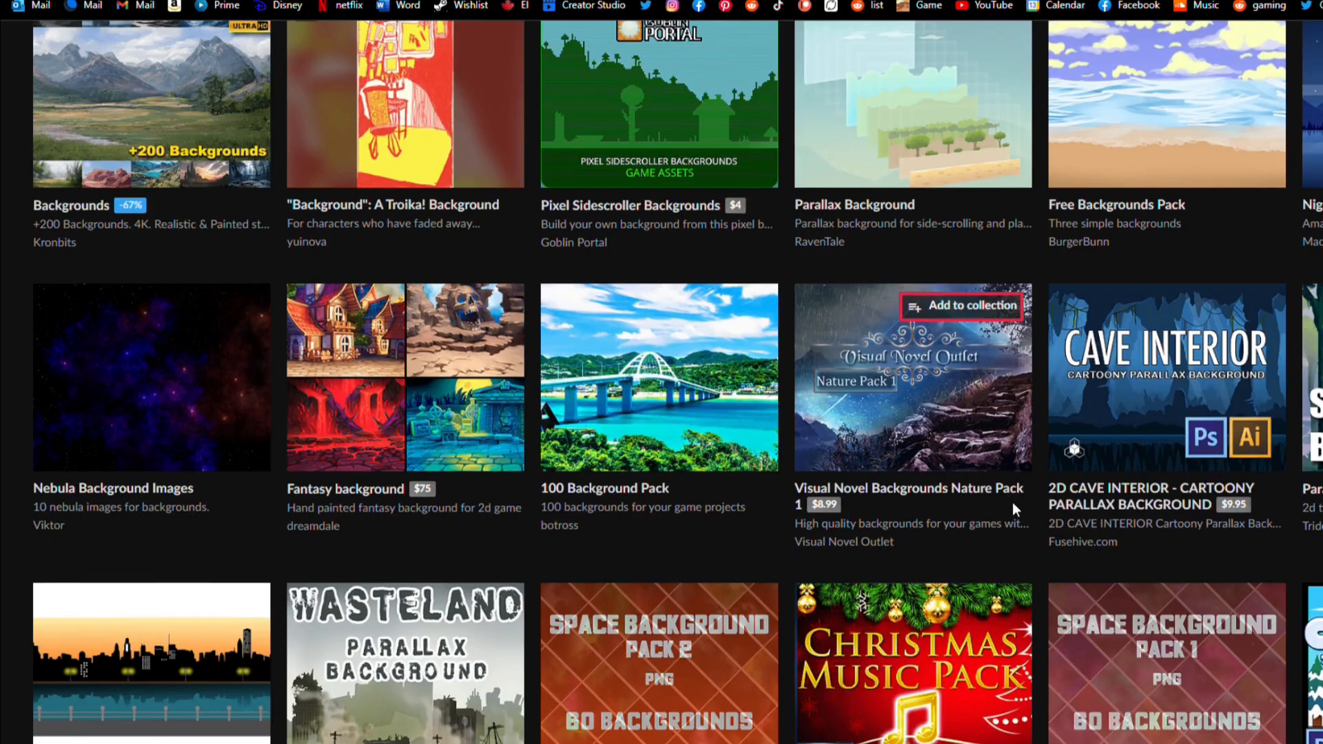
{"action": "scroll", "scroll_direction": "down", "scroll_amount": 3}
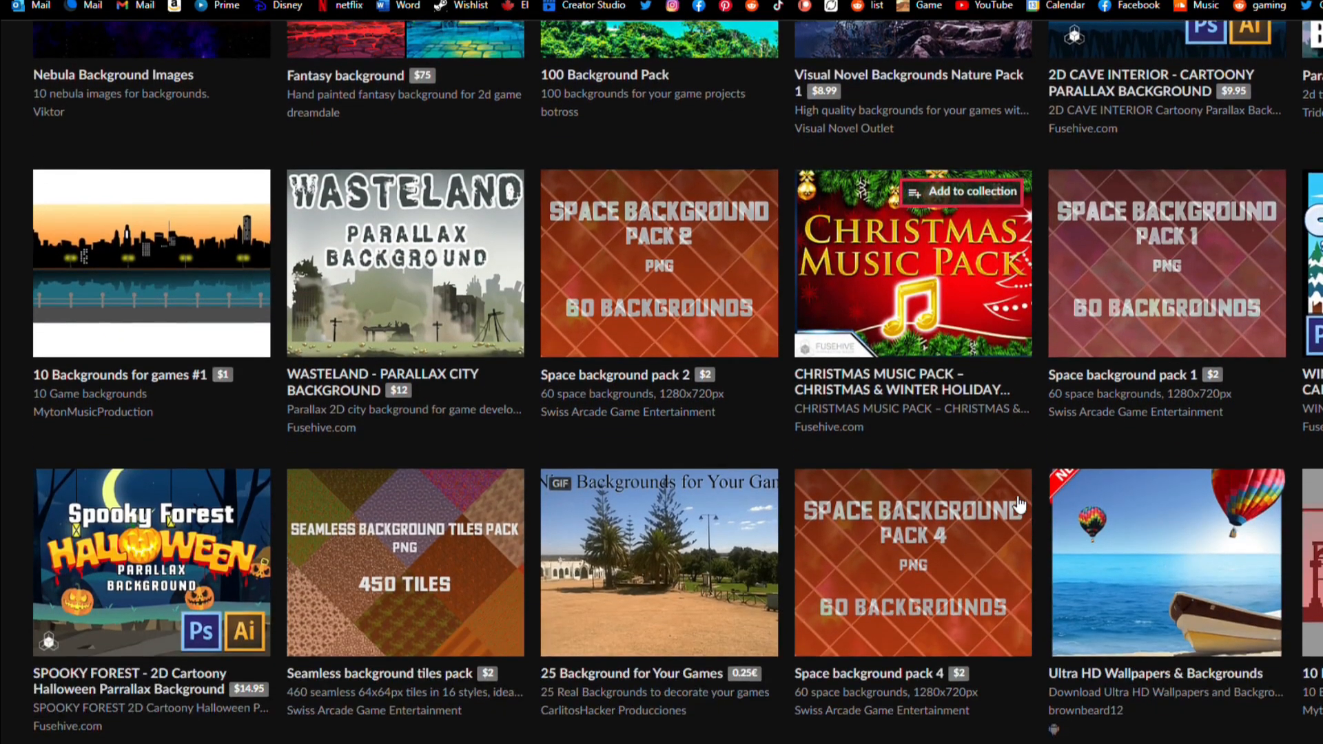
{"action": "scroll", "scroll_direction": "down", "scroll_amount": 3}
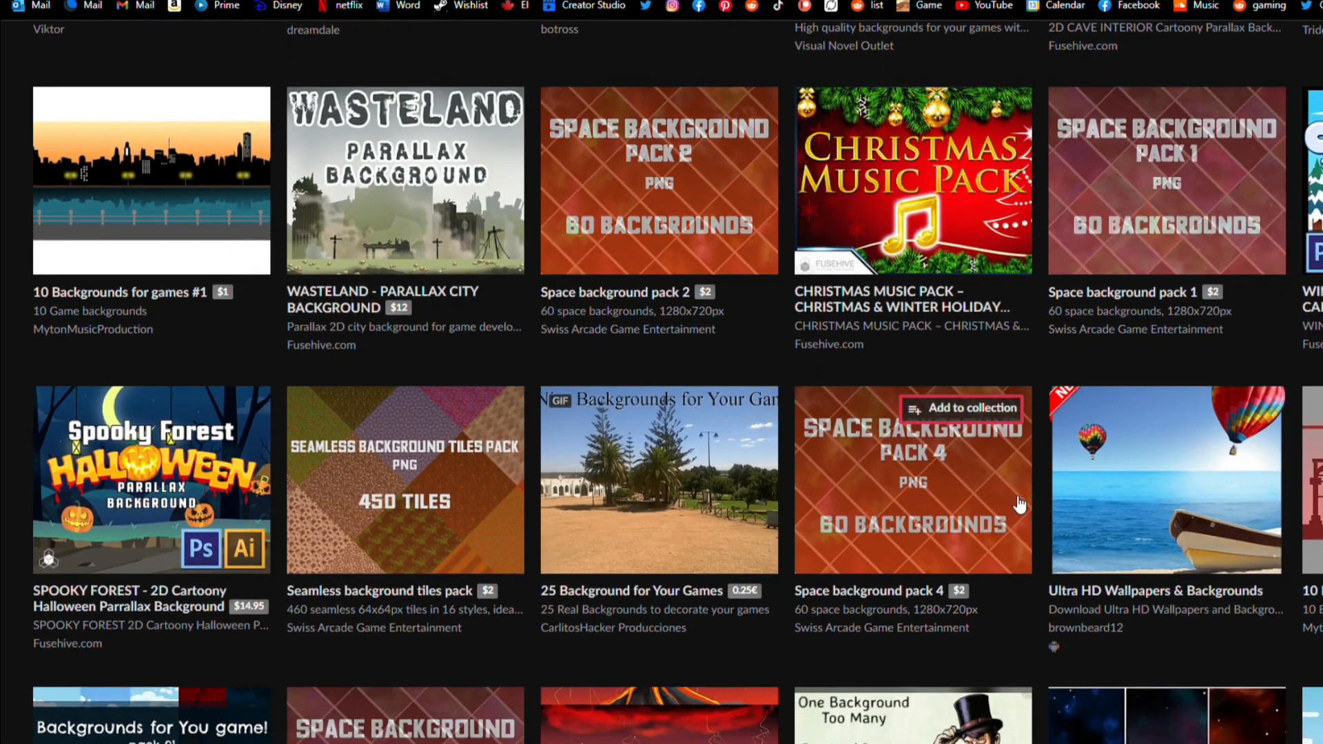
{"action": "scroll", "scroll_direction": "down", "scroll_amount": 3}
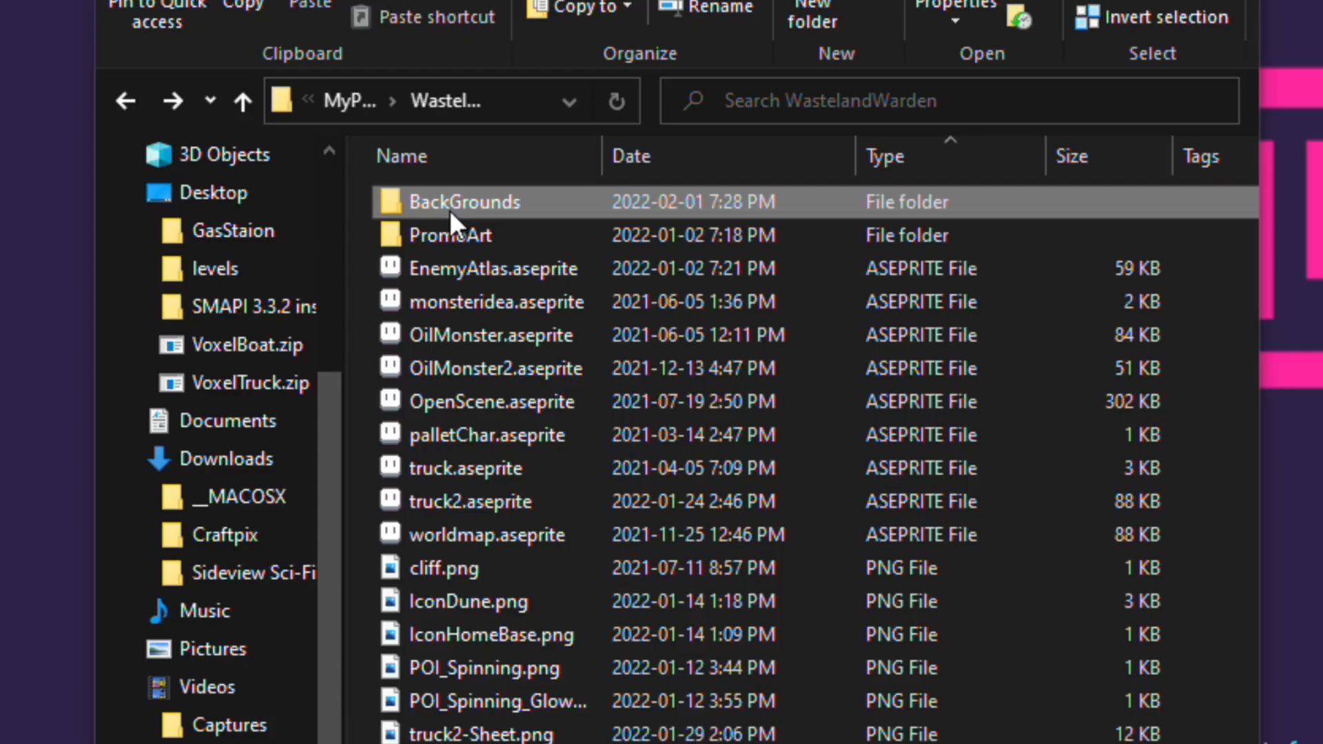
Step: Go into the BackGrounds folder and then the ansimuz artist folder
{"action": "double_click", "coordinate": [463, 201]}
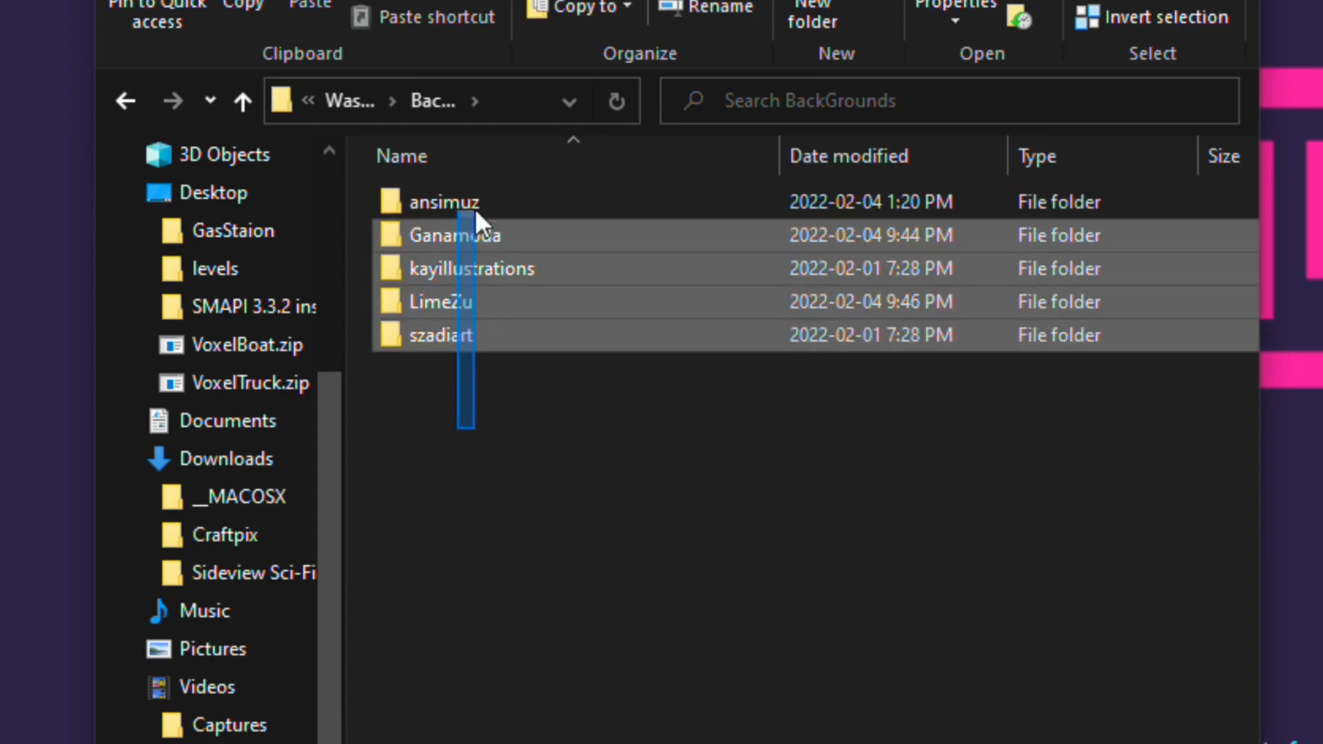
{"action": "left_click", "coordinate": [442, 201]}
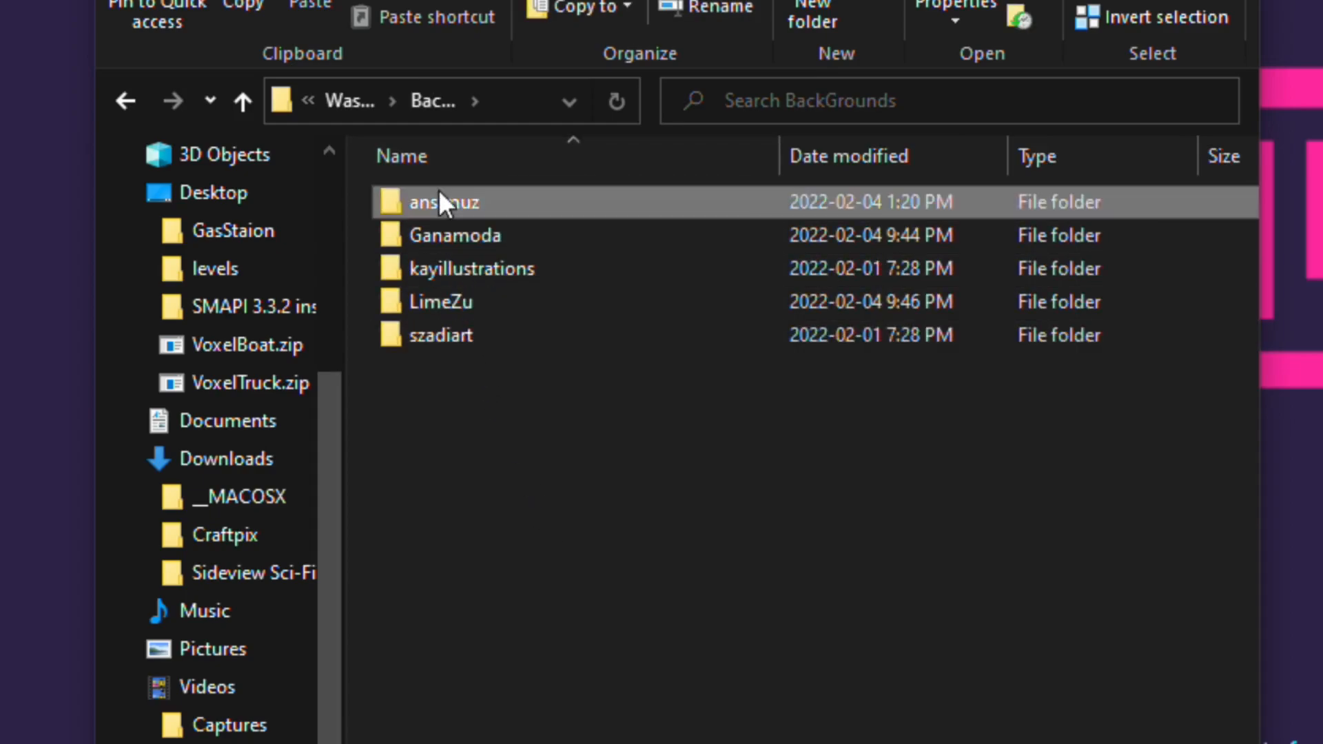
{"action": "double_click", "coordinate": [443, 202]}
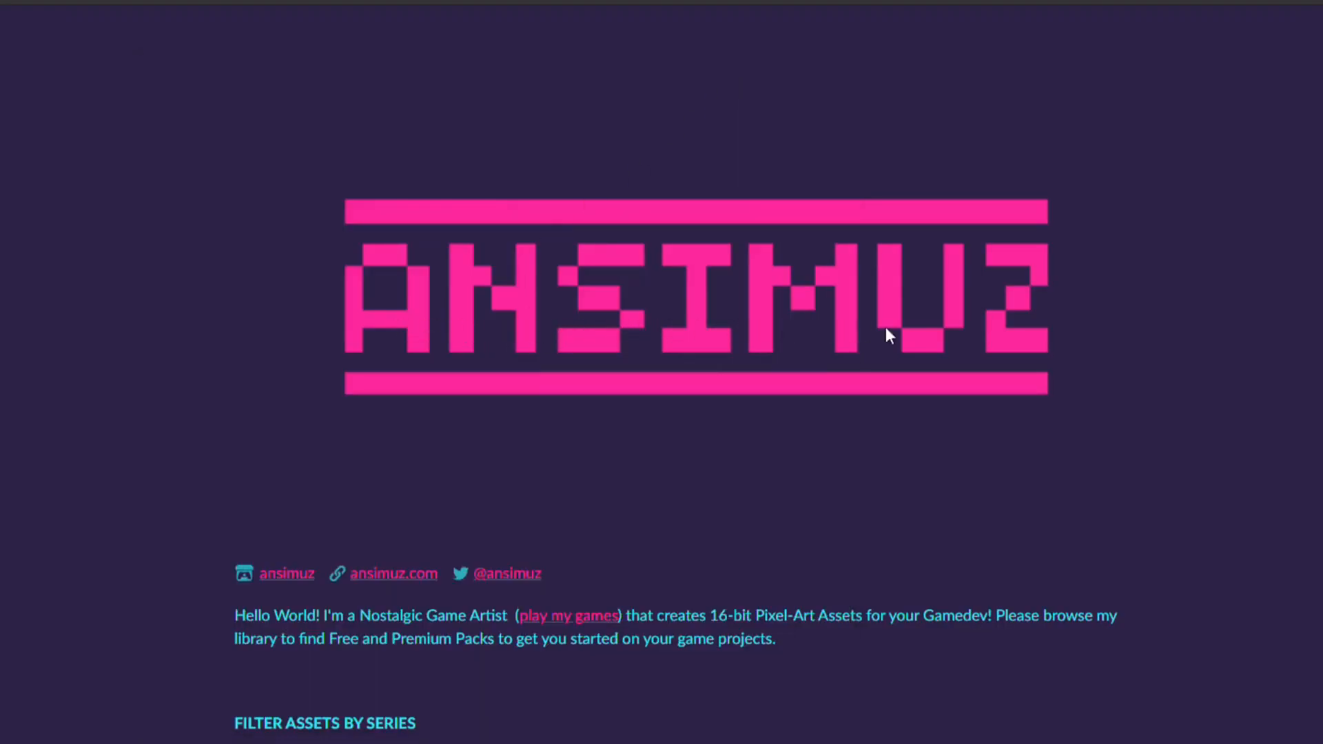
Step: Scroll down ansimuz's creator page past the pixel-art asset packs and parallax backgrounds
{"action": "scroll", "scroll_direction": "down", "scroll_amount": 3}
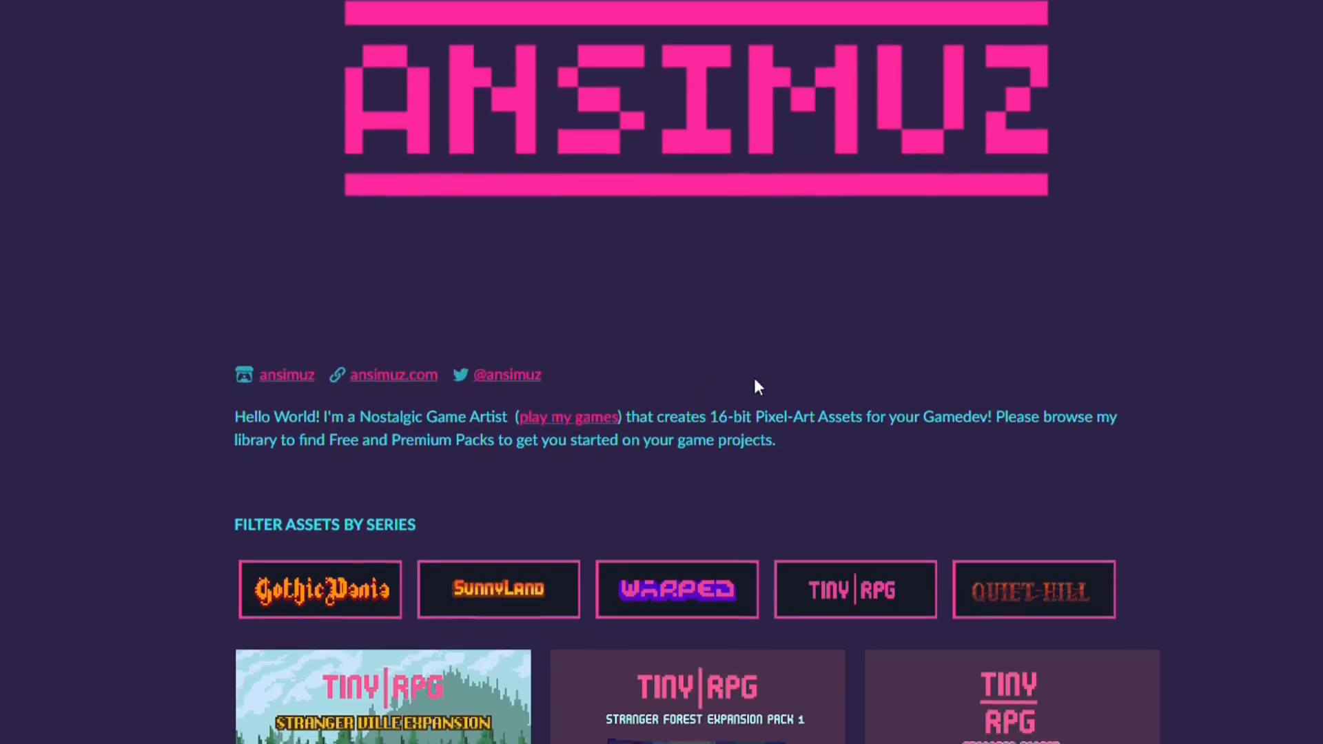
{"action": "scroll", "scroll_direction": "down", "scroll_amount": 3}
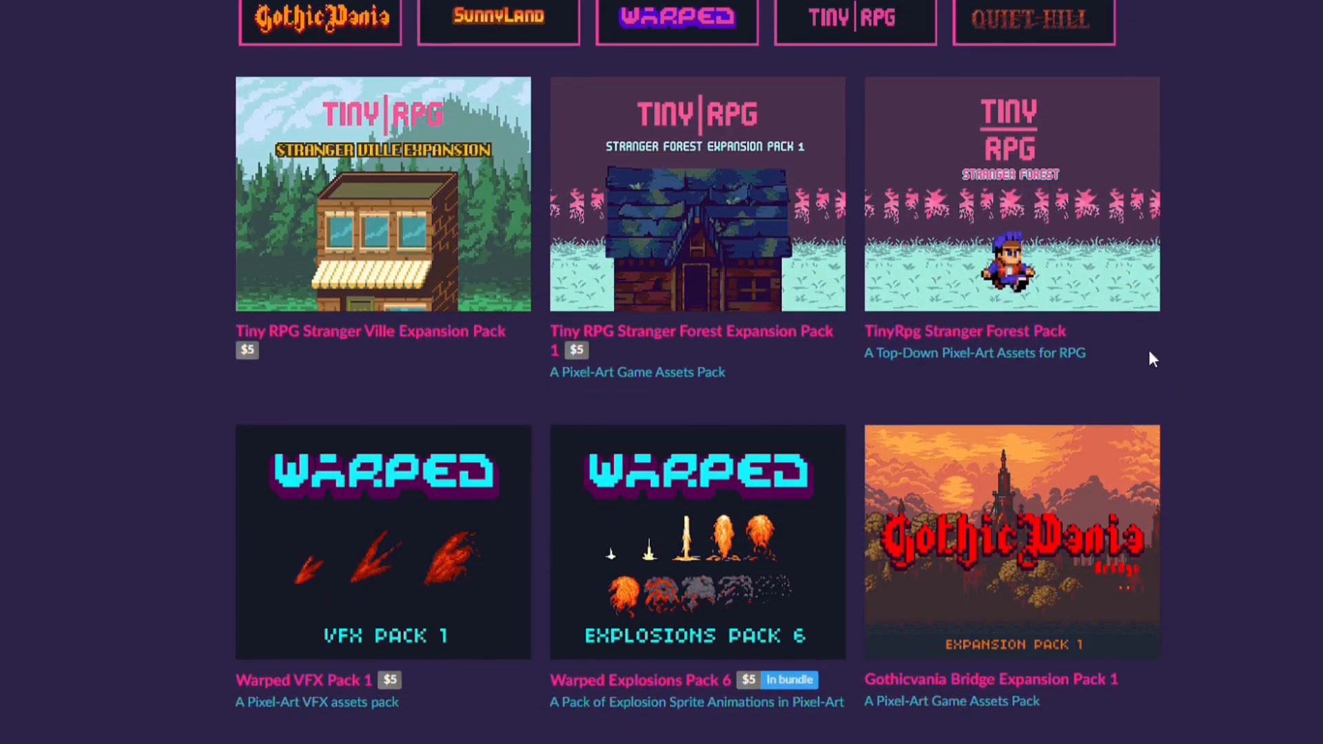
{"action": "scroll", "scroll_direction": "down", "scroll_amount": 3}
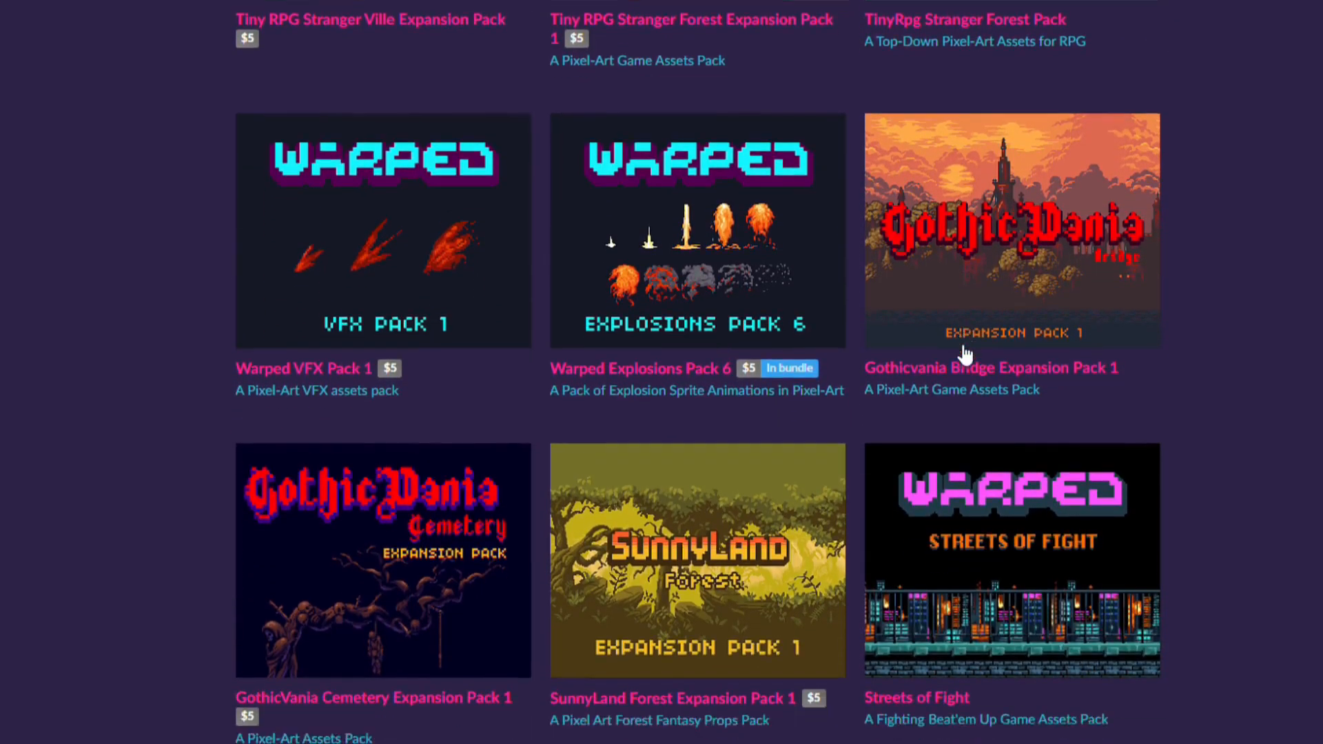
{"action": "scroll", "scroll_direction": "down", "scroll_amount": 3}
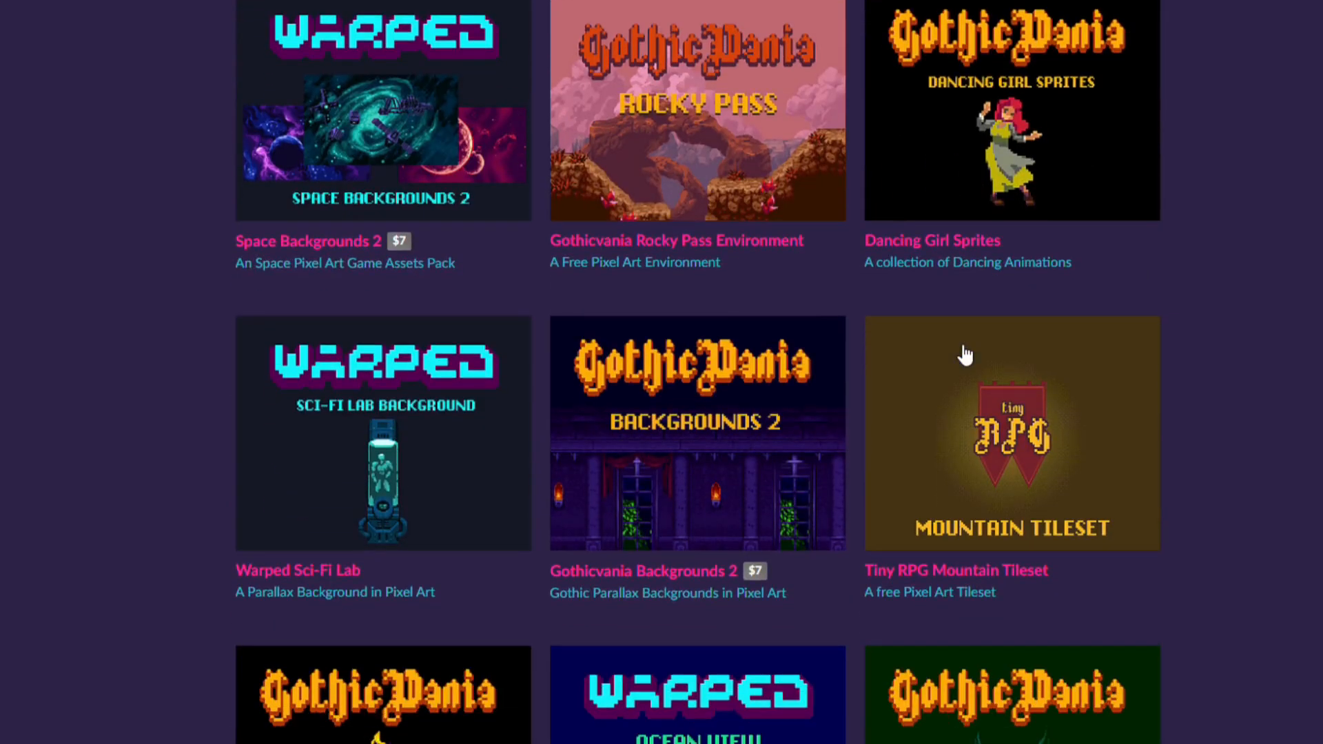
{"action": "scroll", "scroll_direction": "down", "scroll_amount": 3}
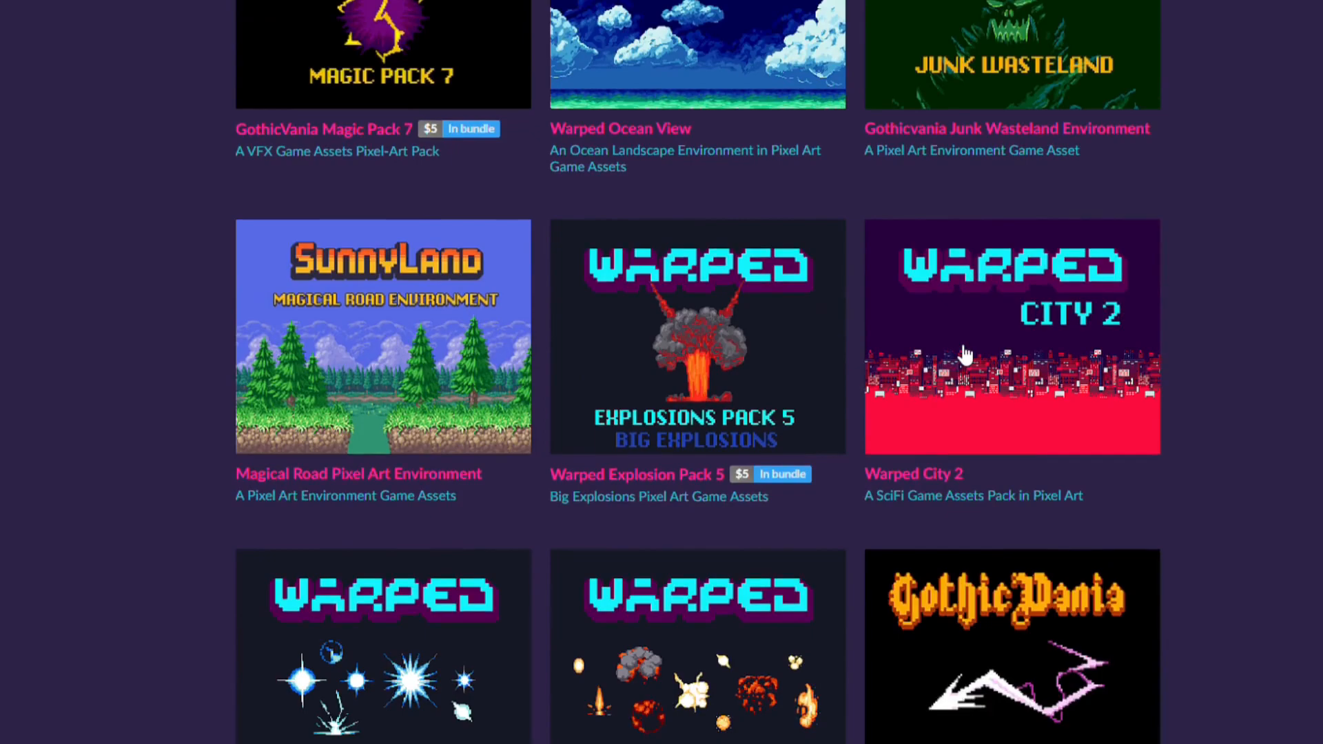
{"action": "scroll", "scroll_direction": "down", "scroll_amount": 3}
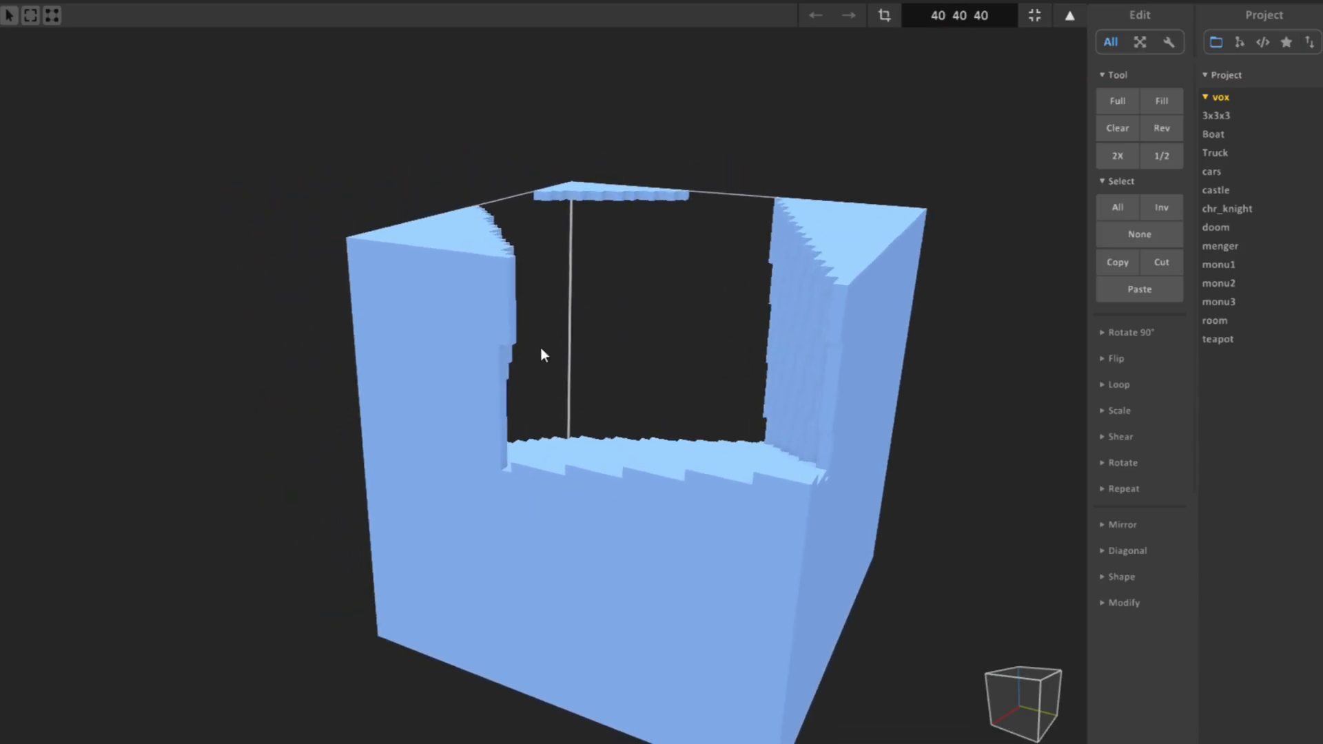
Step: Inspect the hollow blue voxel box, then open underwater-preview.png from the levels folder
{"action": "left_click", "coordinate": [1216, 153]}
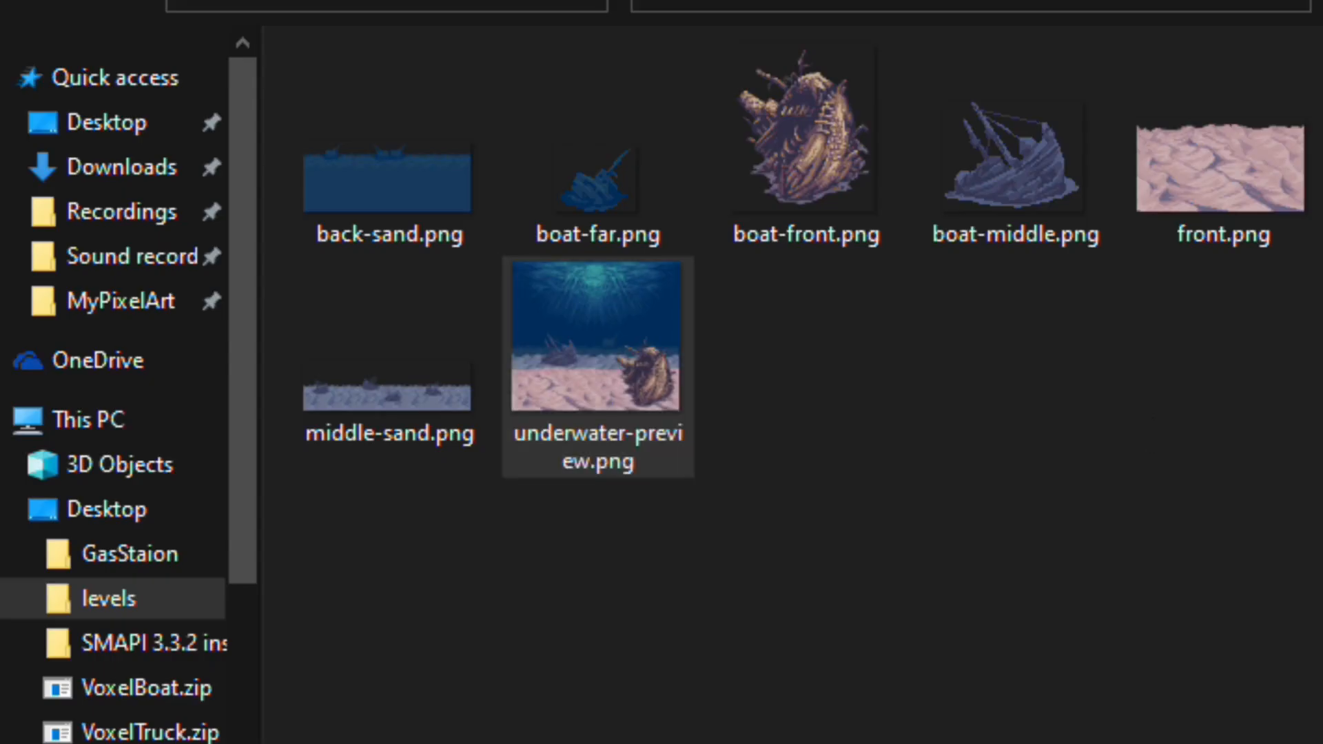
{"action": "double_click", "coordinate": [597, 332]}
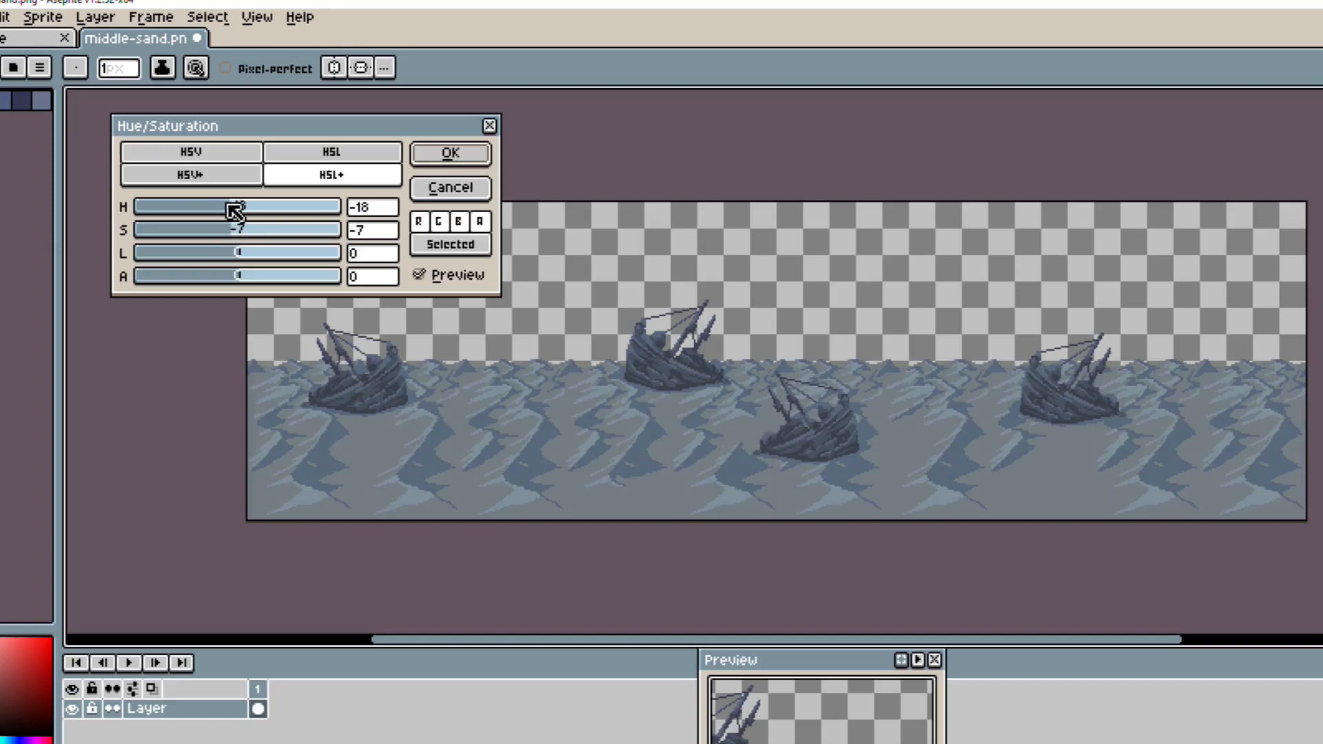
Step: Drag Hue to about -180 and tune Saturation so the blue-grey waves become sandy brown
{"action": "left_click_drag", "start_coordinate": [236, 207], "coordinate": [135, 207]}
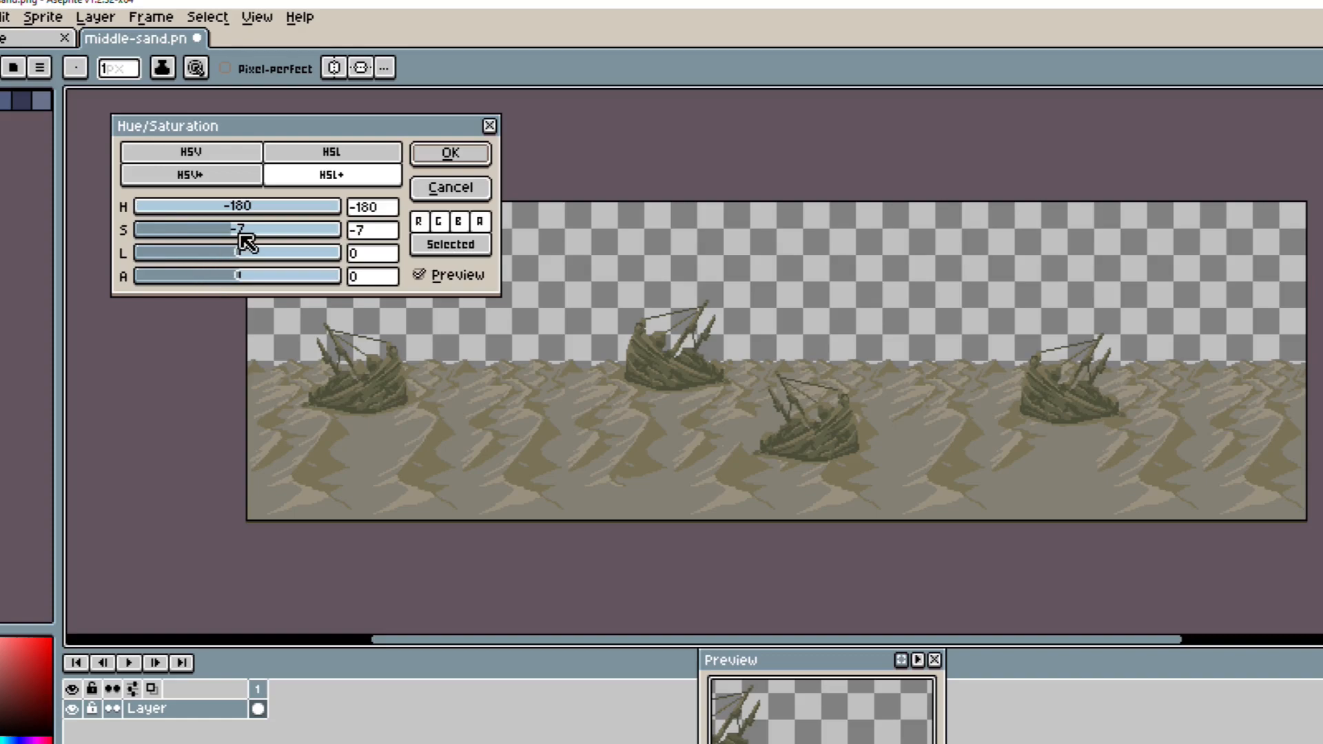
{"action": "left_click_drag", "start_coordinate": [262, 231], "coordinate": [220, 230]}
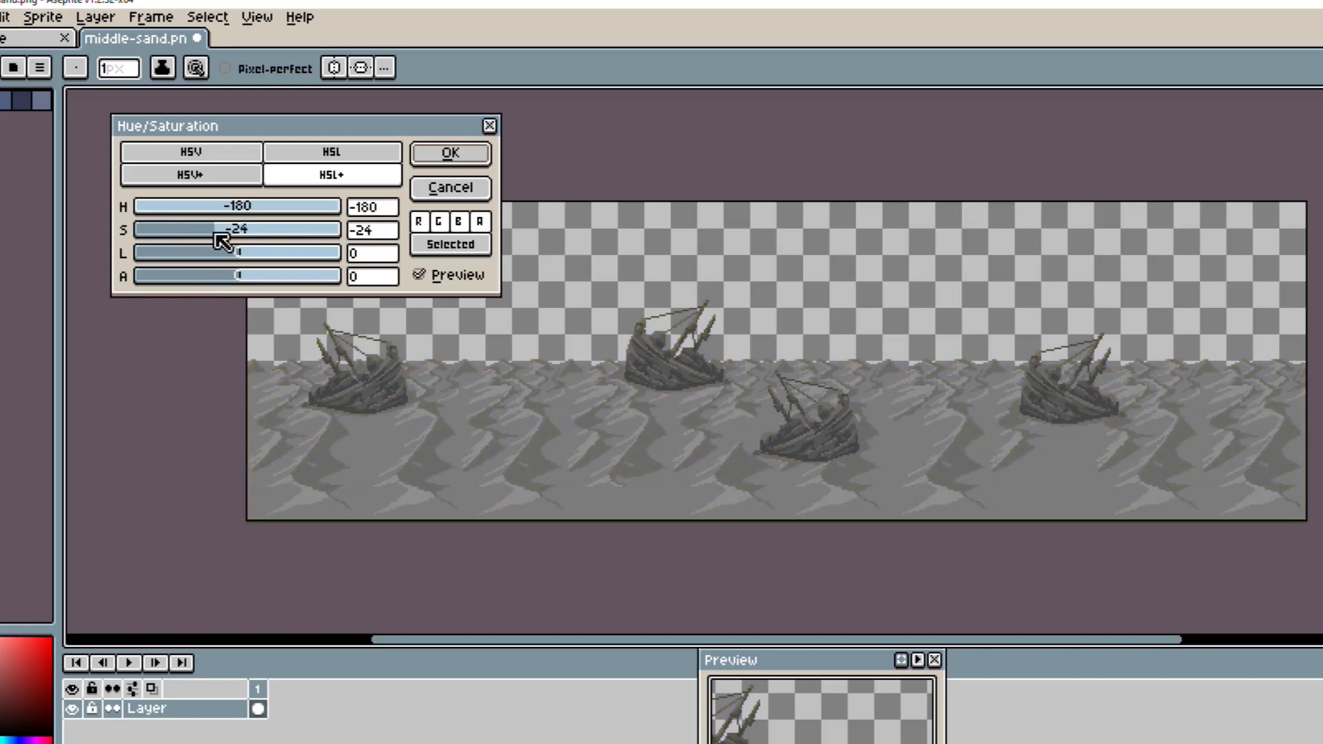
{"action": "left_click_drag", "start_coordinate": [217, 229], "coordinate": [246, 229]}
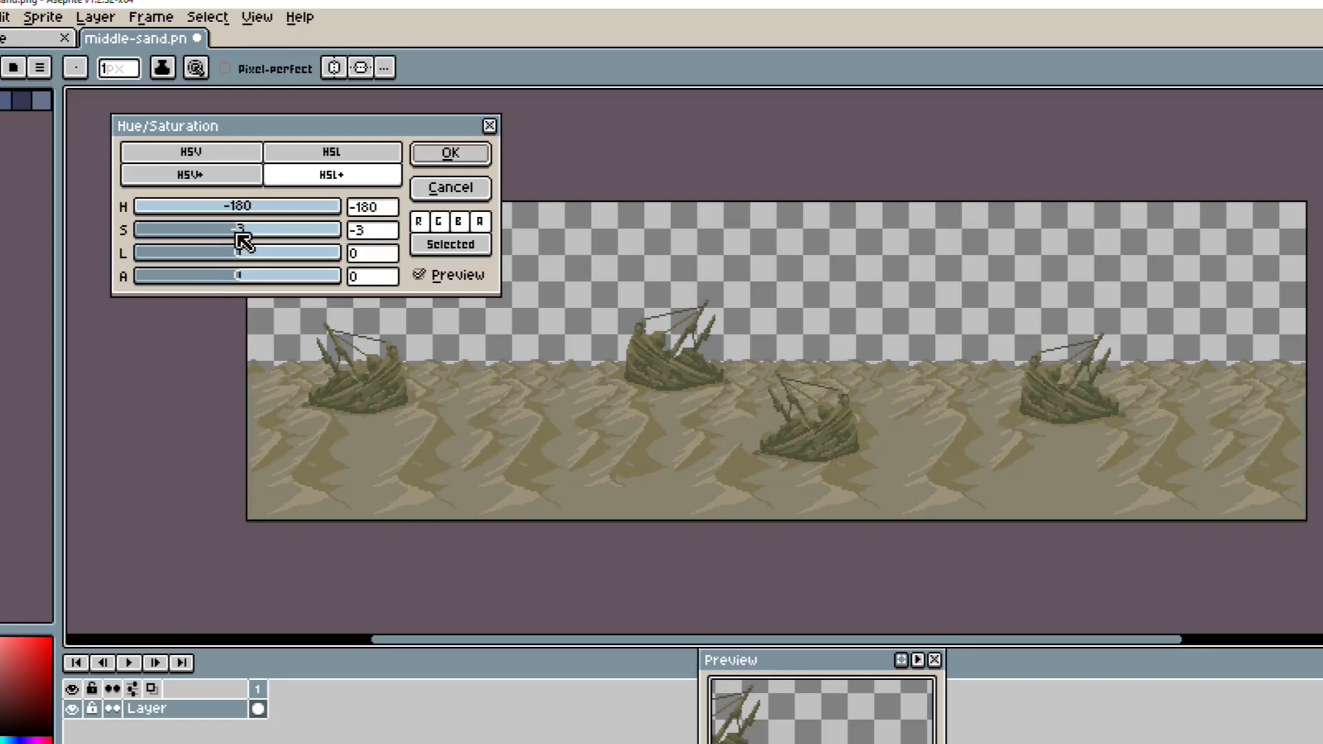
{"action": "left_click_drag", "start_coordinate": [250, 231], "coordinate": [253, 230]}
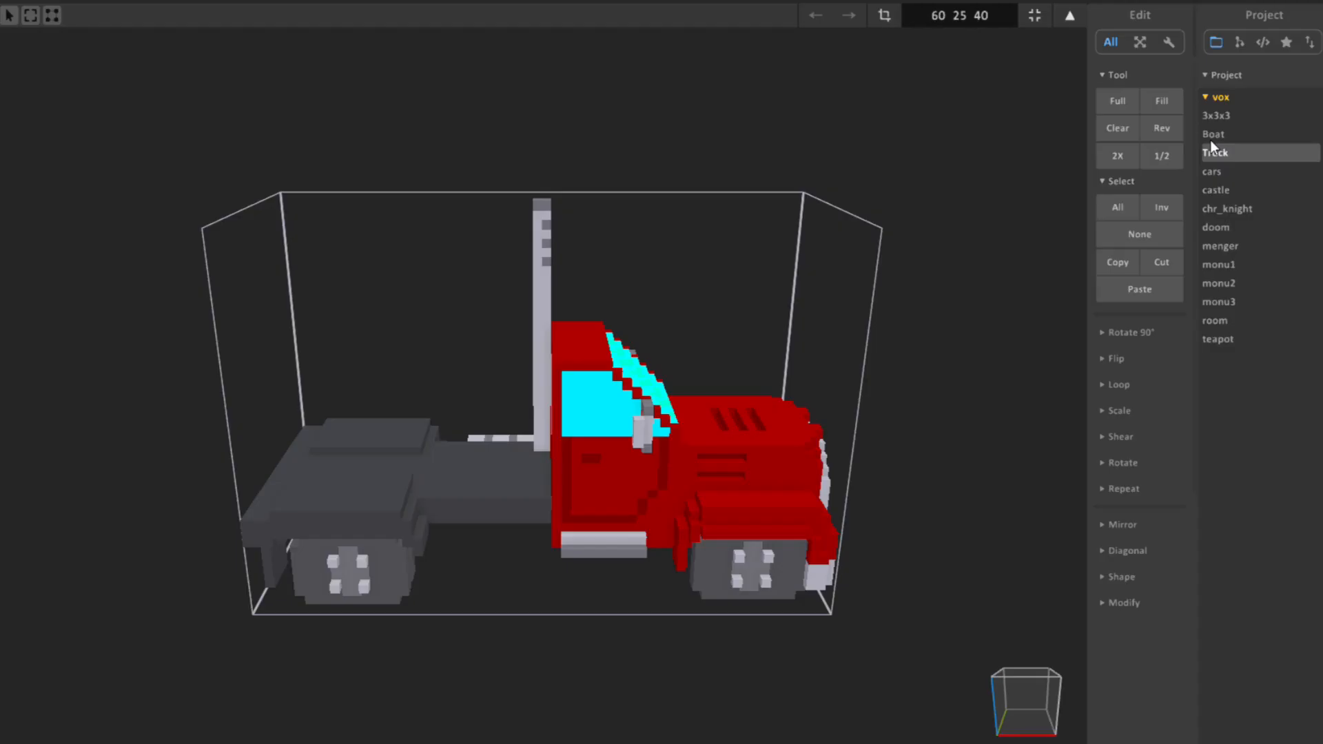
Step: Load the Truck entry under vox to show the red voxel truck model
{"action": "left_click", "coordinate": [1213, 134]}
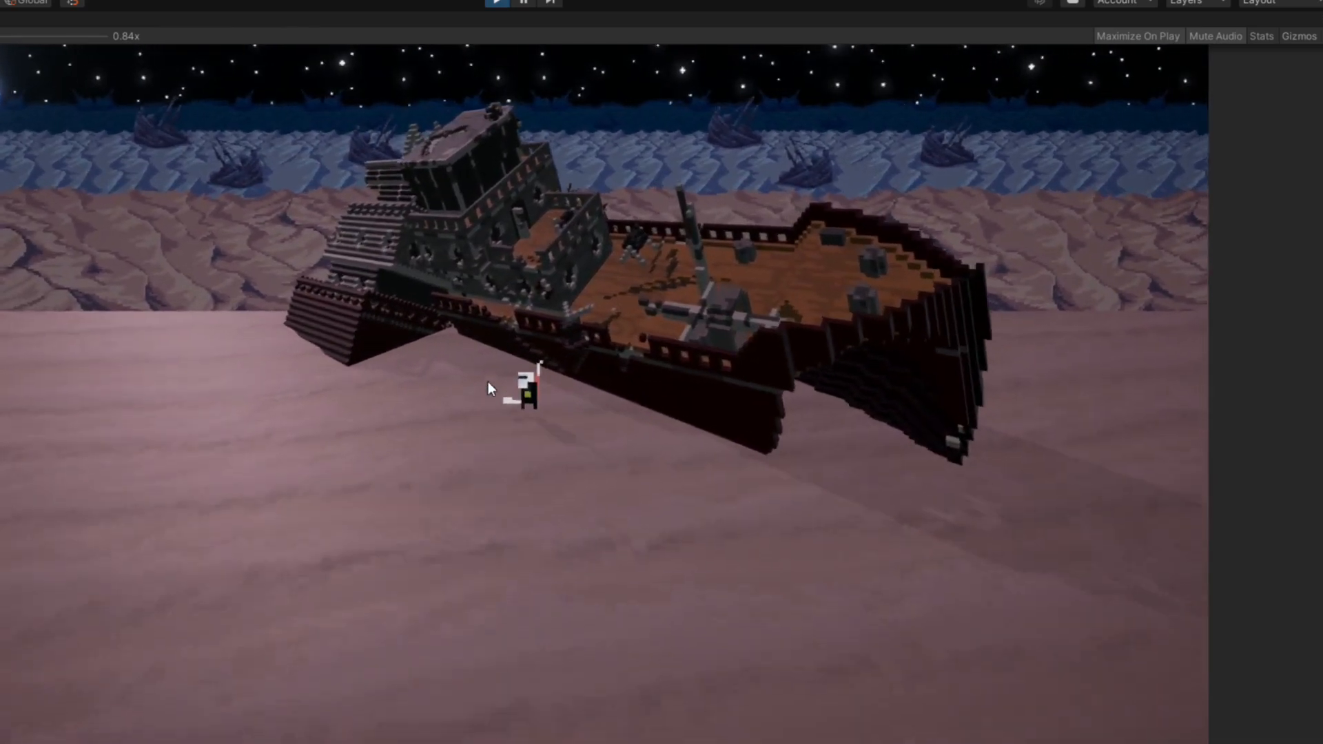
Step: Exit play mode on the dried-sea level and fold up the expanded Packages folders
{"action": "left_click", "coordinate": [494, 2]}
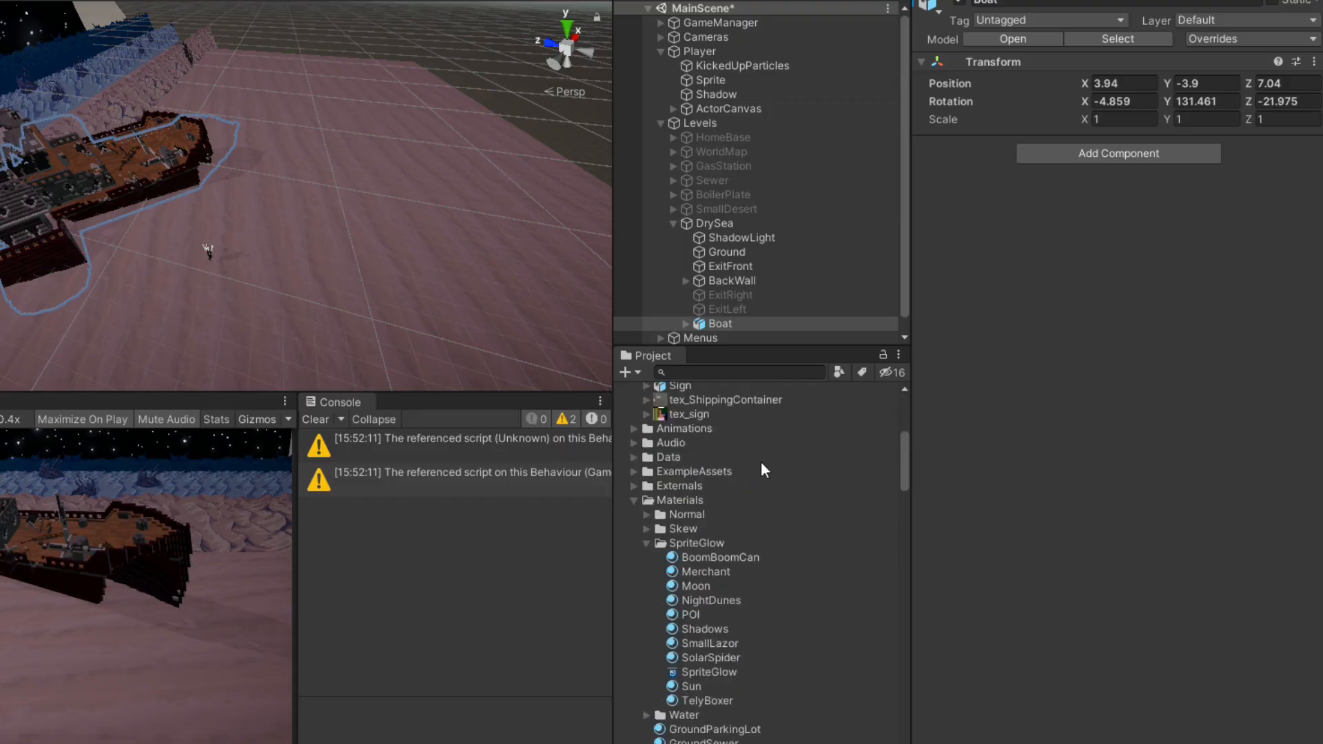
{"action": "scroll", "scroll_direction": "down", "scroll_amount": 3}
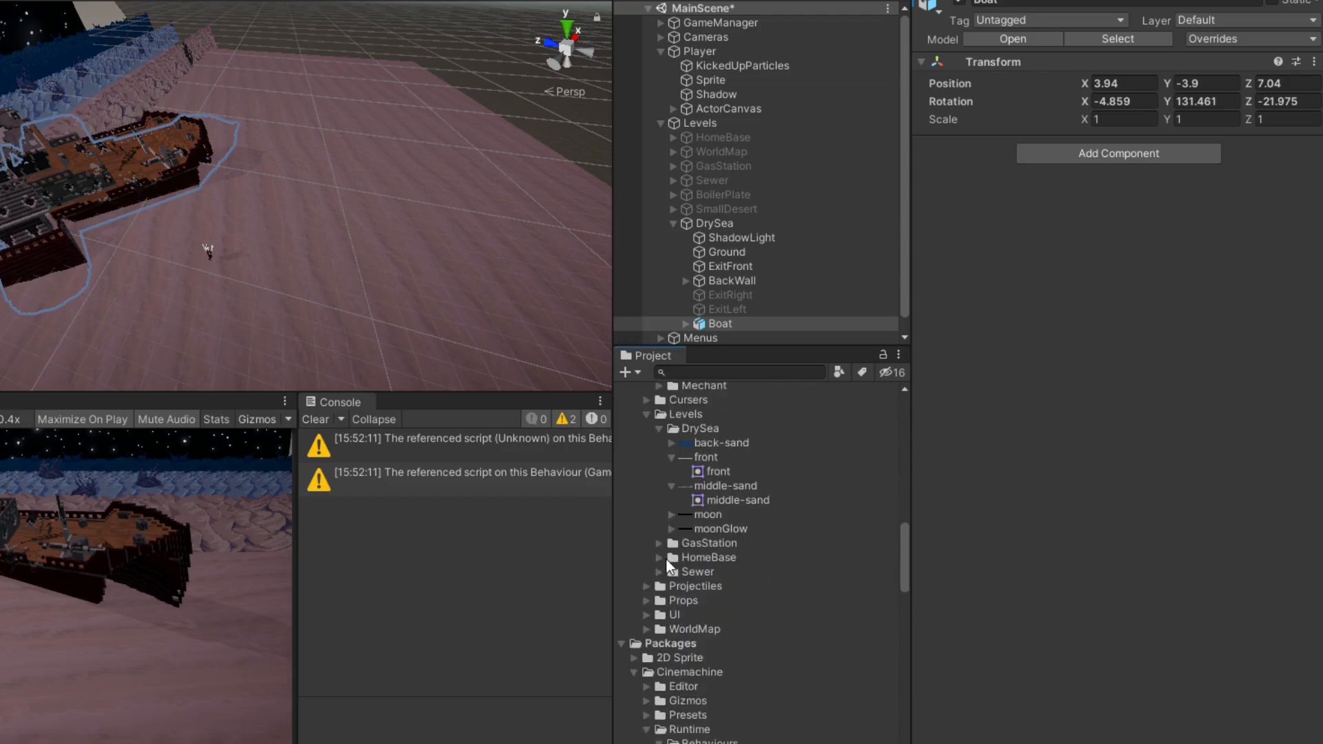
{"action": "scroll", "scroll_direction": "down", "scroll_amount": 3}
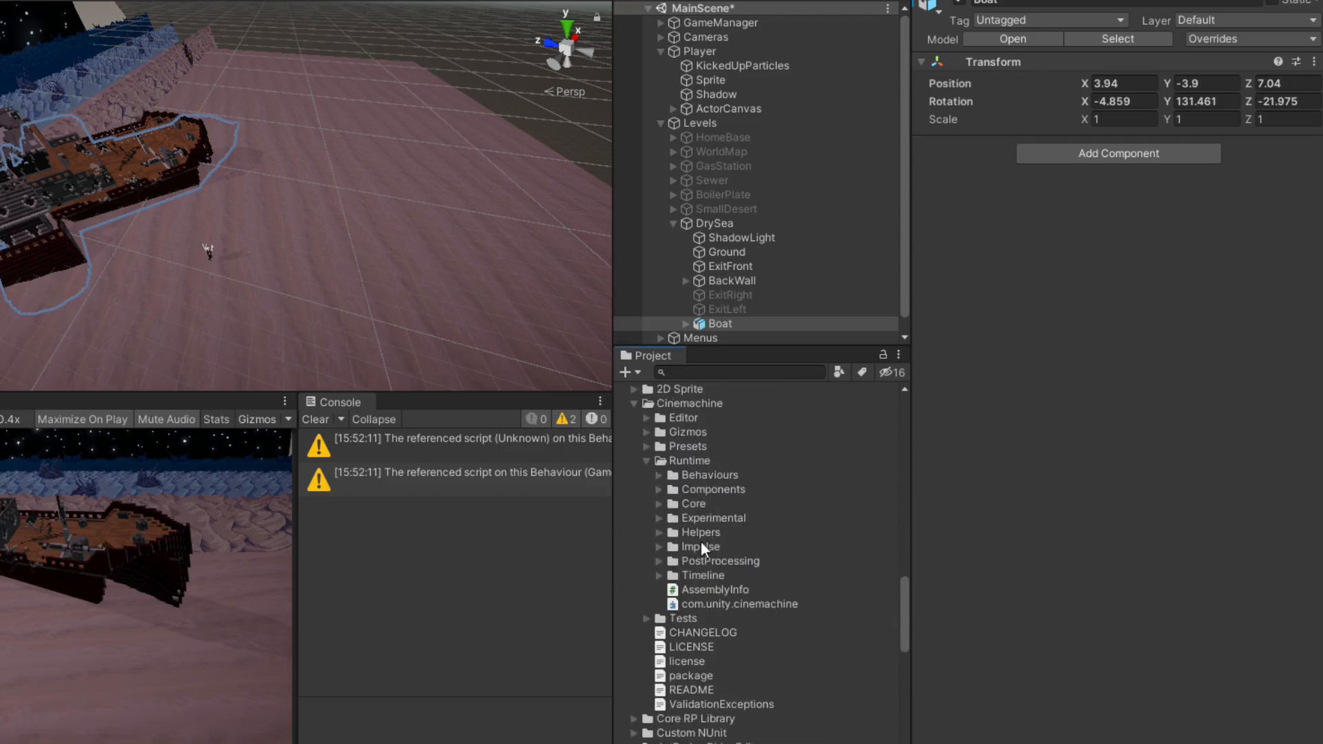
{"action": "scroll", "scroll_direction": "down", "scroll_amount": 3}
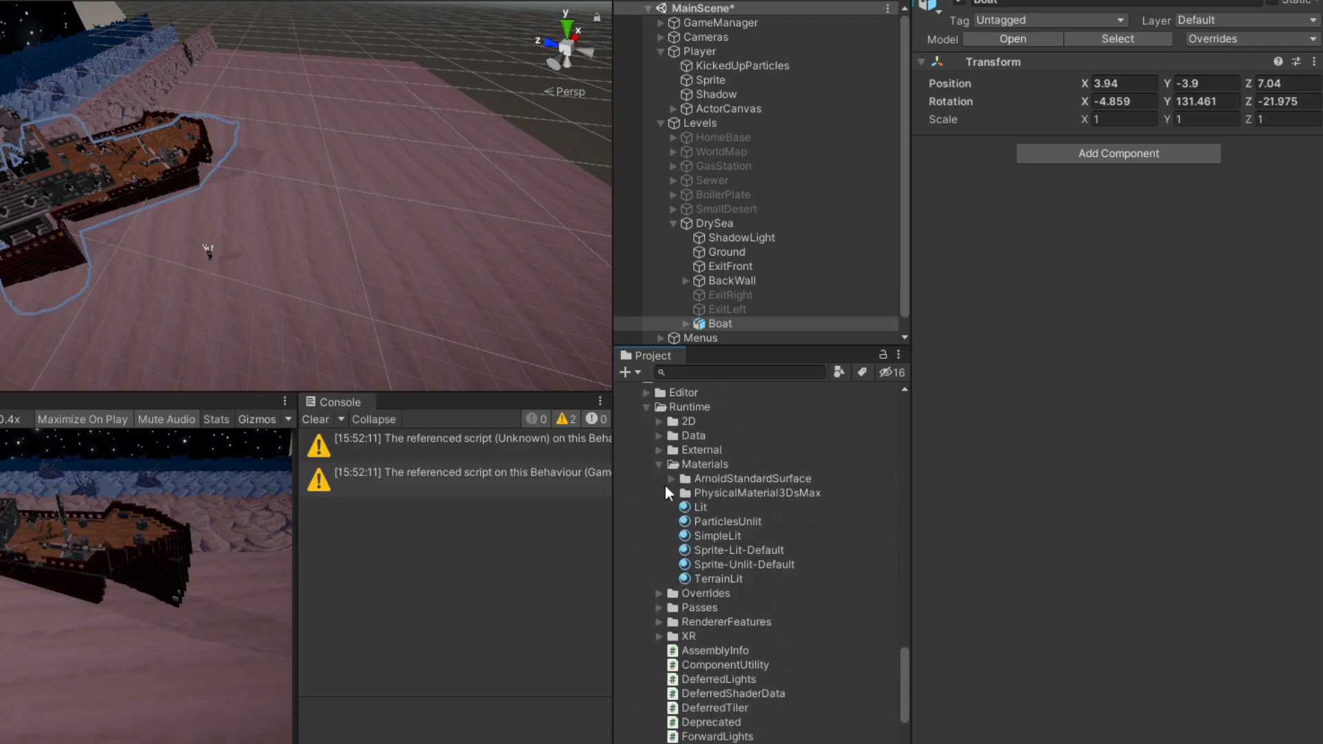
{"action": "left_click", "coordinate": [706, 464]}
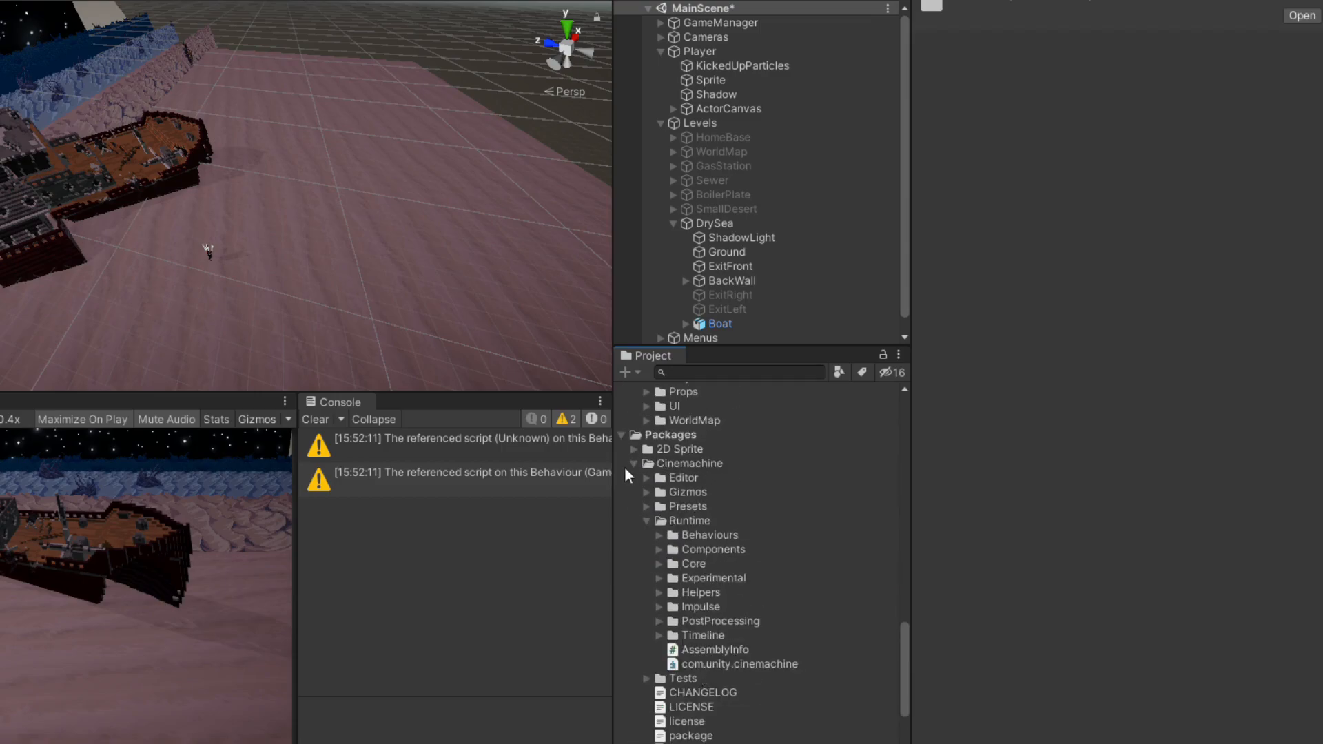
{"action": "left_click", "coordinate": [634, 463]}
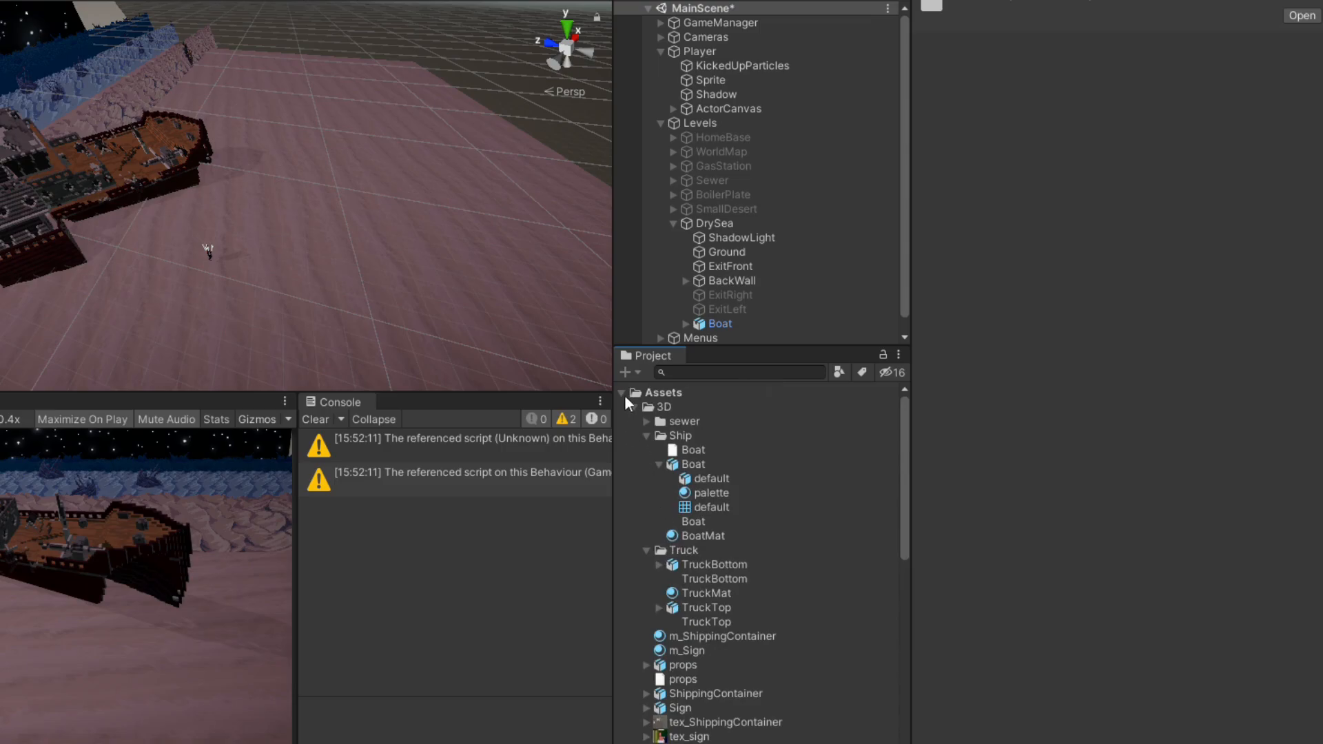
Step: Collapse the Assets folder with its subfolders and the whole MainScene hierarchy
{"action": "left_click", "coordinate": [621, 393]}
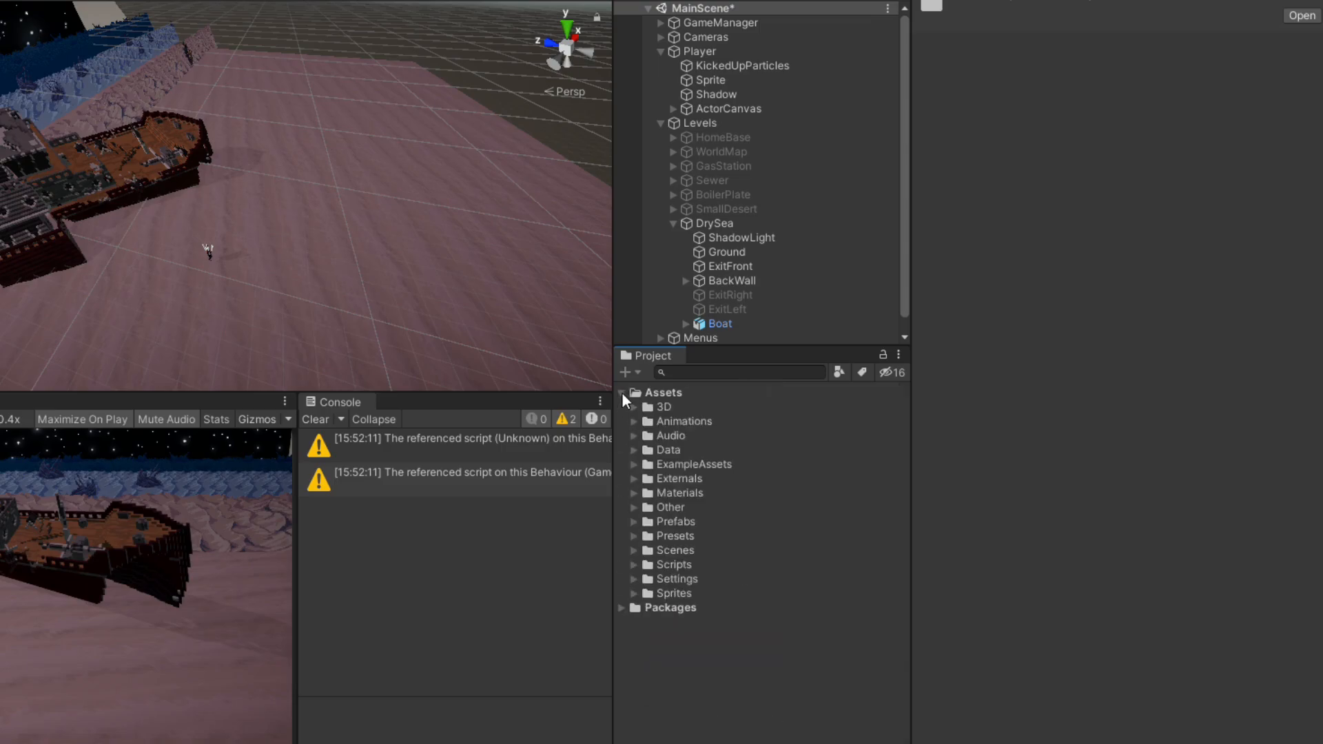
{"action": "left_click", "coordinate": [623, 393]}
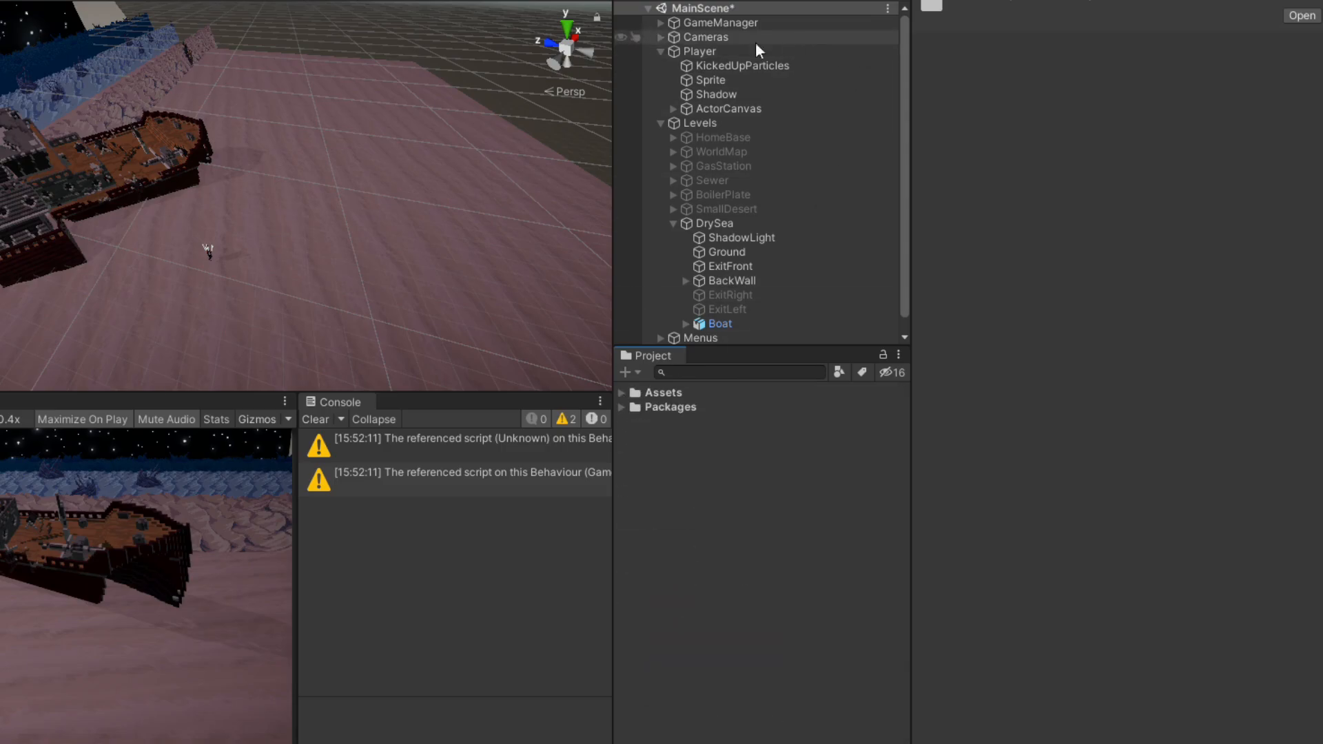
{"action": "left_click", "coordinate": [650, 8]}
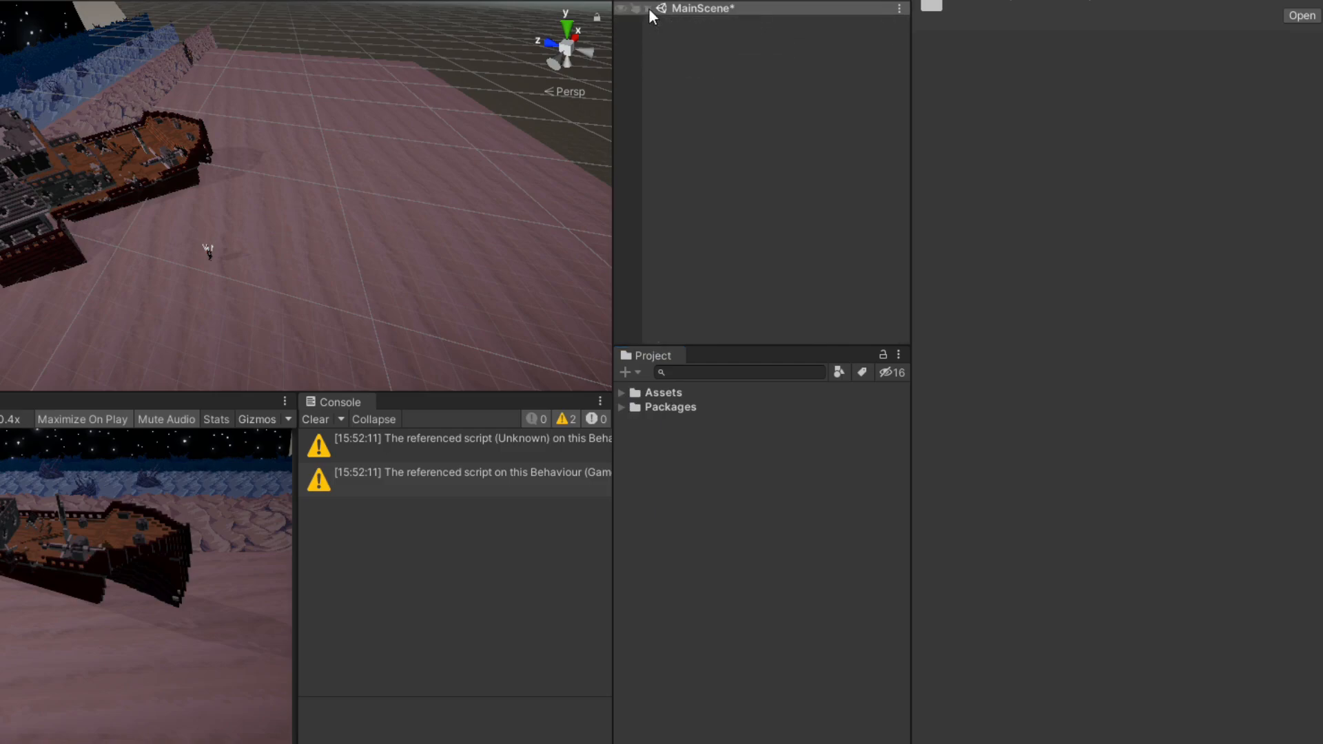
{"action": "left_click", "coordinate": [649, 8]}
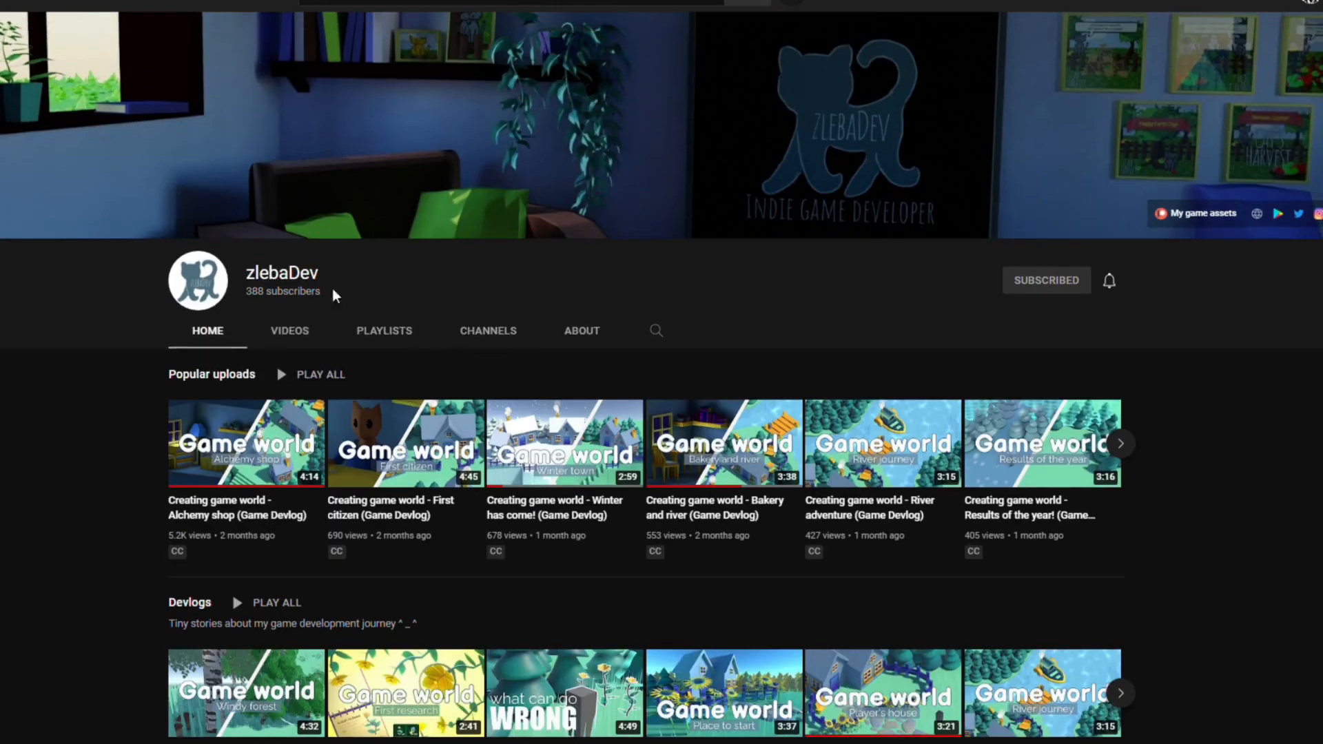
Step: Select the devlog channel's name and scroll through its game-world devlog videos
{"action": "double_click", "coordinate": [282, 273]}
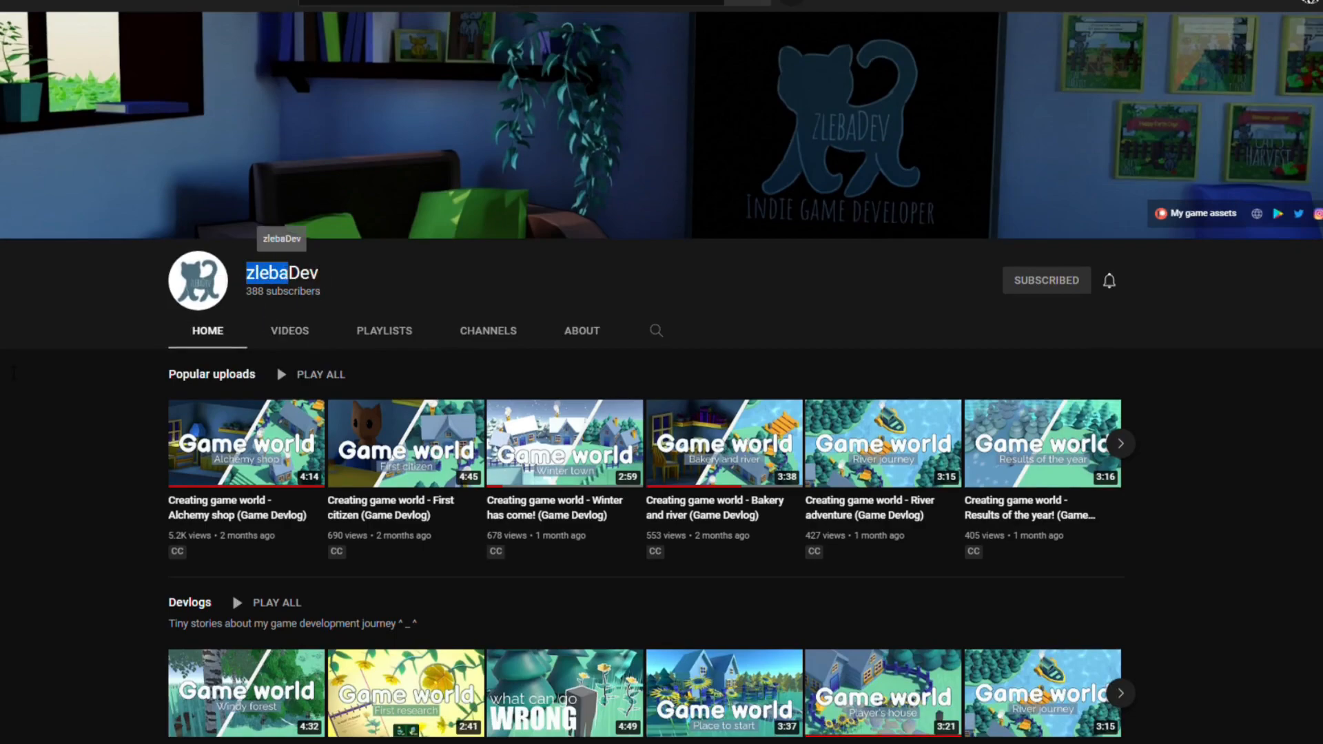
{"action": "scroll", "scroll_direction": "down", "scroll_amount": 3}
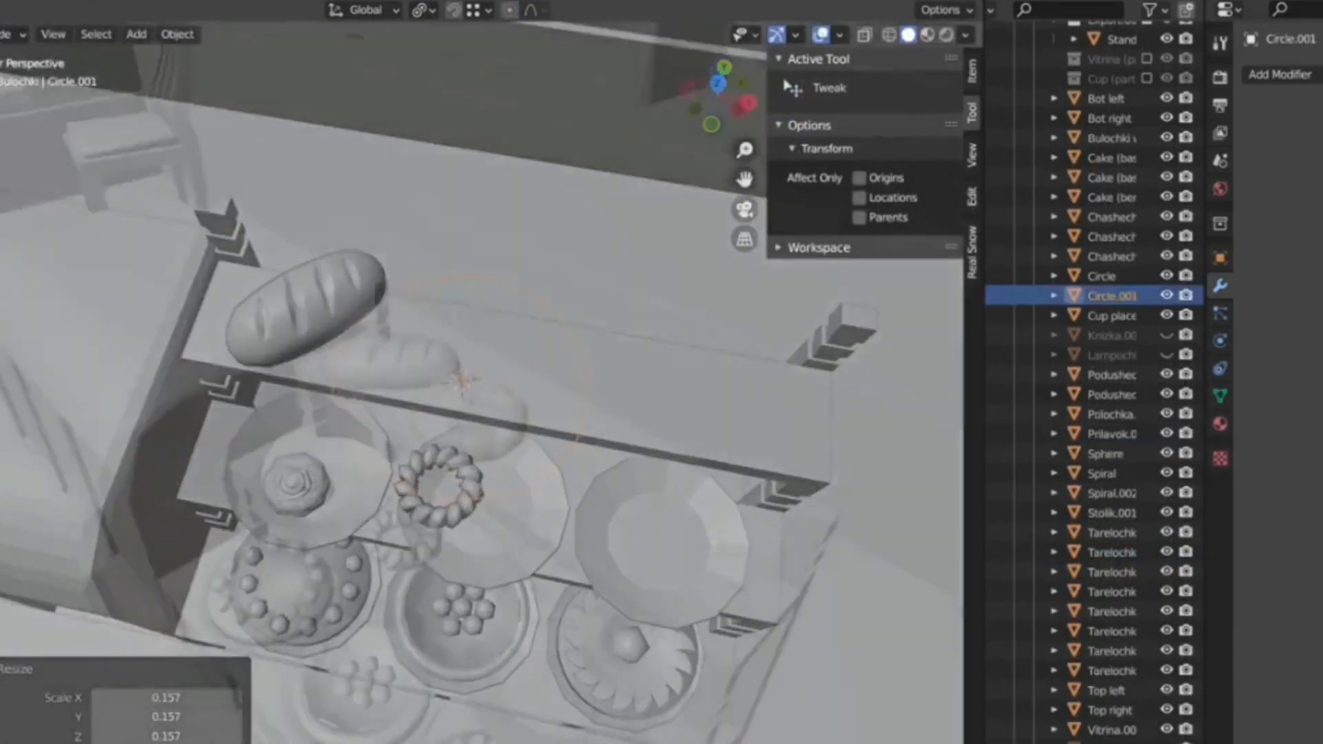
{"action": "key", "text": "Tab"}
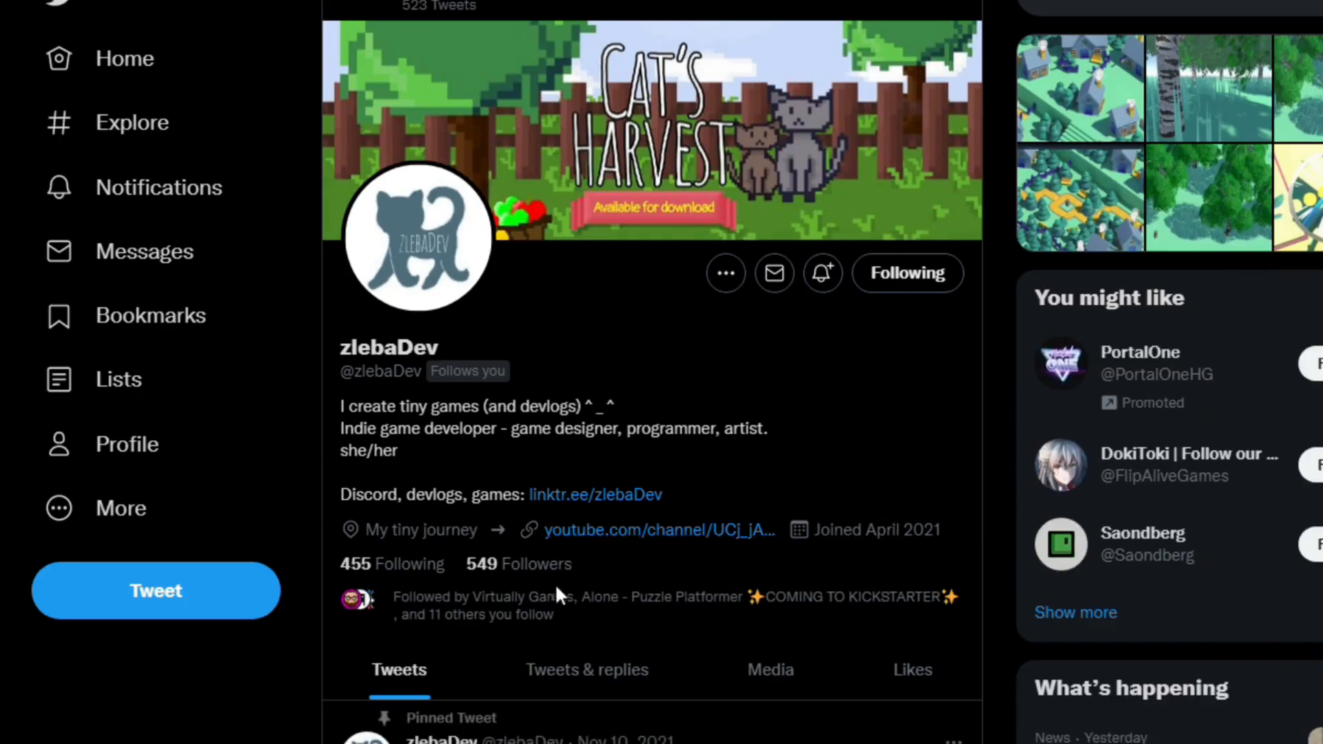
Step: Scroll through zlebaDev's Twitter profile bio linking to the YouTube channel
{"action": "scroll", "scroll_direction": "down", "scroll_amount": 3}
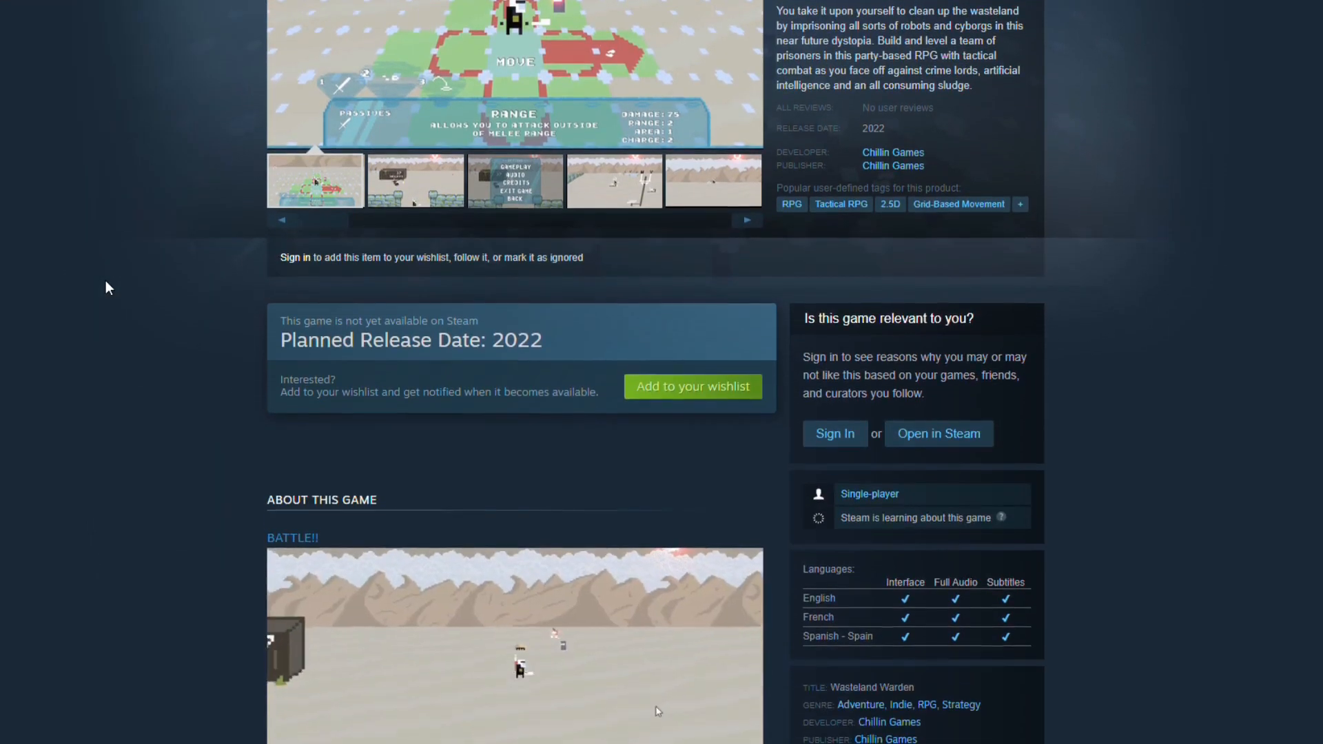
Step: Scroll the Wasteland Warden store page past its screenshots to the 2022 release info
{"action": "scroll", "scroll_direction": "down", "scroll_amount": 3}
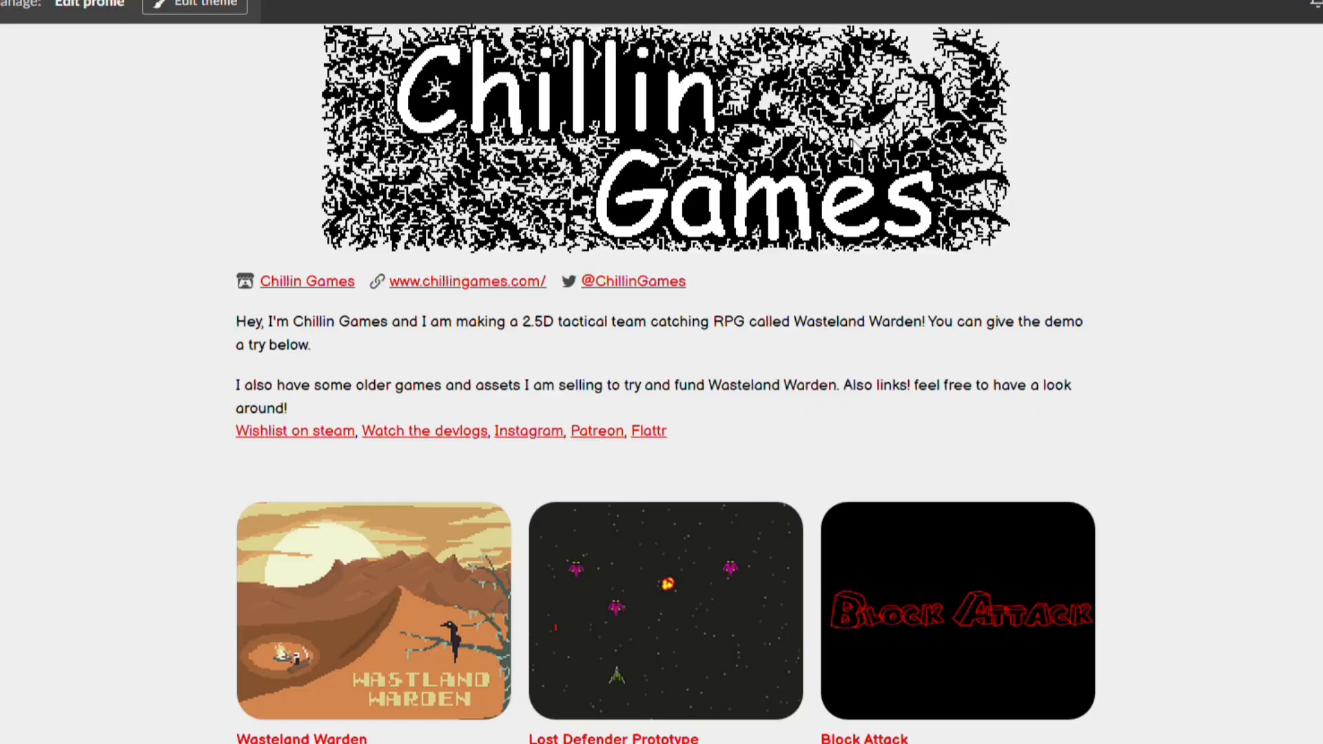
Step: Scroll the Chillin Games page down to the voxel boat, voxel truck and pixel icon assets
{"action": "scroll", "scroll_direction": "down", "scroll_amount": 3}
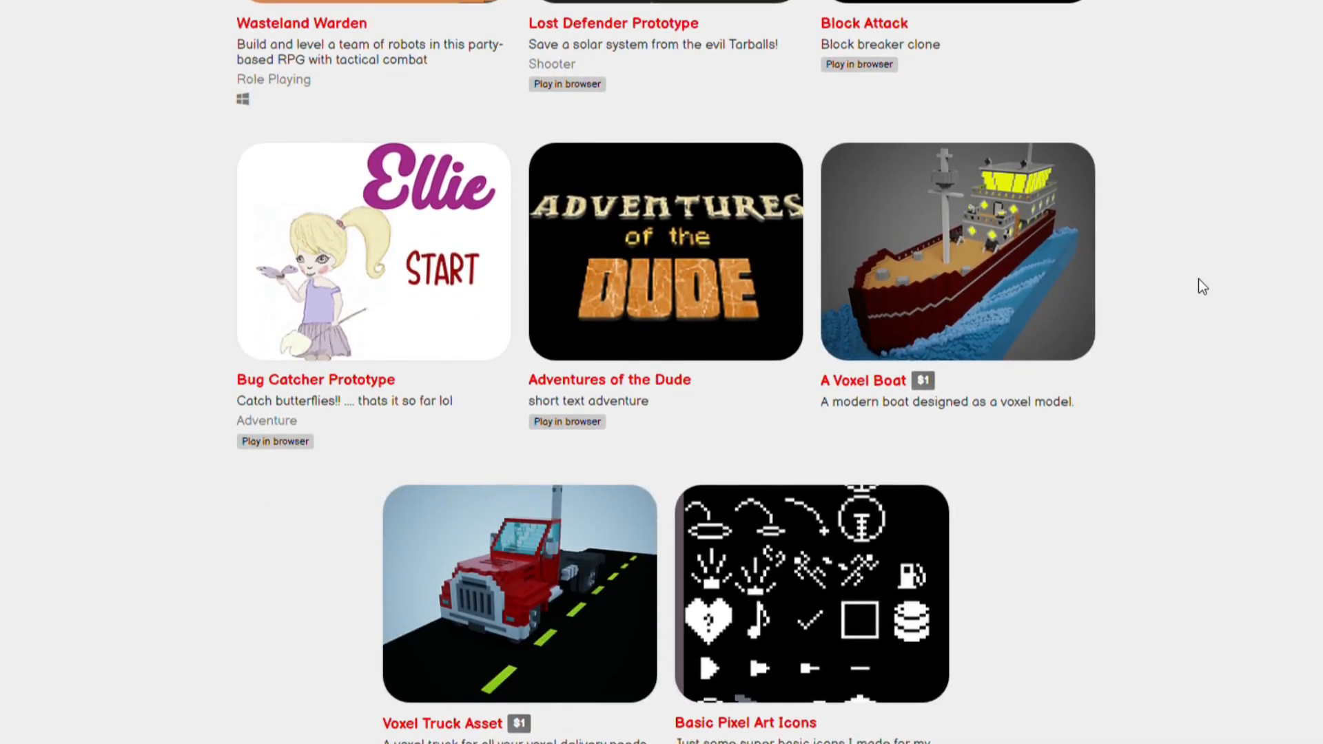
{"action": "scroll", "scroll_direction": "down", "scroll_amount": 3}
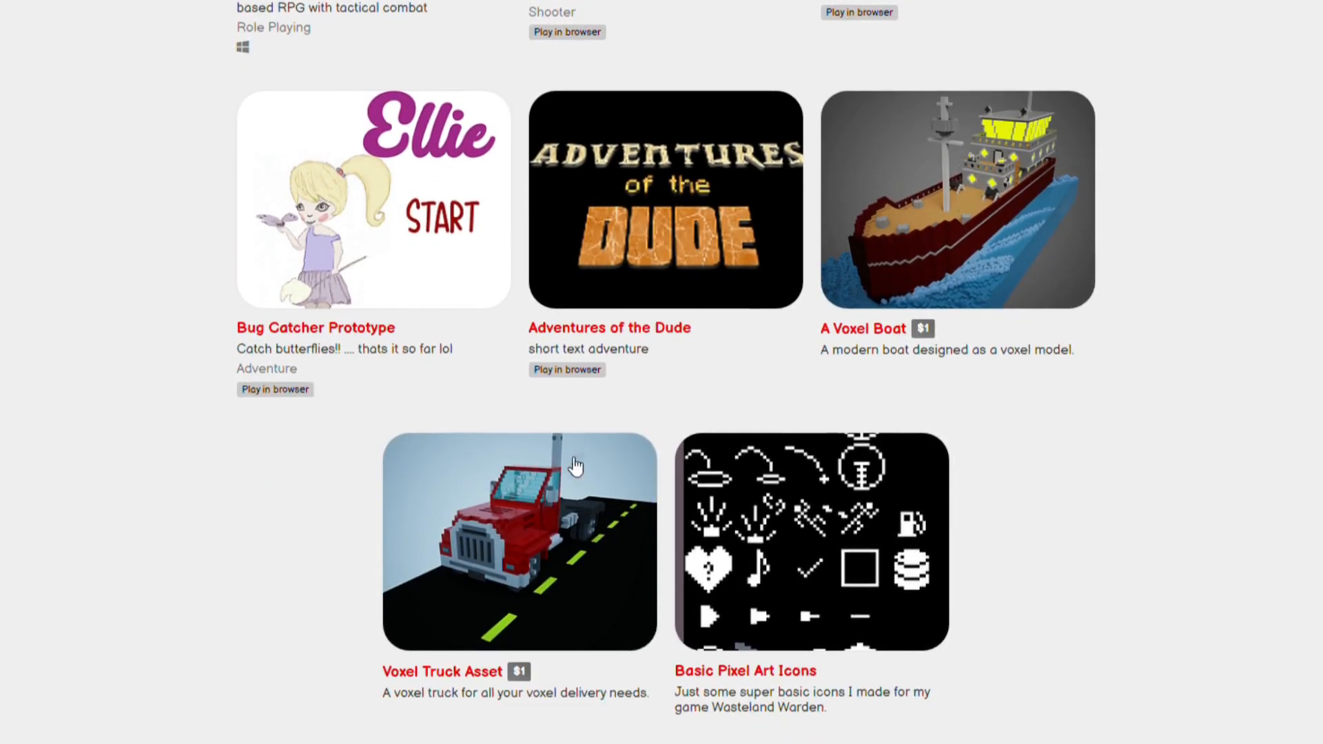